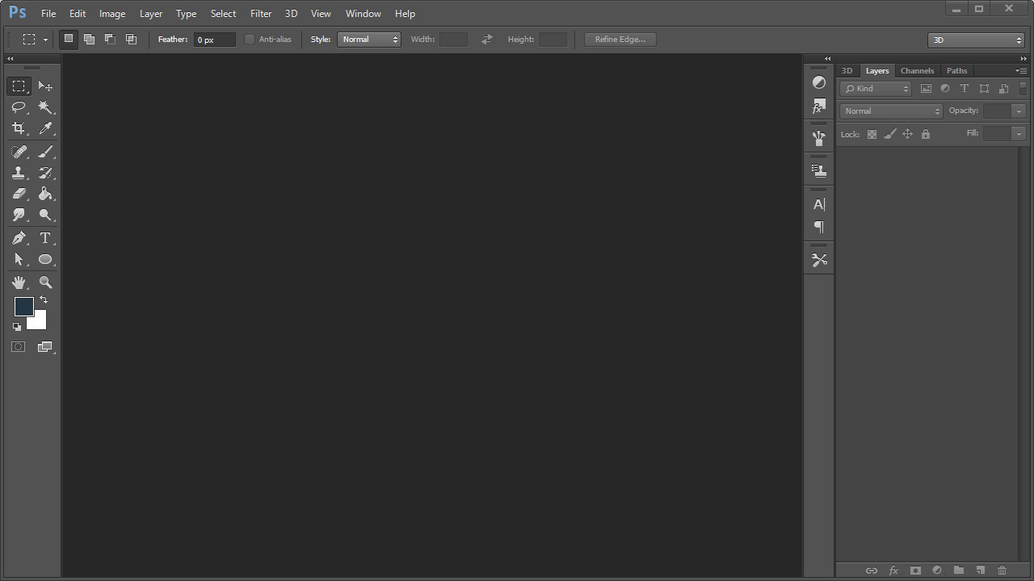
mouse_move(541, 147)
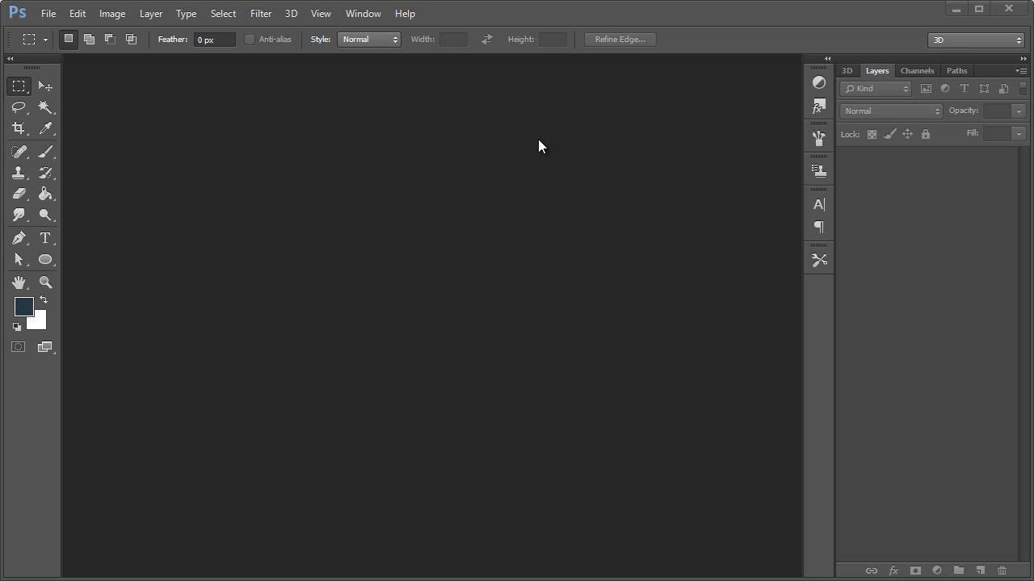
mouse_move(192, 263)
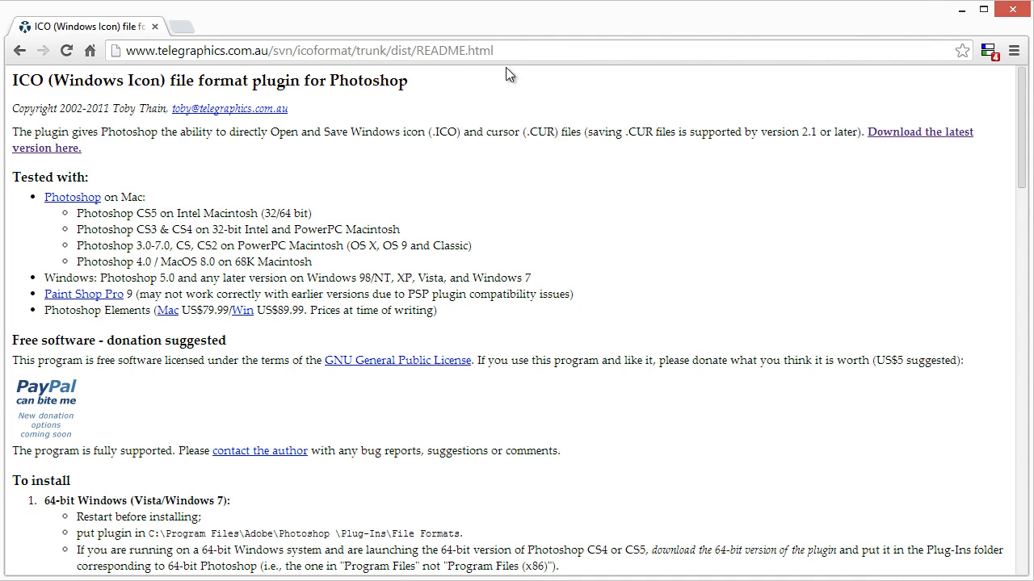
mouse_move(423, 89)
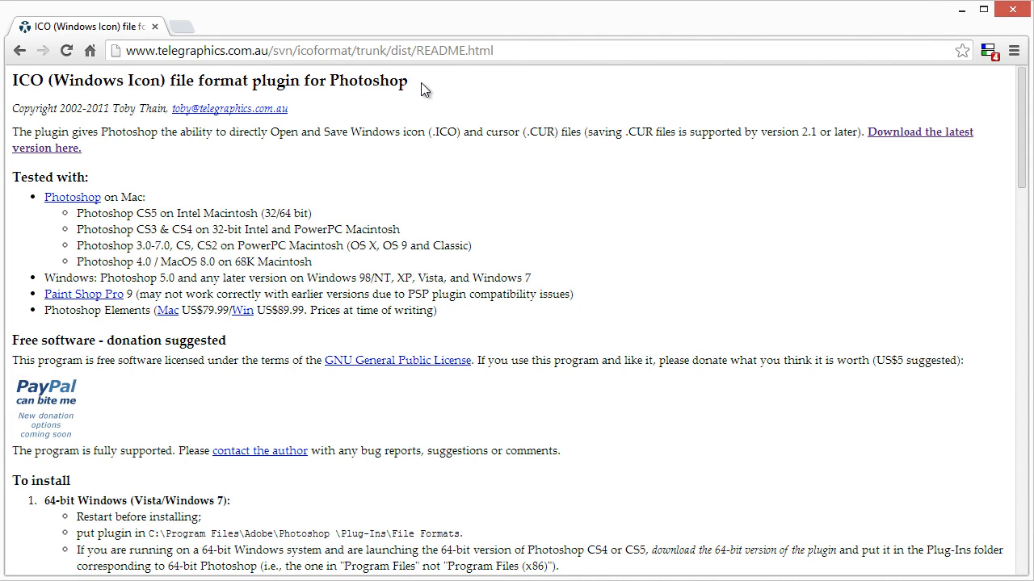
mouse_move(39, 81)
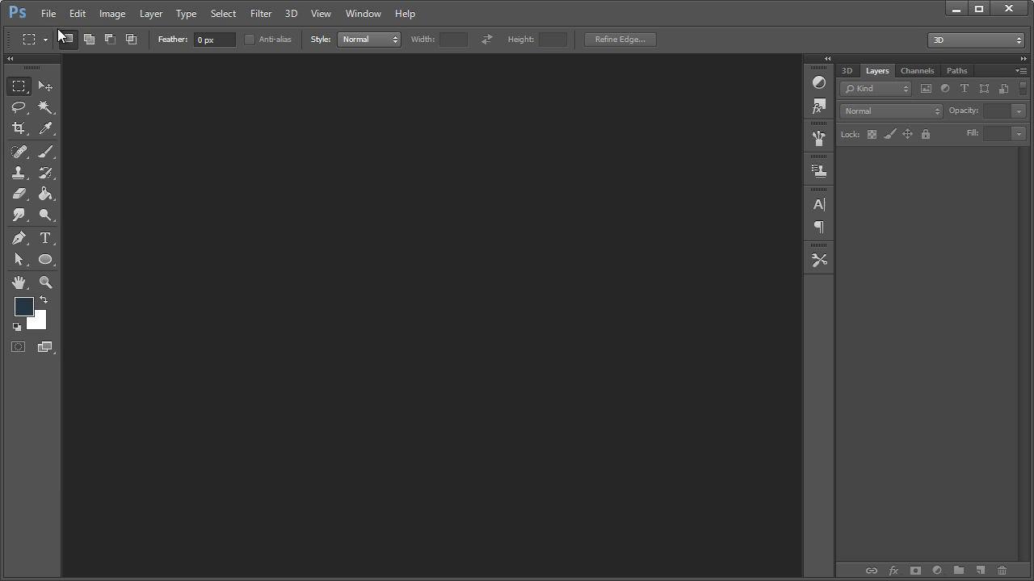
Create a new 16×16 px, 72 ppi transparent document, browse Save As formats and cancel since ICO is missing.
left_click(48, 13)
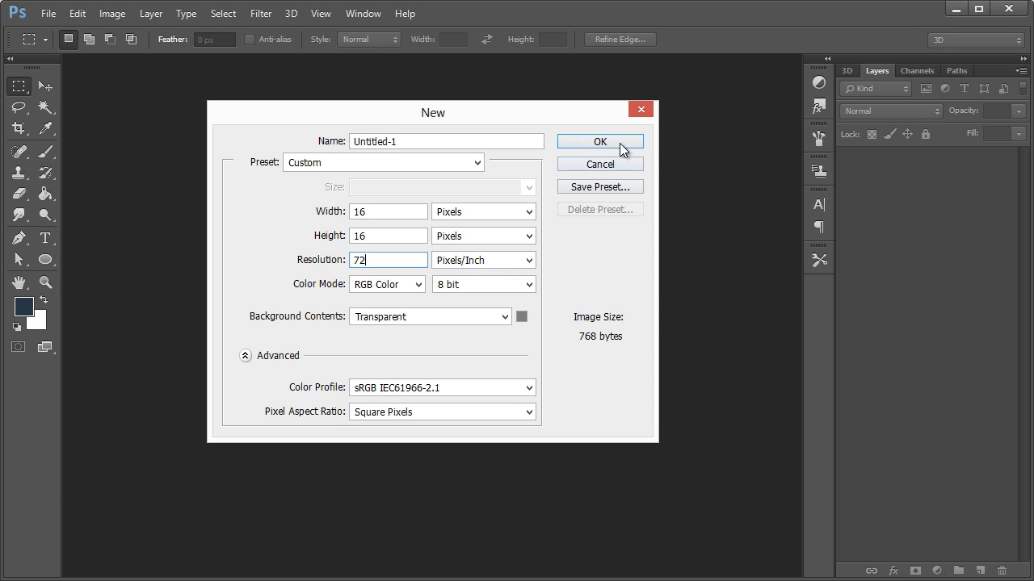
left_click(599, 142)
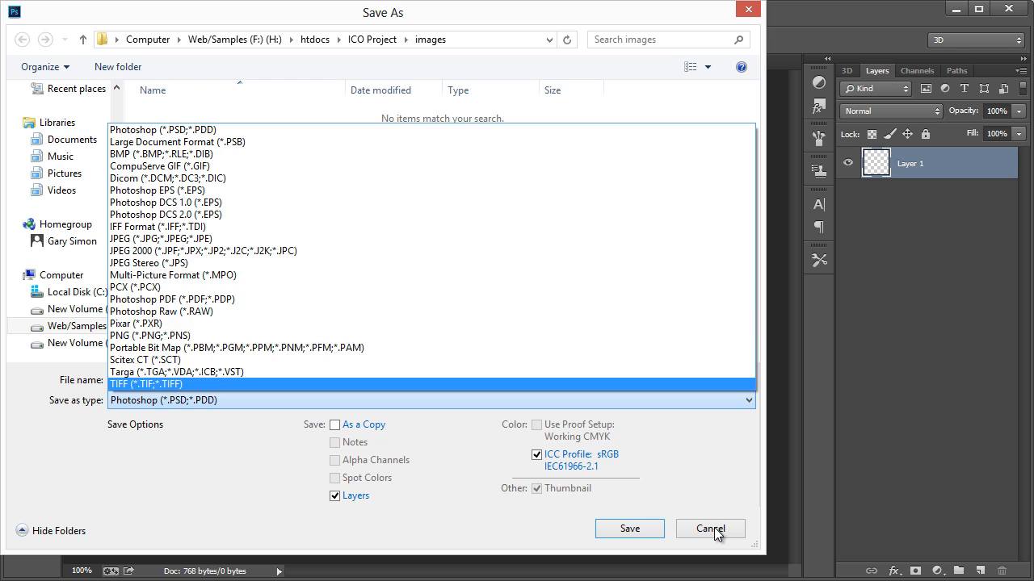
left_click(709, 528)
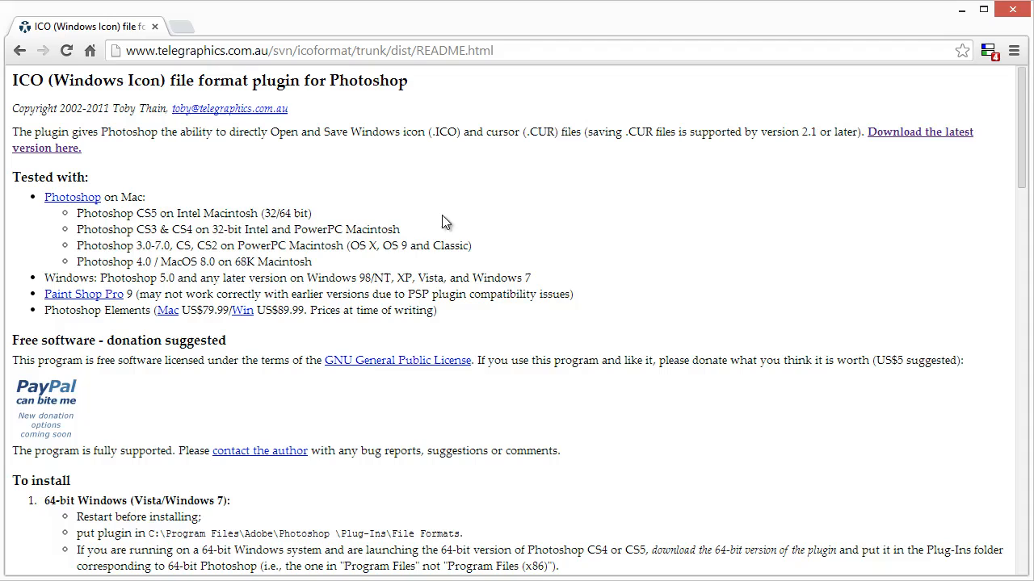
mouse_move(927, 135)
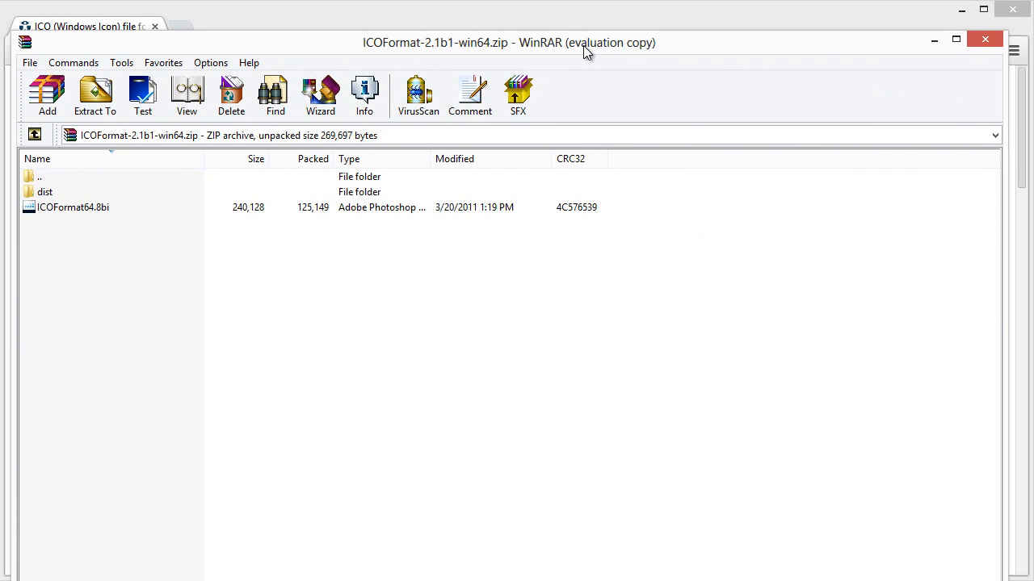
Return to the ICO plugin readme page and scroll to the install instructions.
left_click(73, 207)
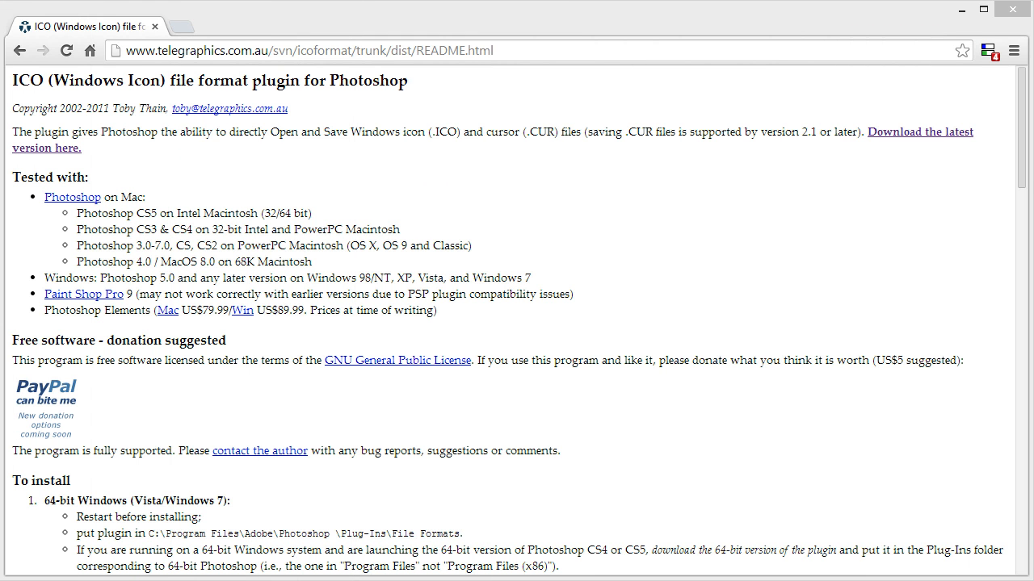
scroll("down", 3)
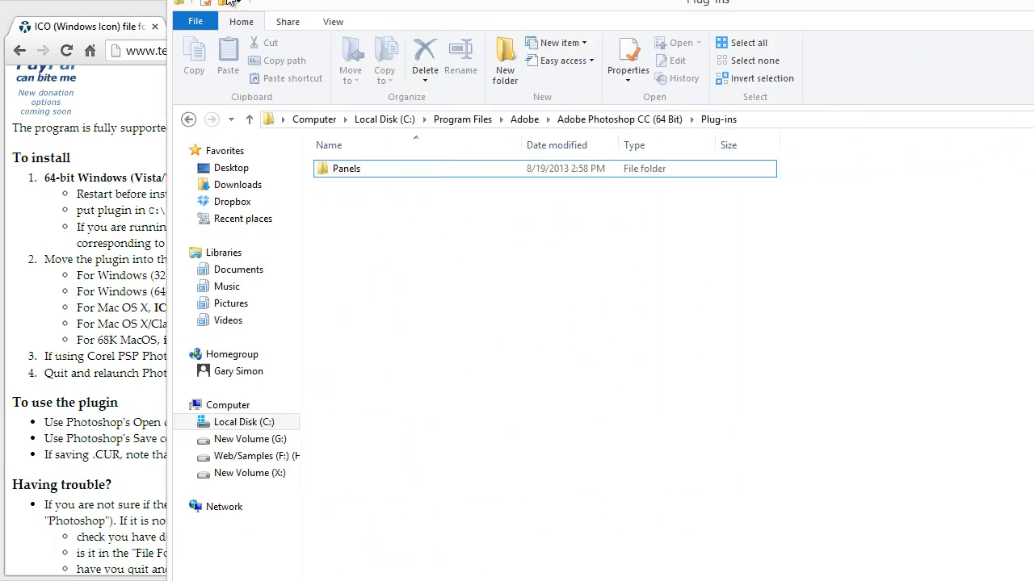
Copy ICOFormat64.8bi into the Plug-ins folder and answer the permission prompt.
left_click(984, 10)
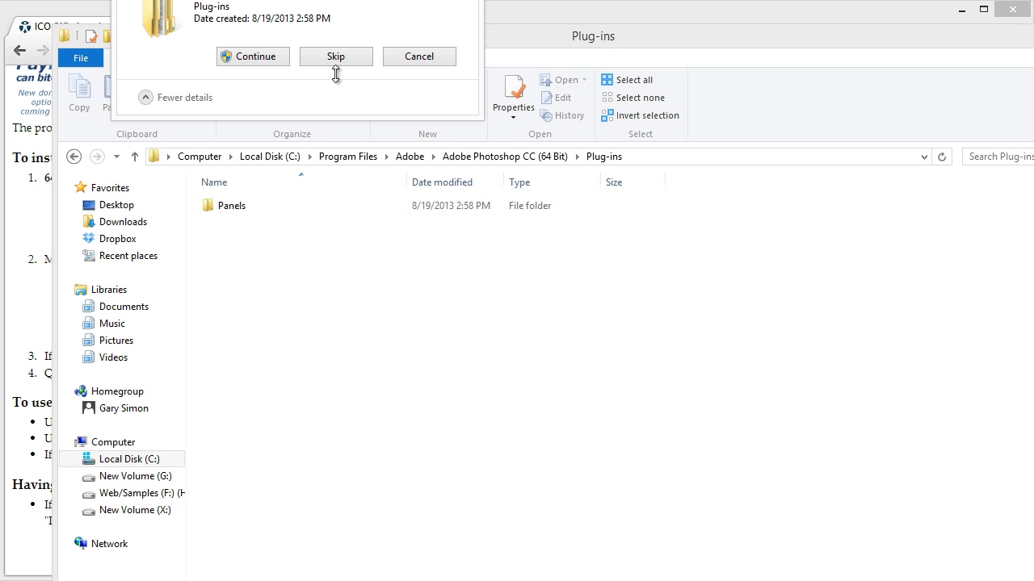
left_click(252, 56)
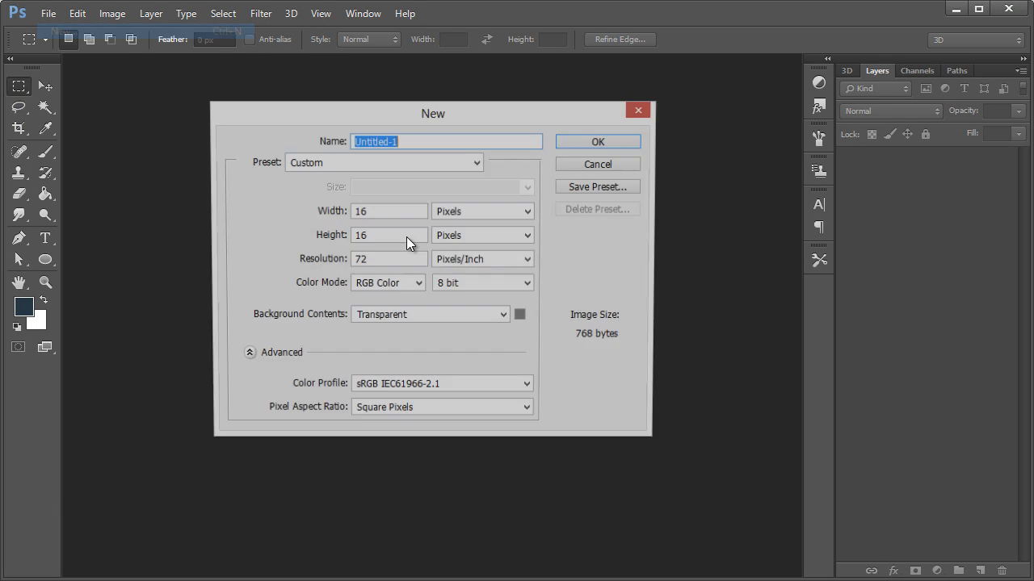
Create the 16×16 transparent document, confirm ICO (Windows Icon) appears in Save as type, then cancel.
left_click(597, 164)
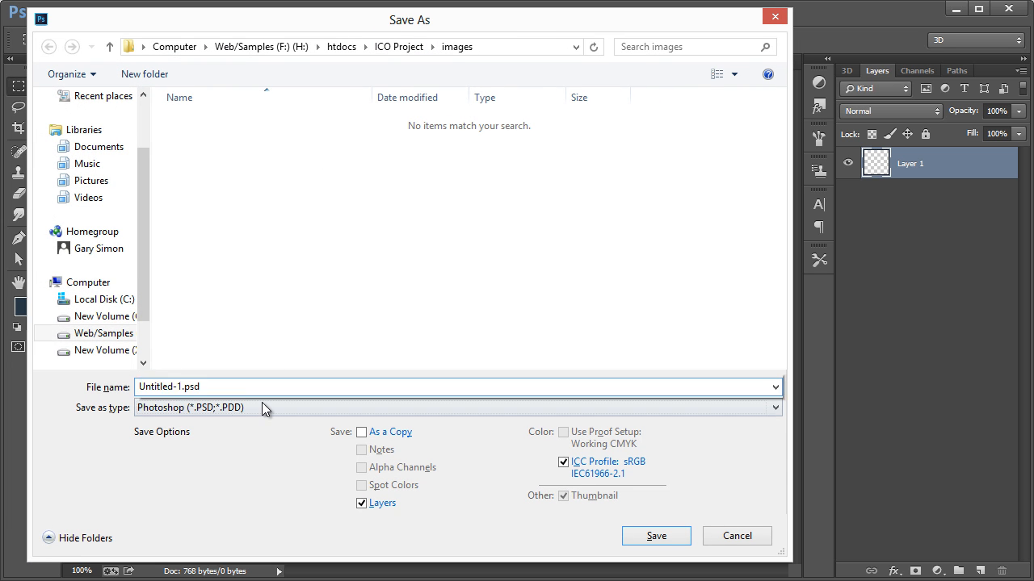
left_click(455, 407)
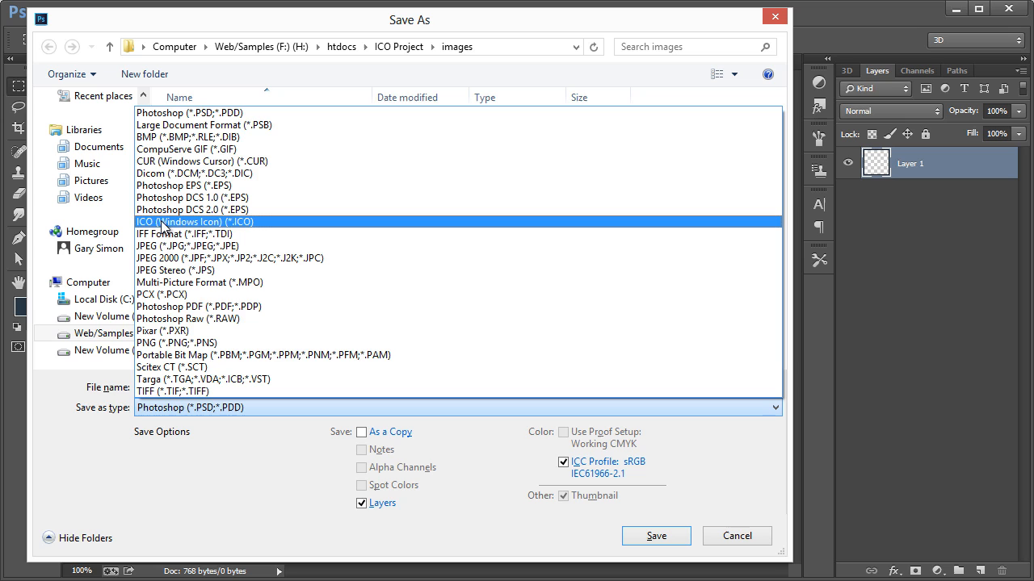
mouse_move(257, 225)
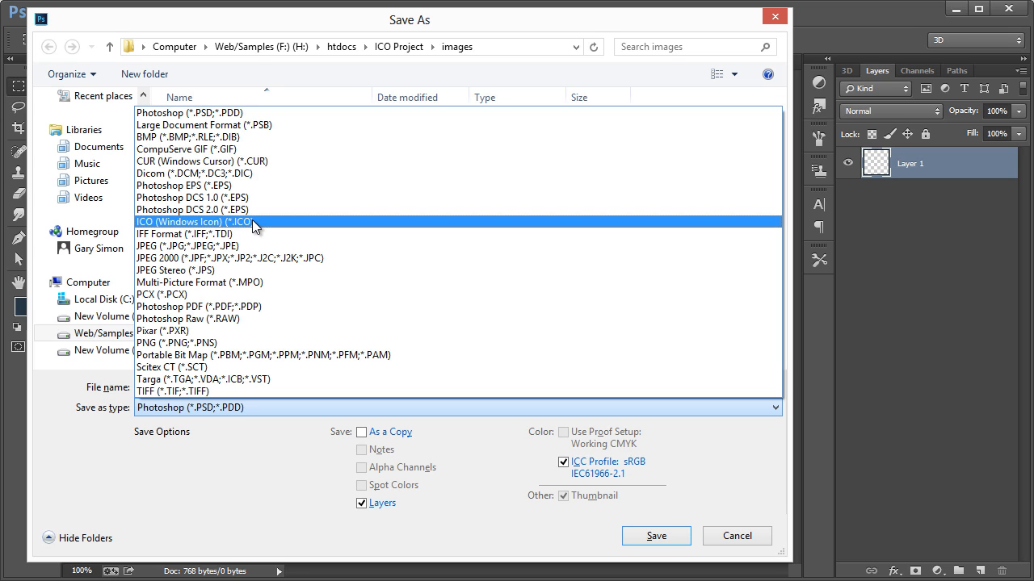
left_click(204, 391)
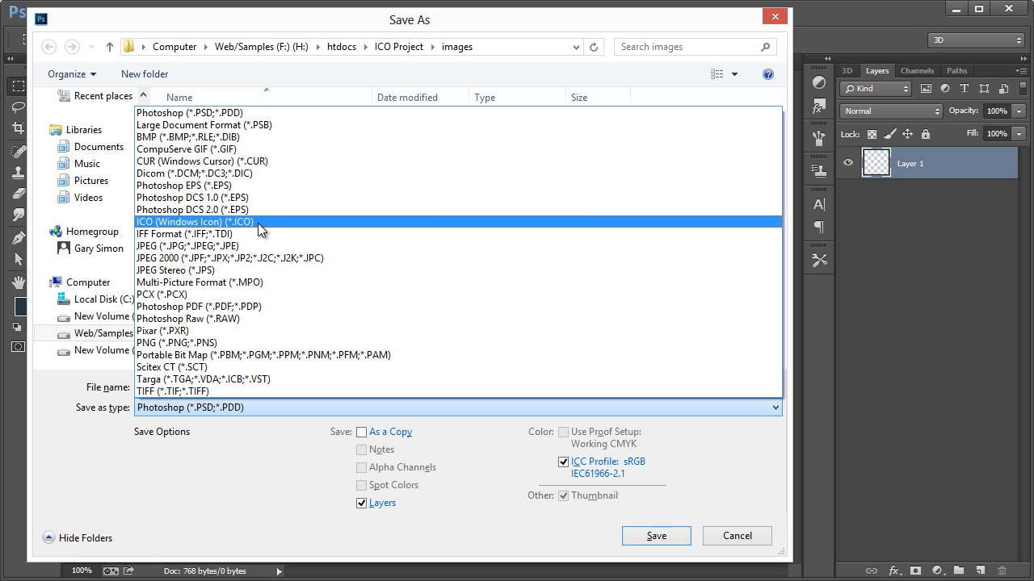
mouse_move(257, 229)
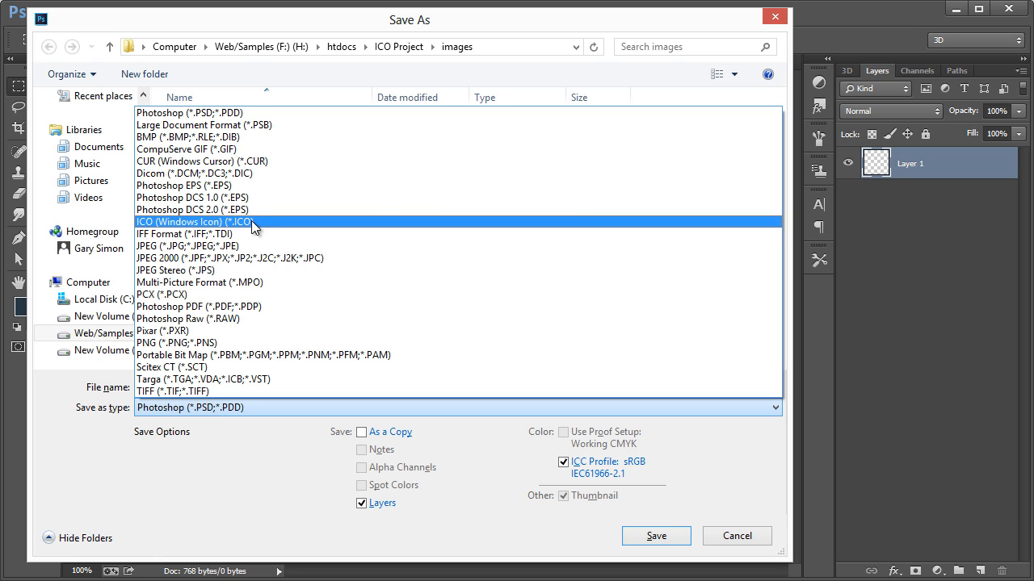
left_click(197, 222)
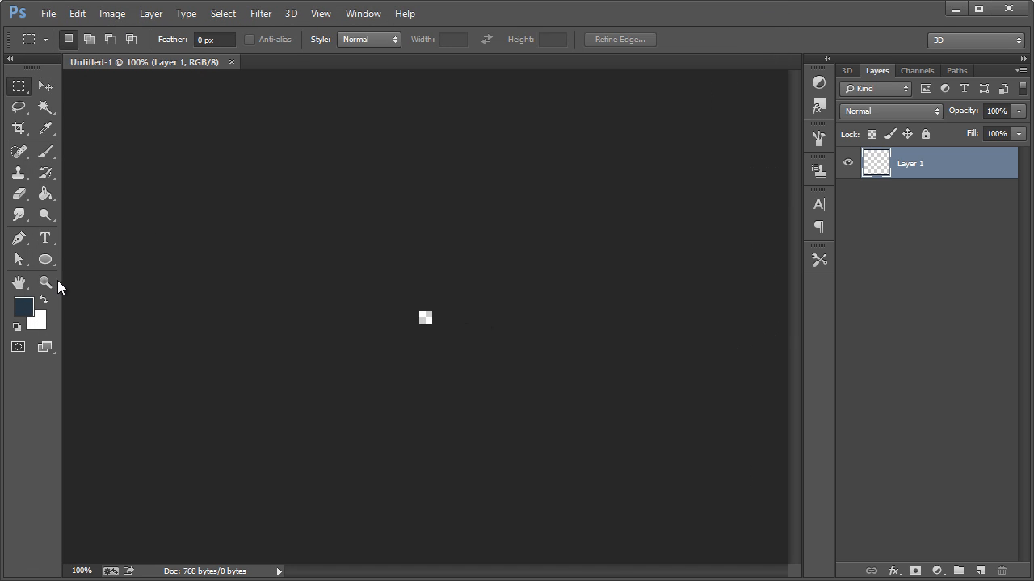
Magnify the tiny canvas to 1200% and switch to the Paint Bucket tool.
left_click(45, 283)
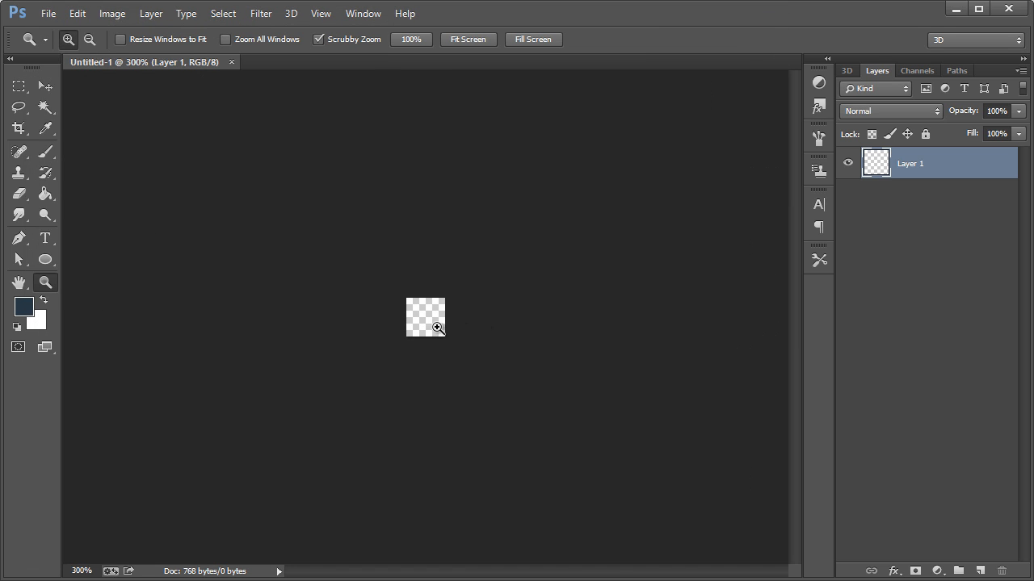
left_click(436, 328)
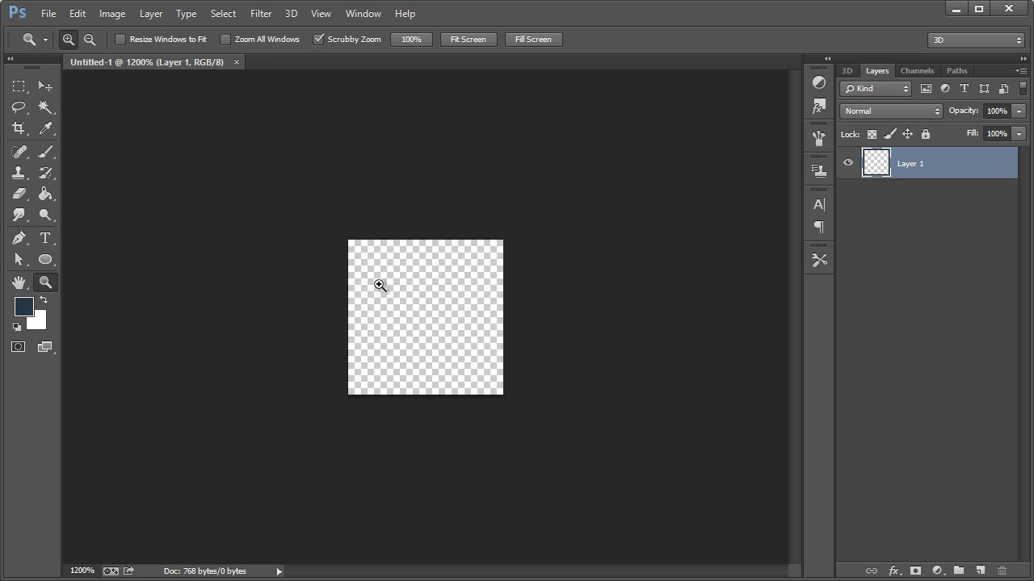
mouse_move(486, 294)
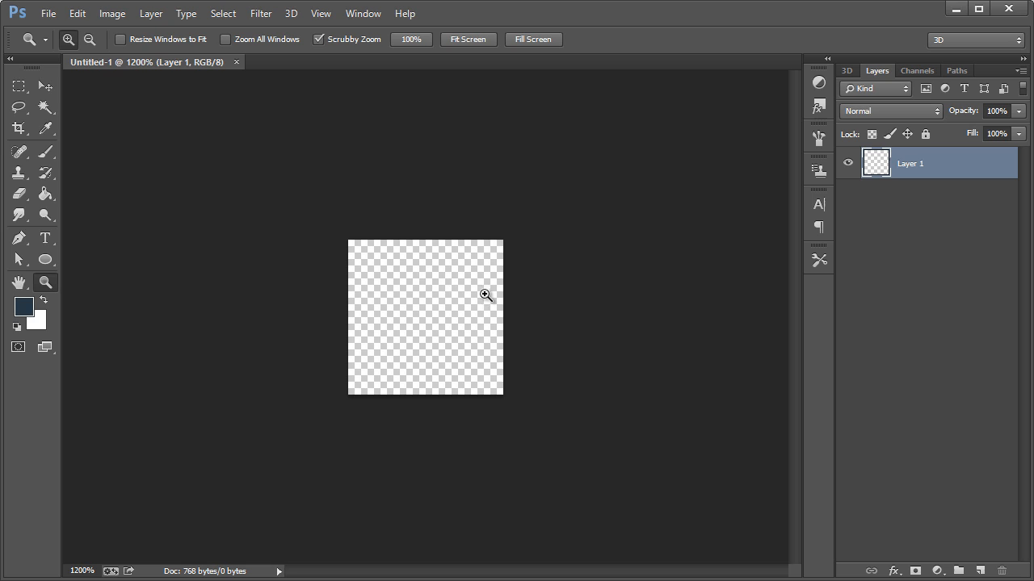
mouse_move(410, 293)
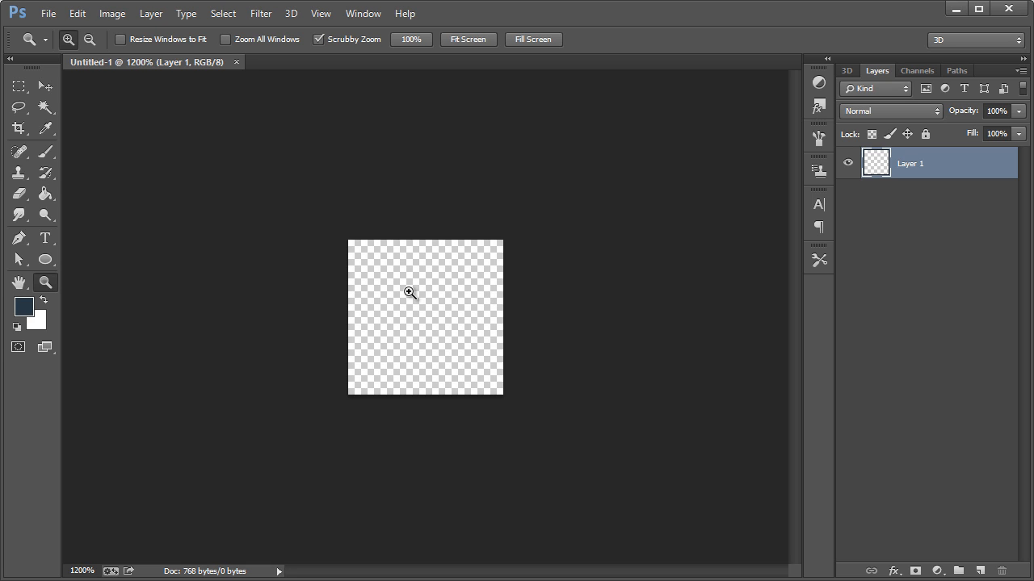
mouse_move(414, 294)
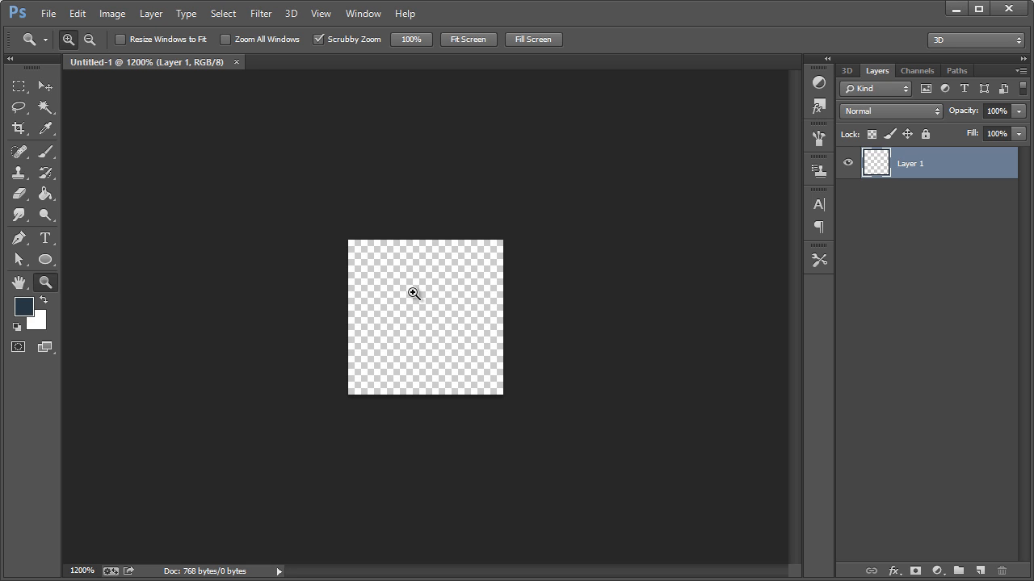
mouse_move(420, 387)
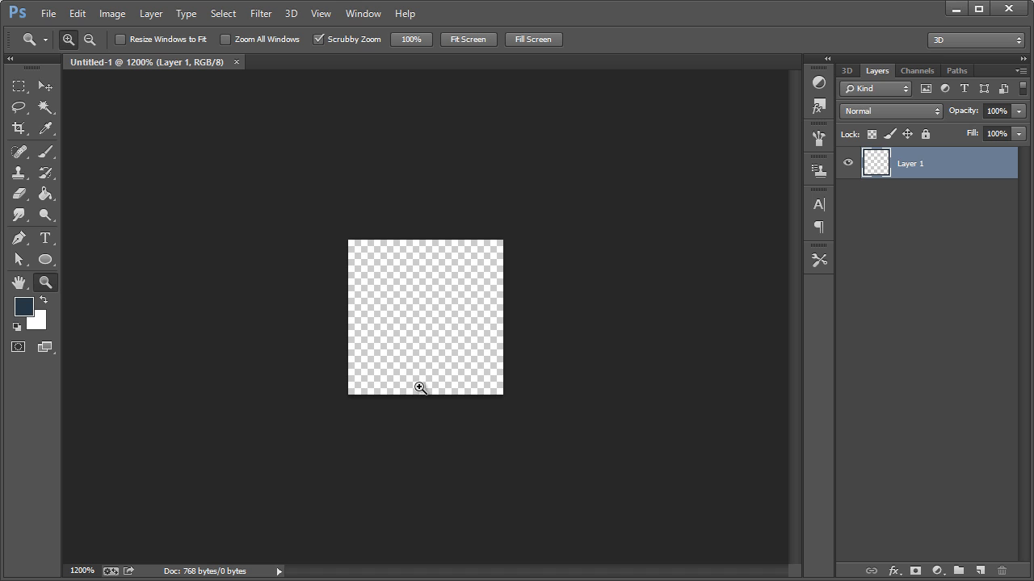
mouse_move(420, 394)
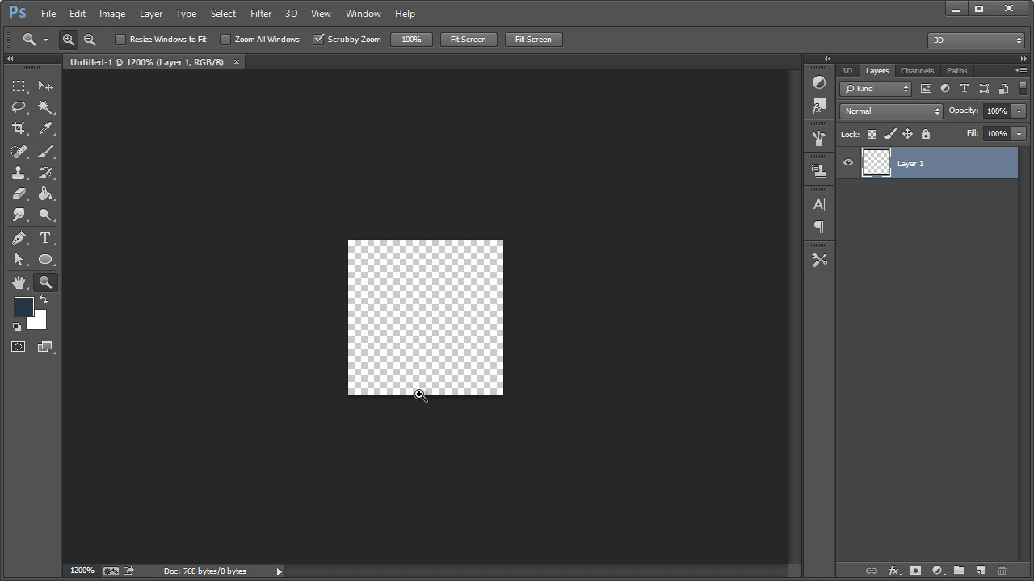
mouse_move(503, 315)
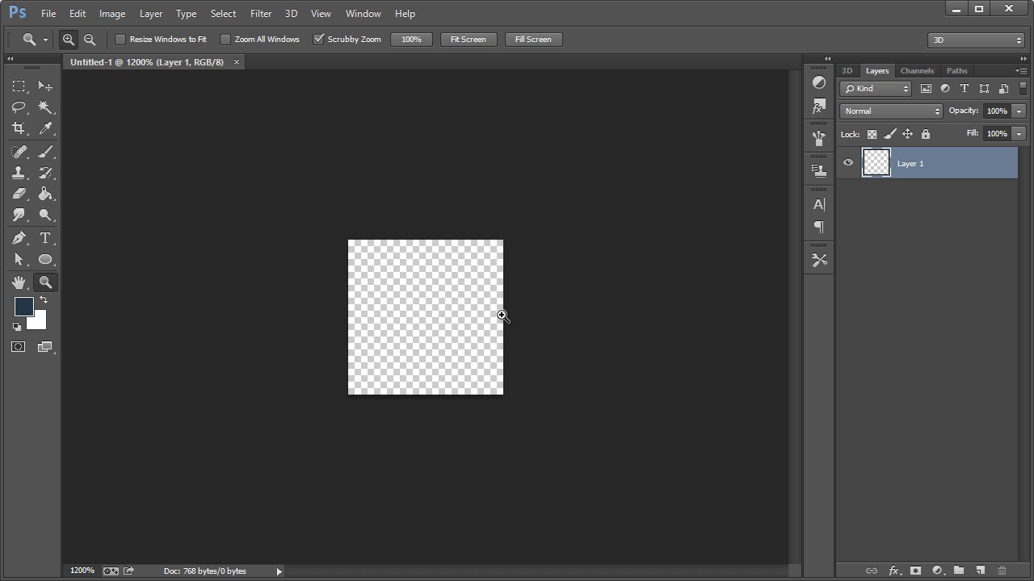
mouse_move(404, 247)
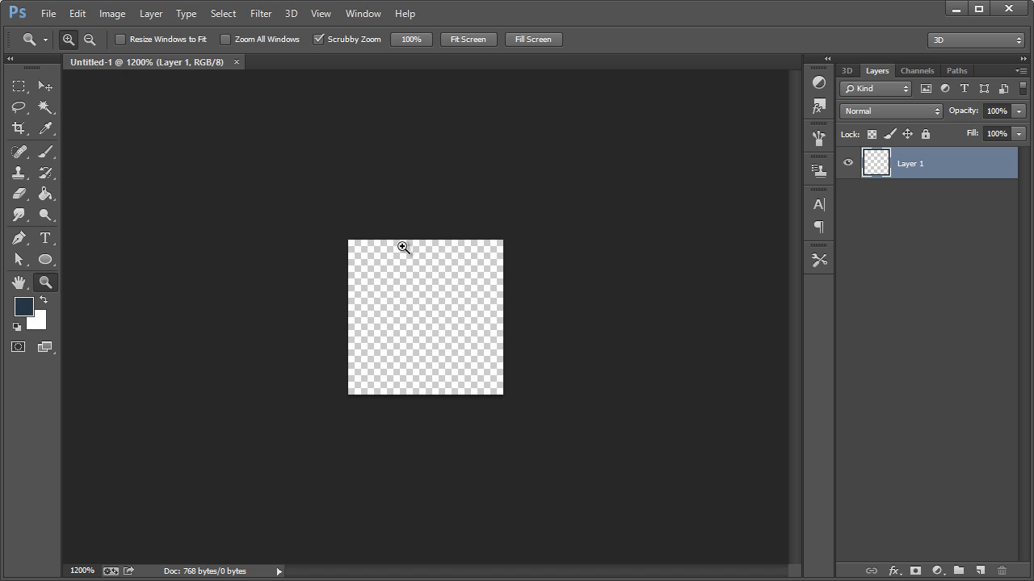
mouse_move(430, 242)
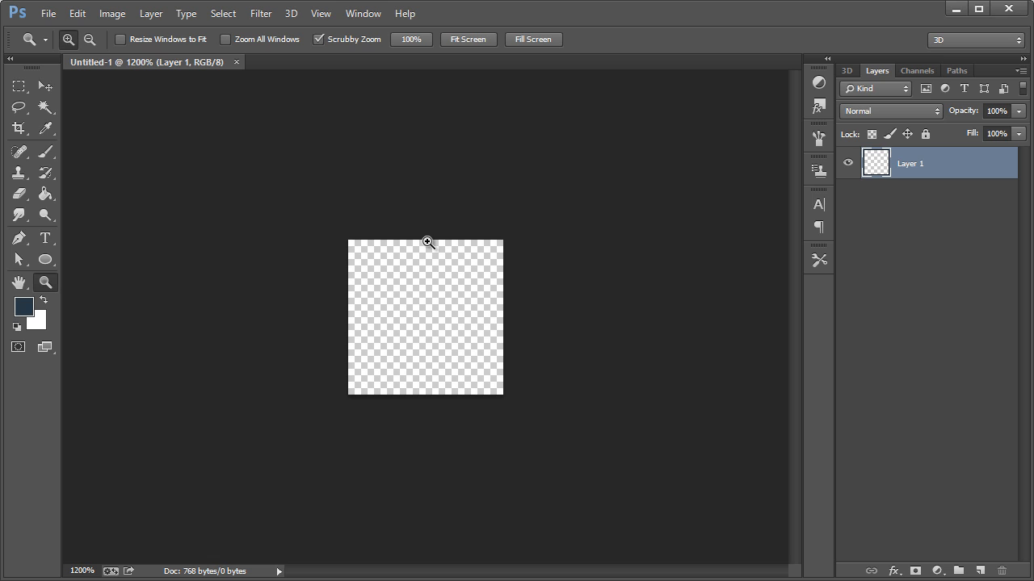
mouse_move(423, 388)
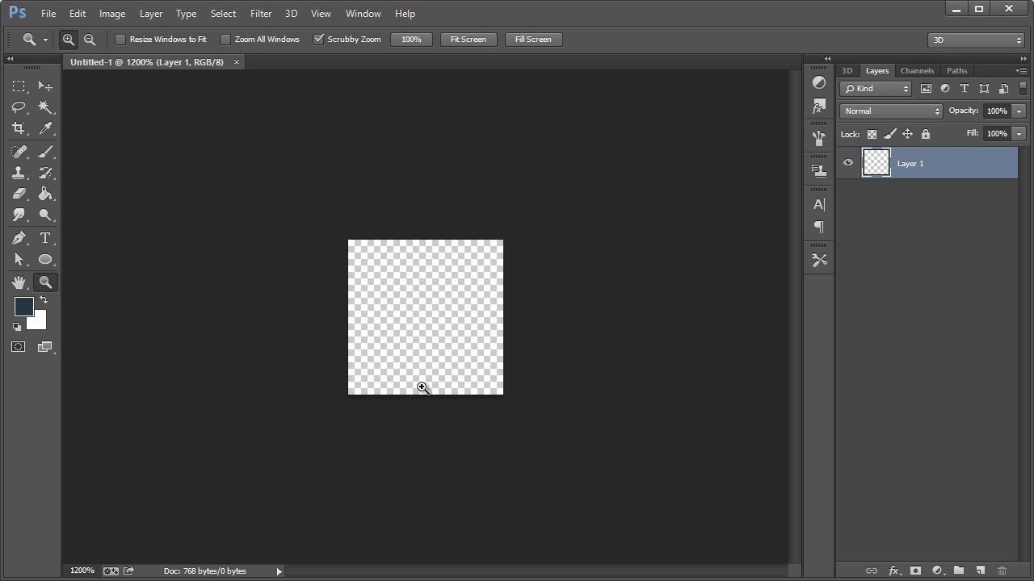
mouse_move(426, 248)
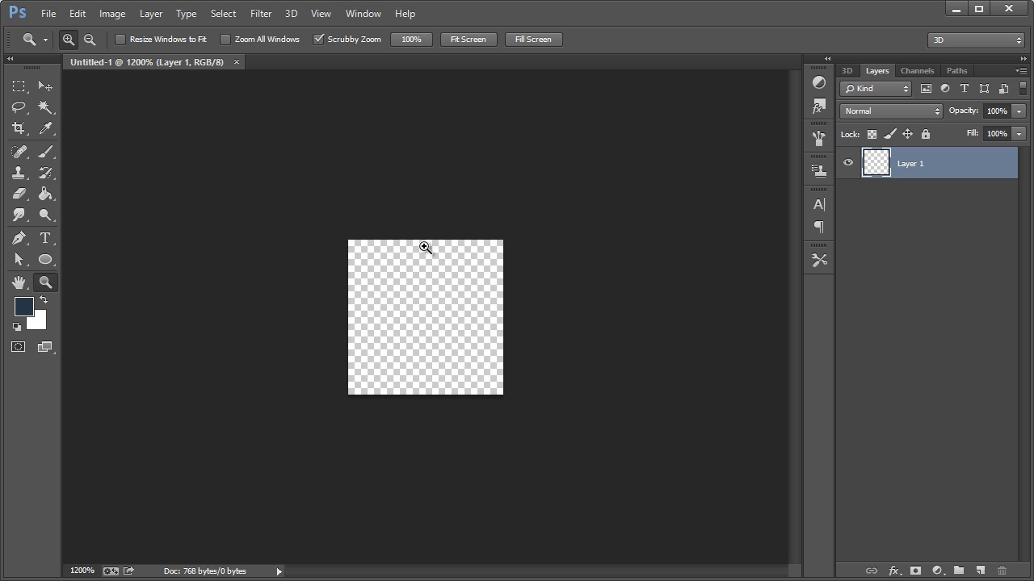
mouse_move(465, 362)
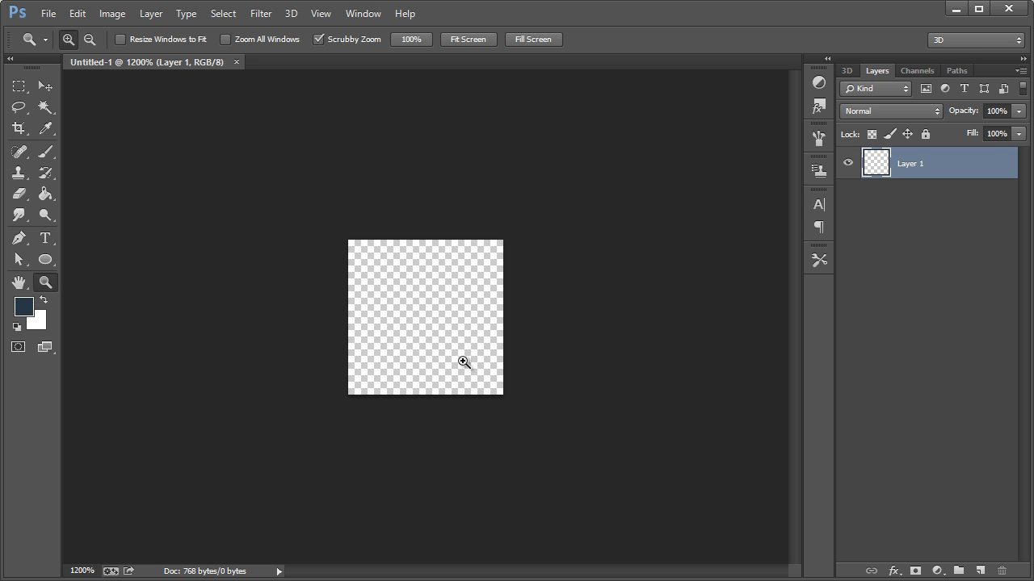
left_click(45, 194)
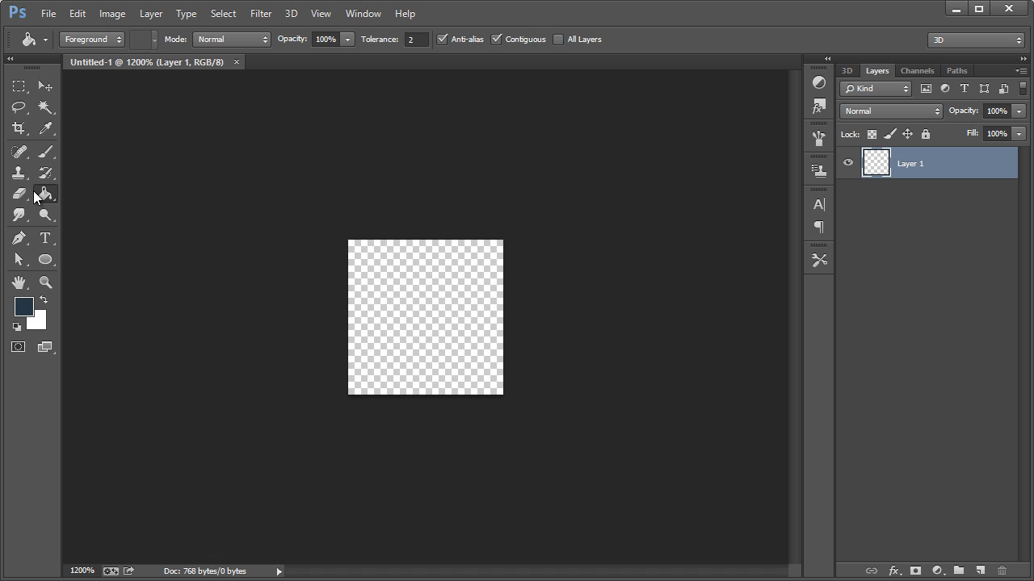
Fill the blank canvas with dark blue and make white the foreground colour.
left_click(411, 315)
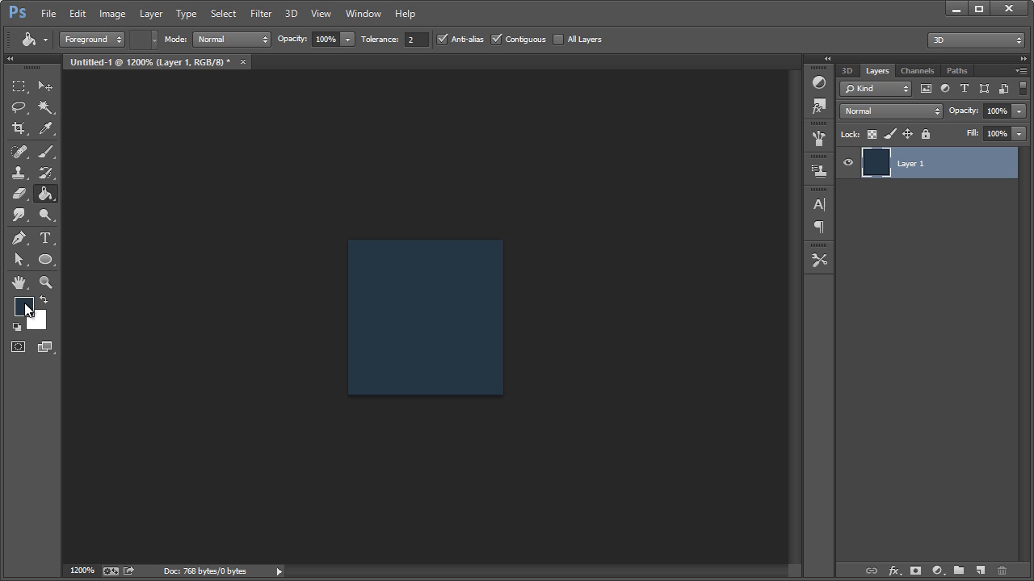
left_click(46, 237)
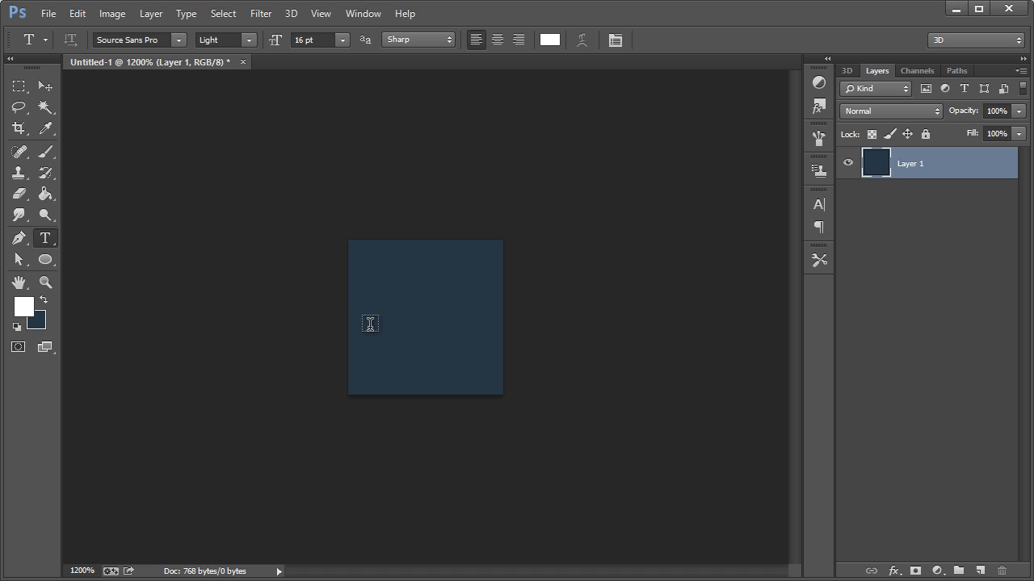
mouse_move(382, 317)
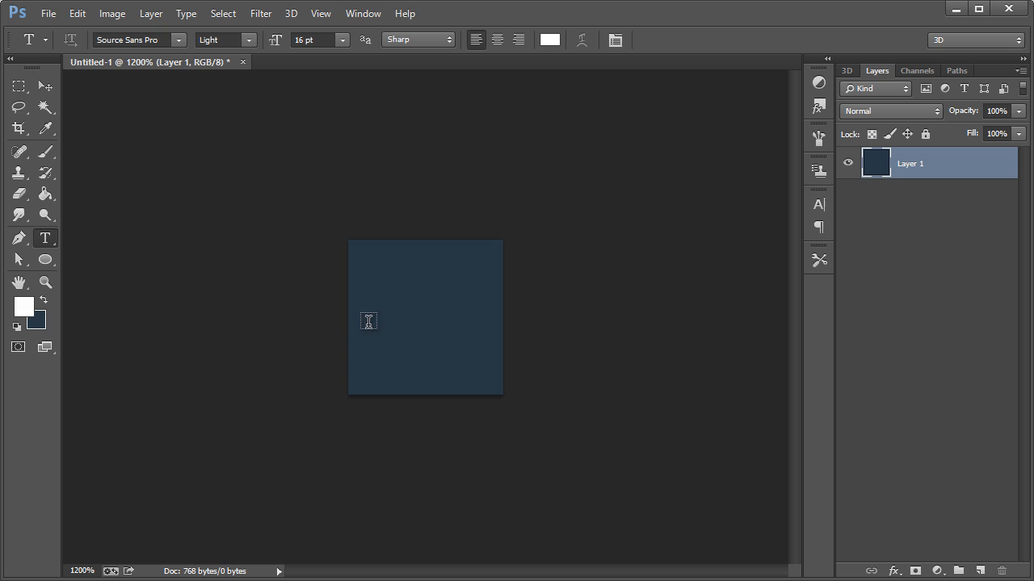
mouse_move(402, 311)
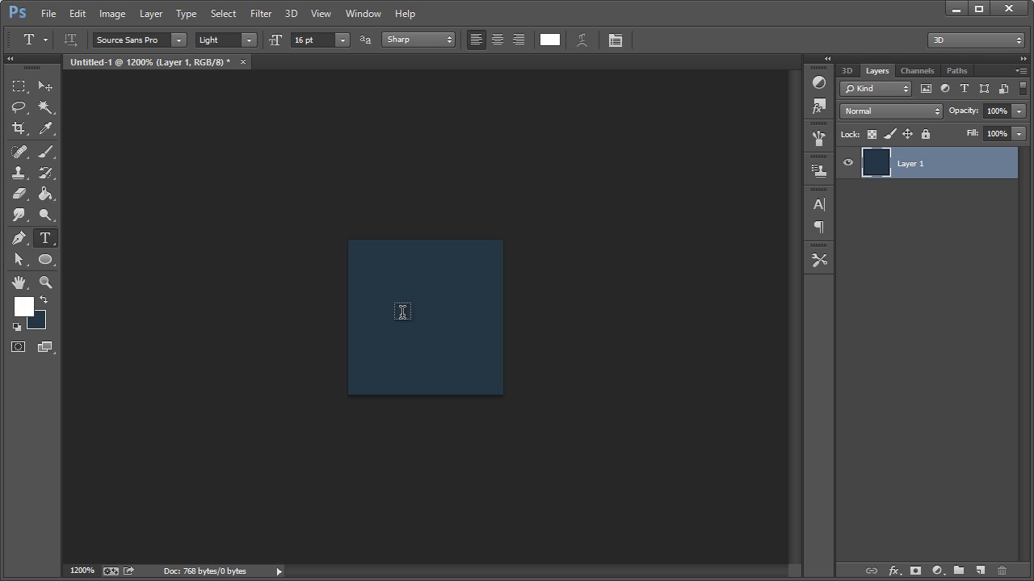
mouse_move(451, 302)
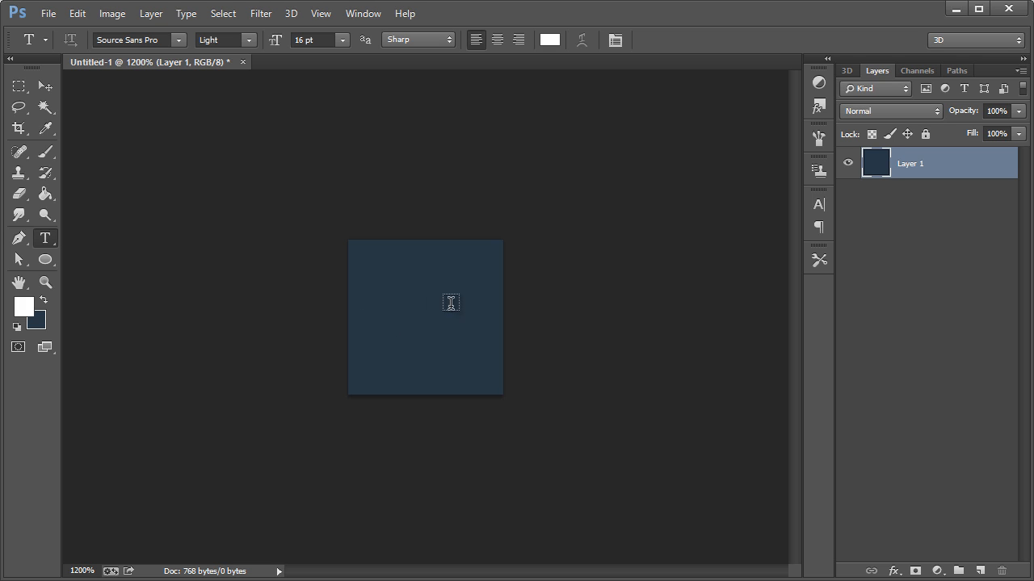
mouse_move(406, 297)
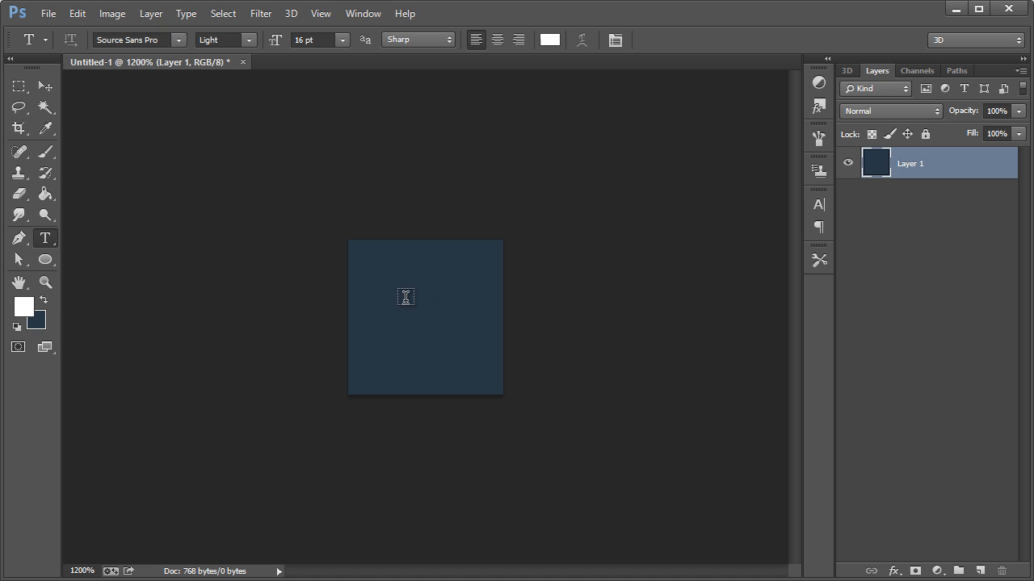
mouse_move(406, 326)
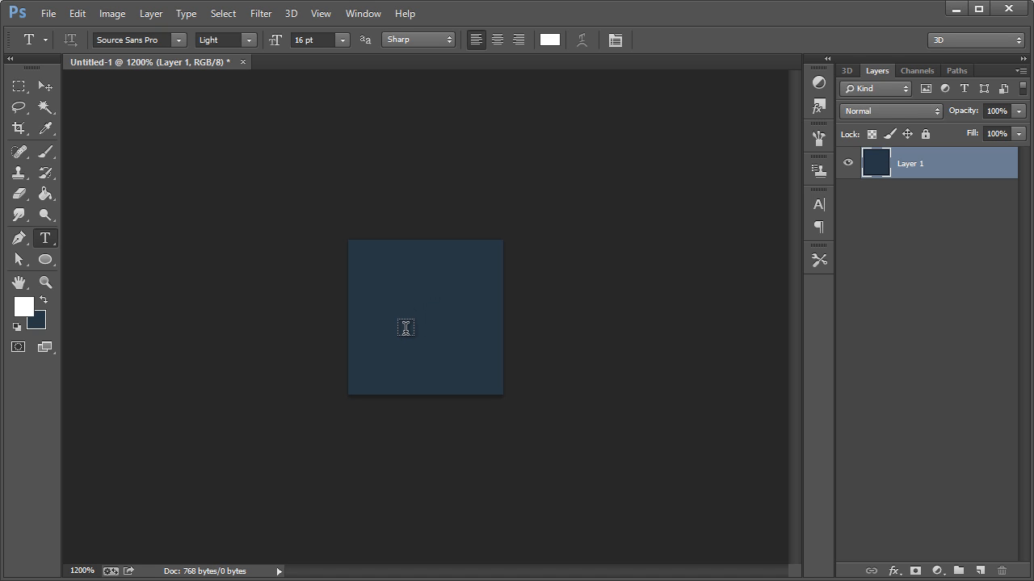
mouse_move(439, 252)
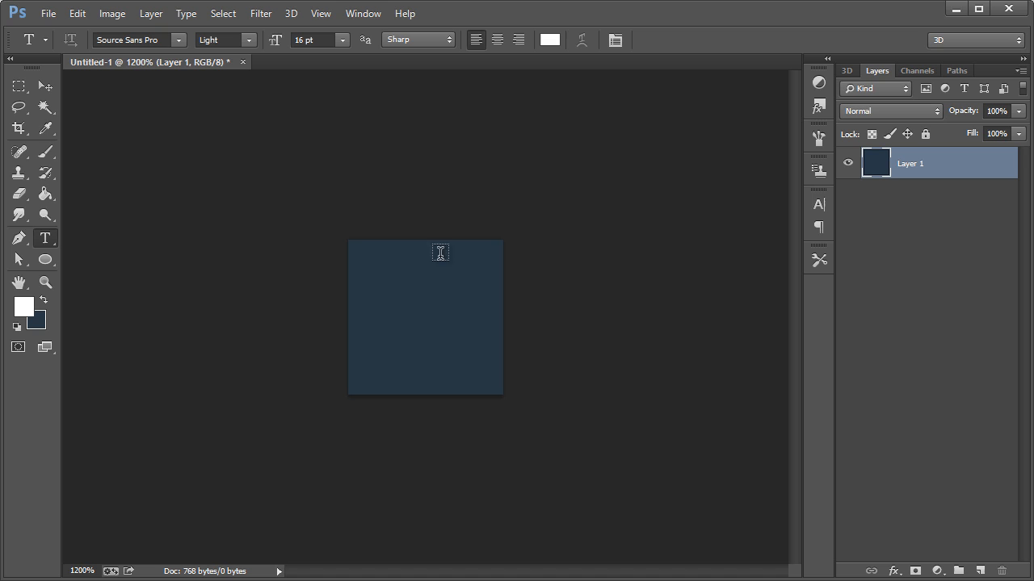
mouse_move(417, 306)
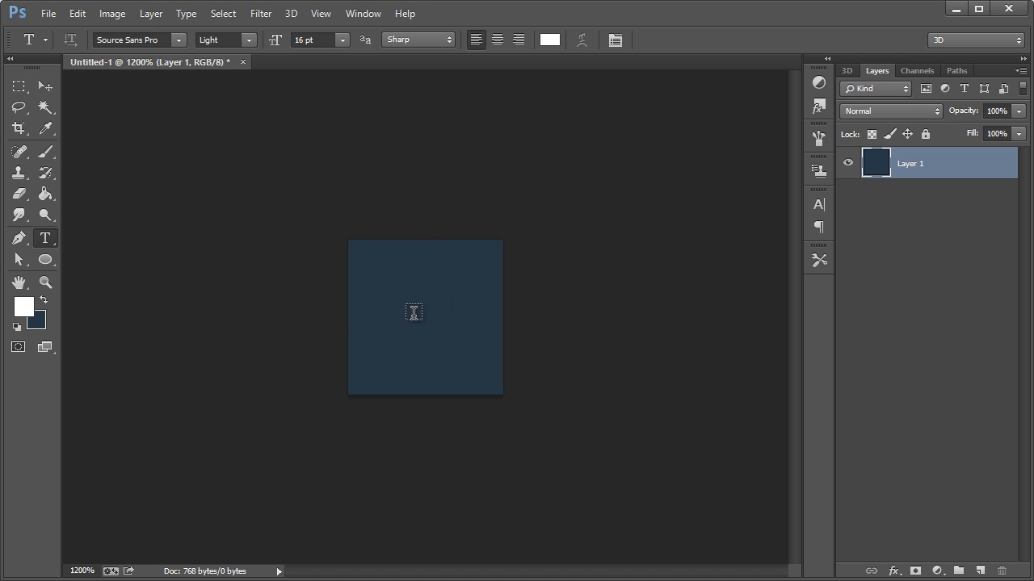
mouse_move(436, 359)
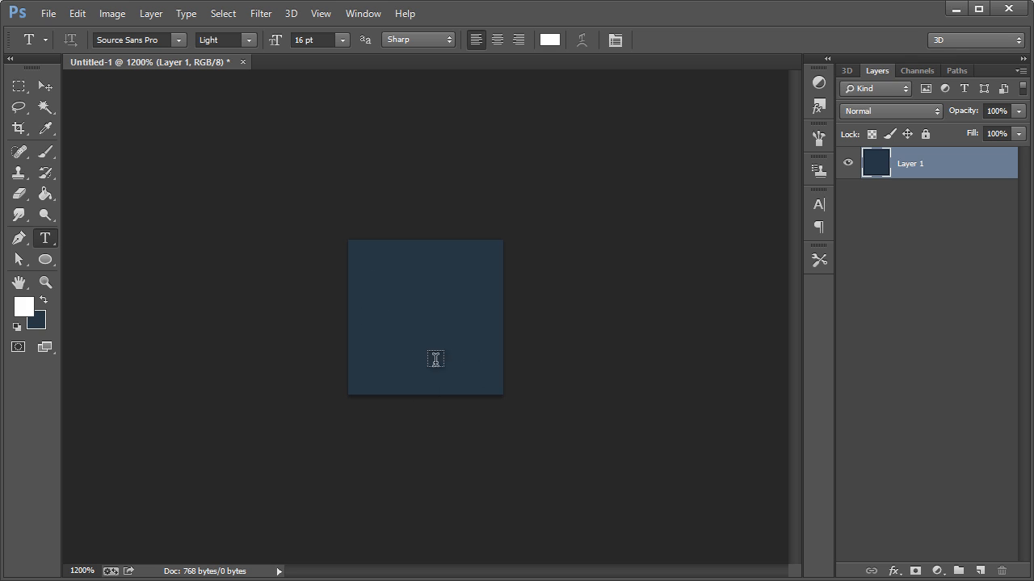
mouse_move(416, 294)
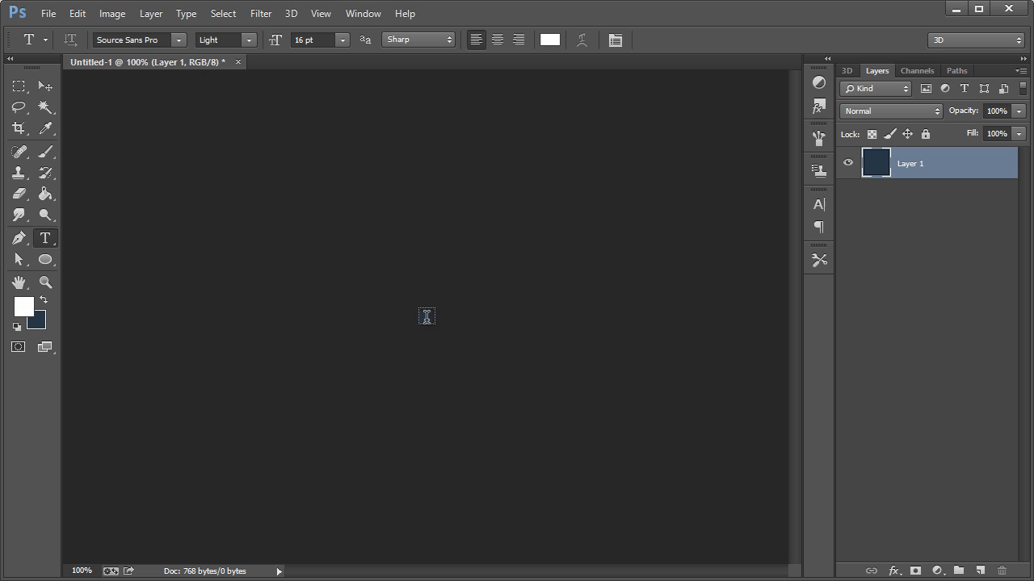
mouse_move(420, 334)
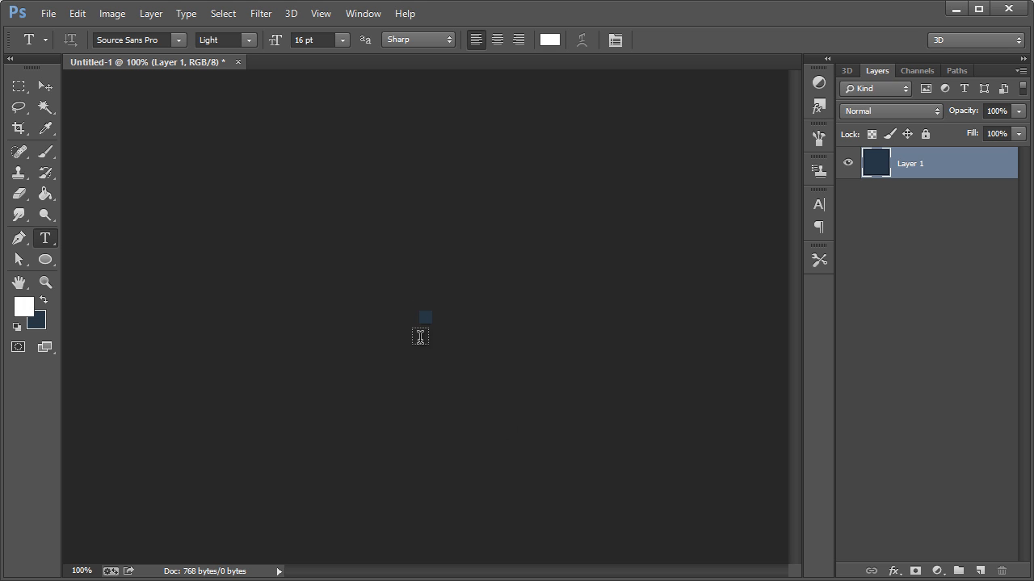
Zoom in and add a white text layer reading ABC on the canvas.
left_click(45, 281)
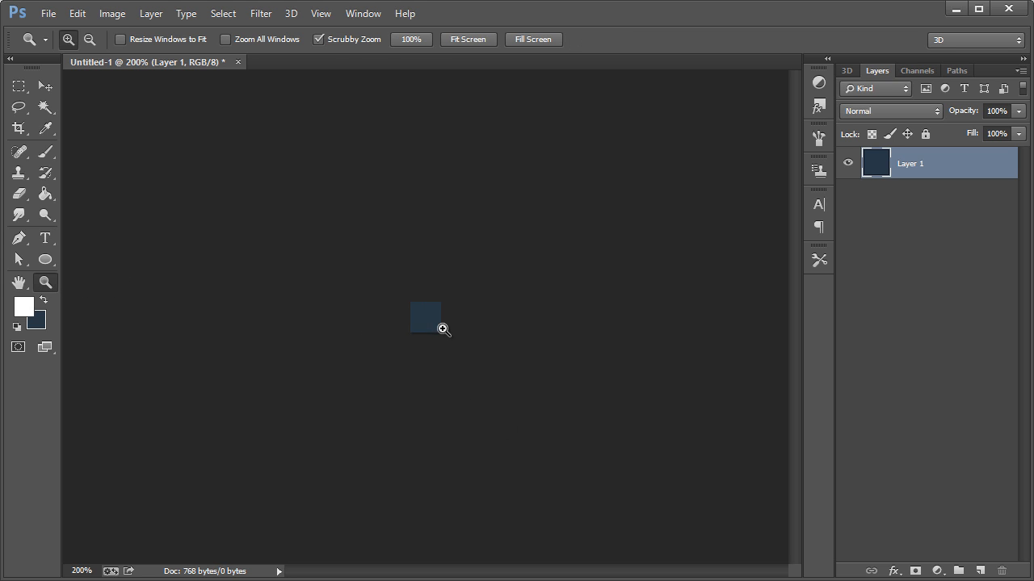
left_click(443, 330)
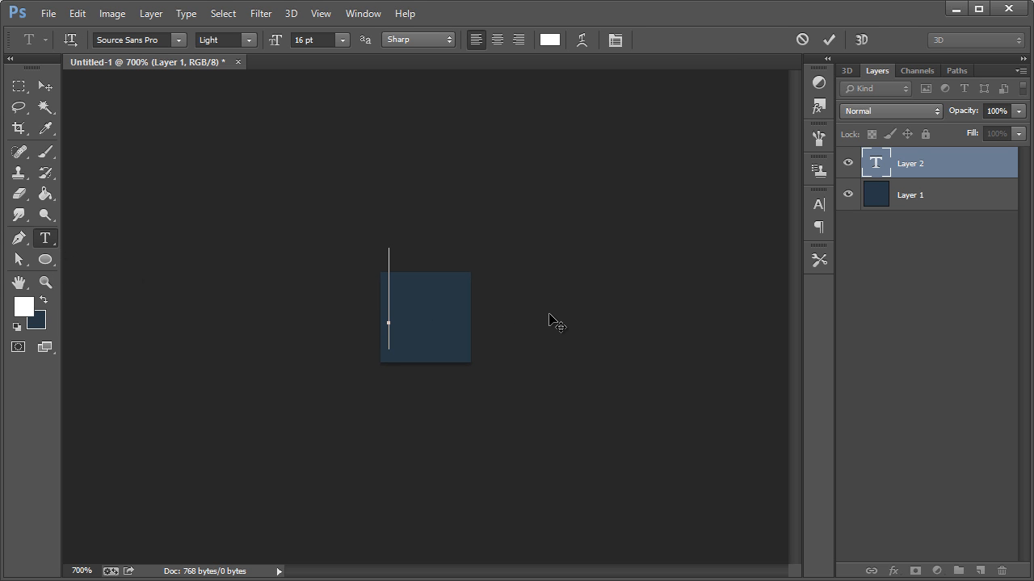
type("ABC")
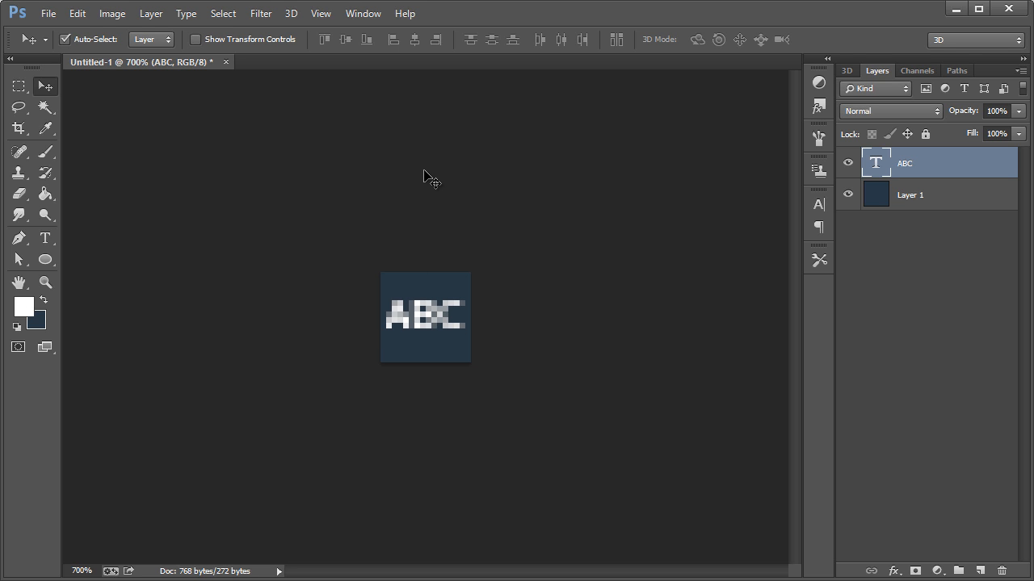
mouse_move(48, 13)
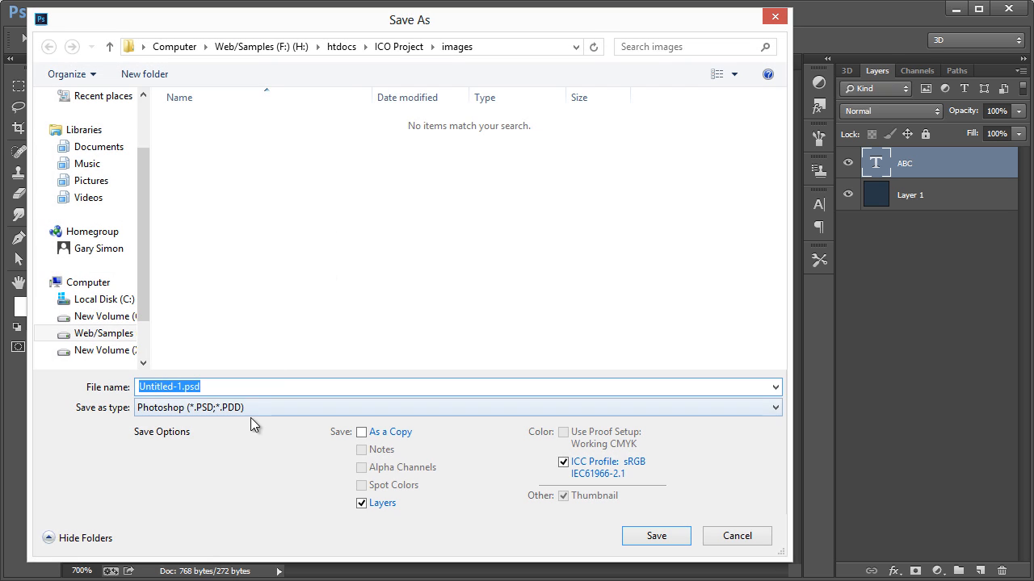
Save as favicon.ico in ICO (Windows Icon) format, replacing the existing file, using Standard ICO.
left_click(455, 407)
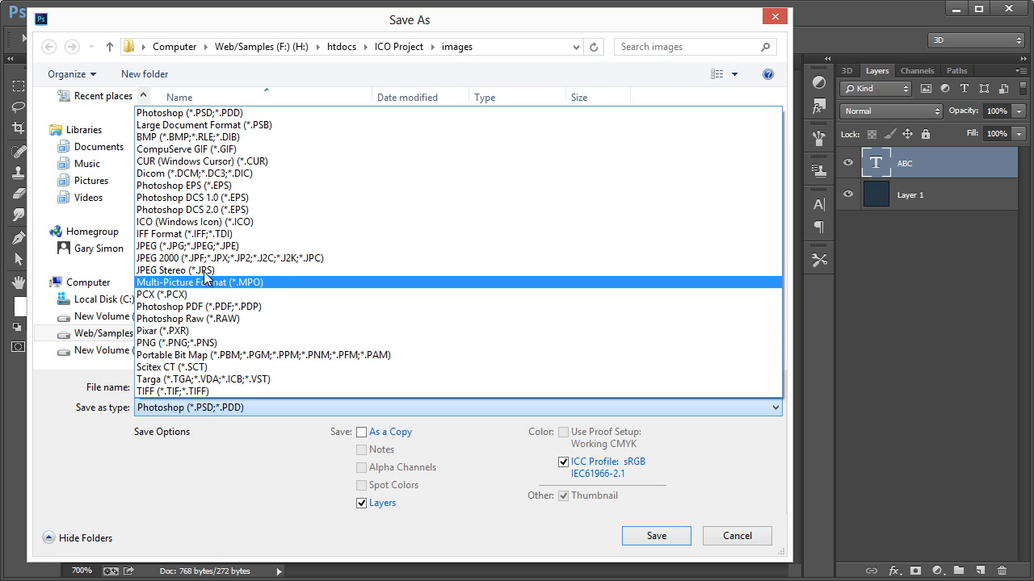
left_click(194, 221)
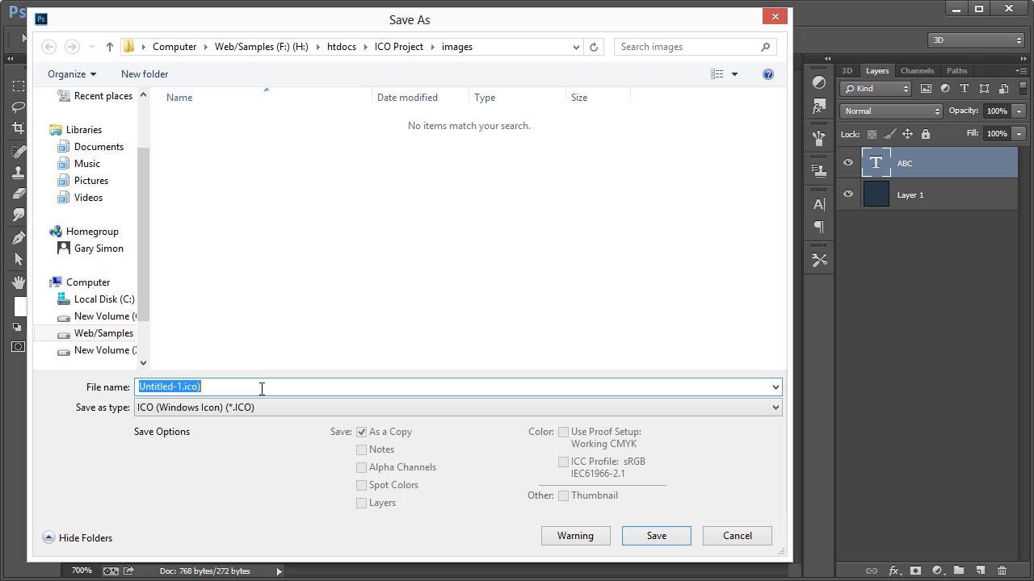
type("favicon.")
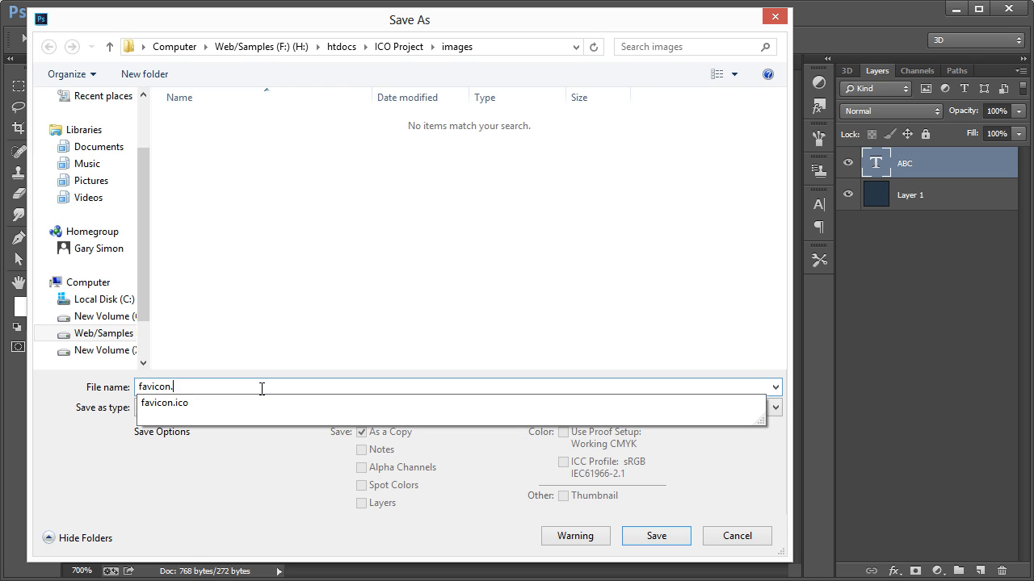
left_click(656, 536)
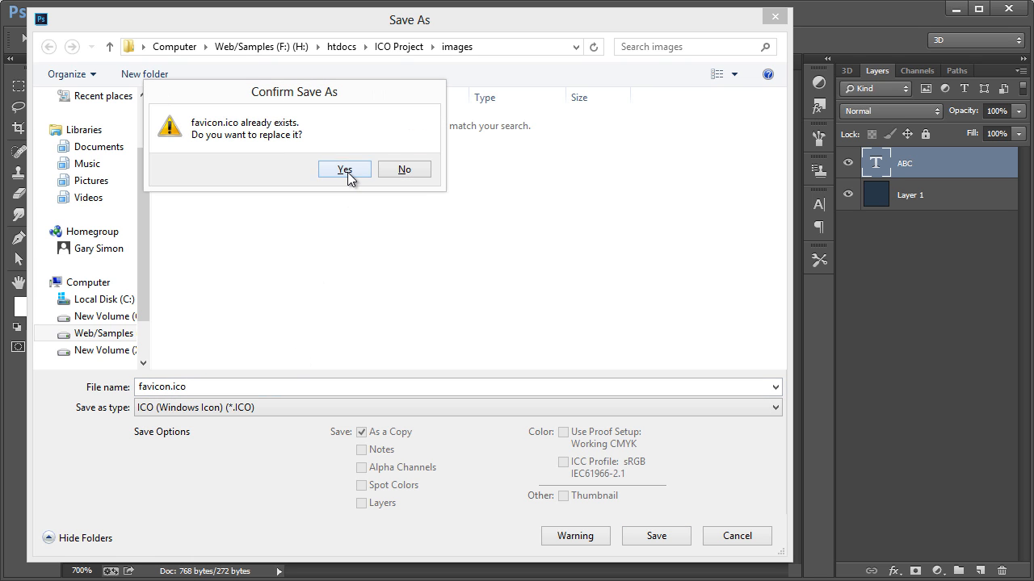
left_click(344, 169)
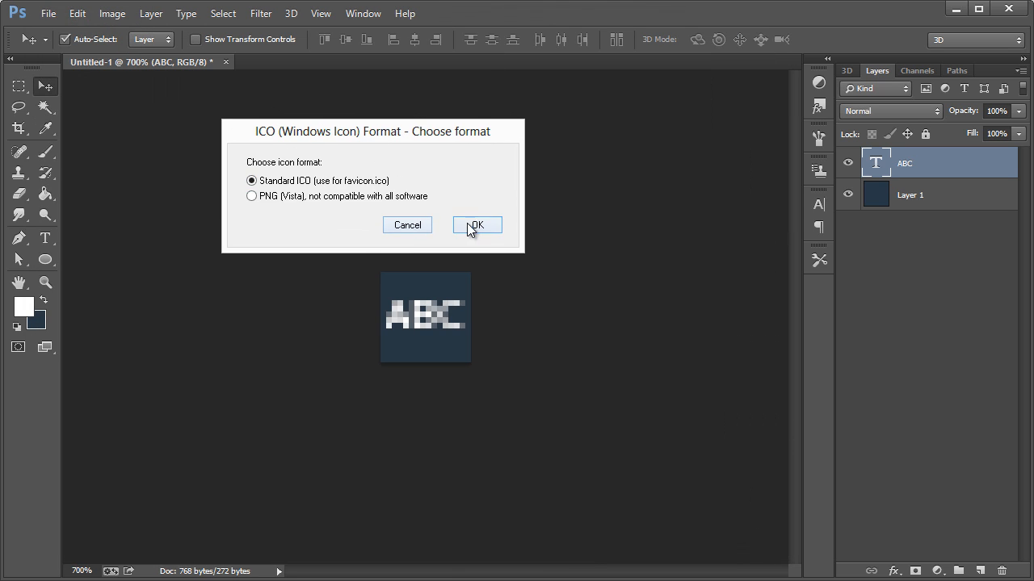
left_click(477, 224)
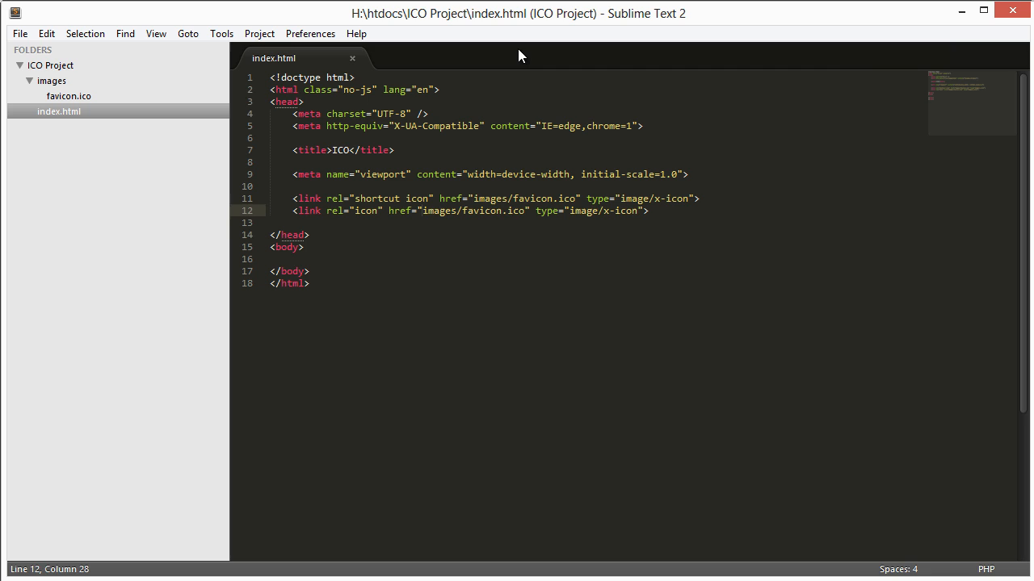
Review the shortcut icon and icon link tags pointing to images/favicon.ico in index.html.
left_click(331, 101)
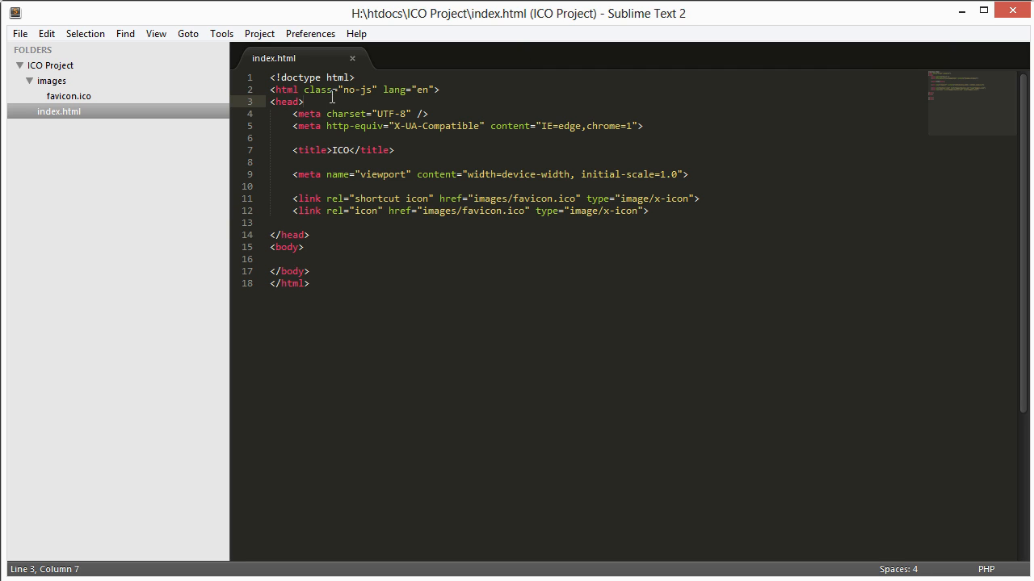
mouse_move(318, 234)
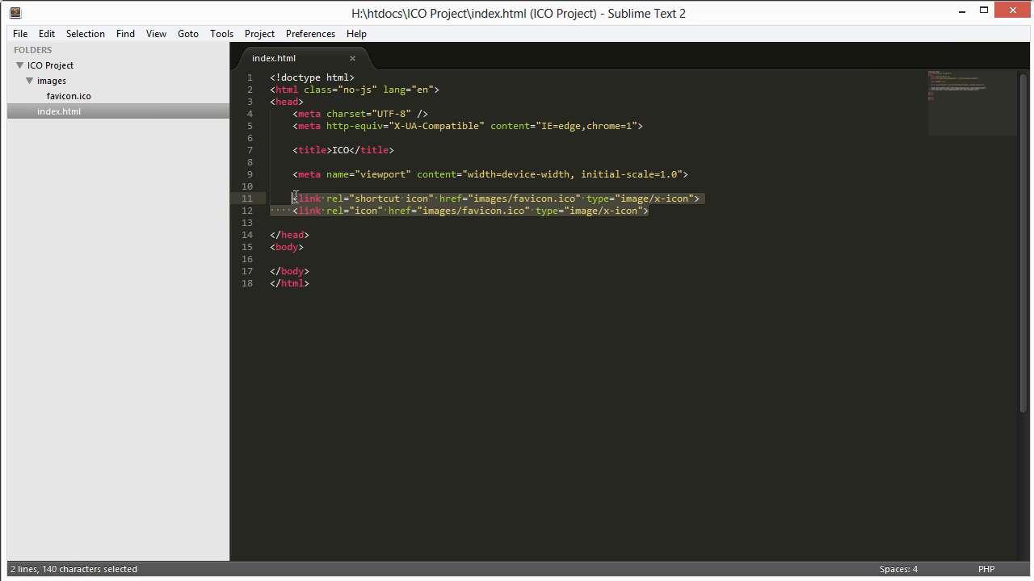
left_click(294, 199)
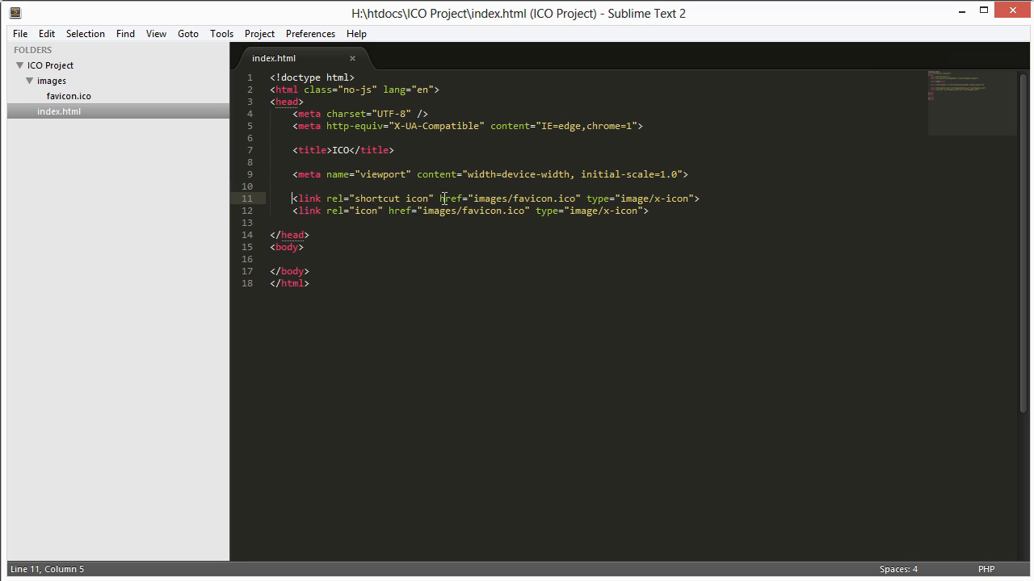
left_click(501, 198)
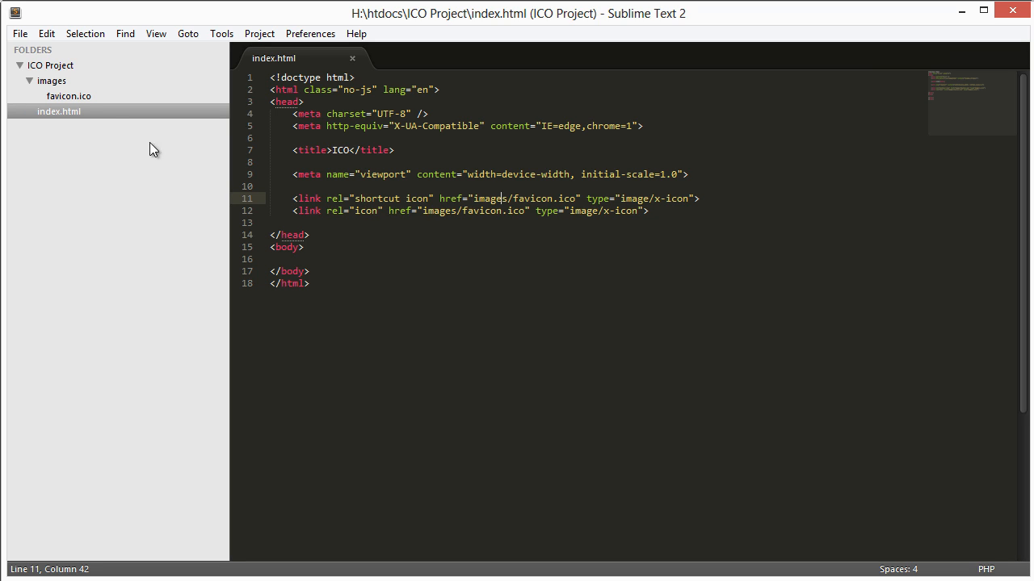
mouse_move(546, 203)
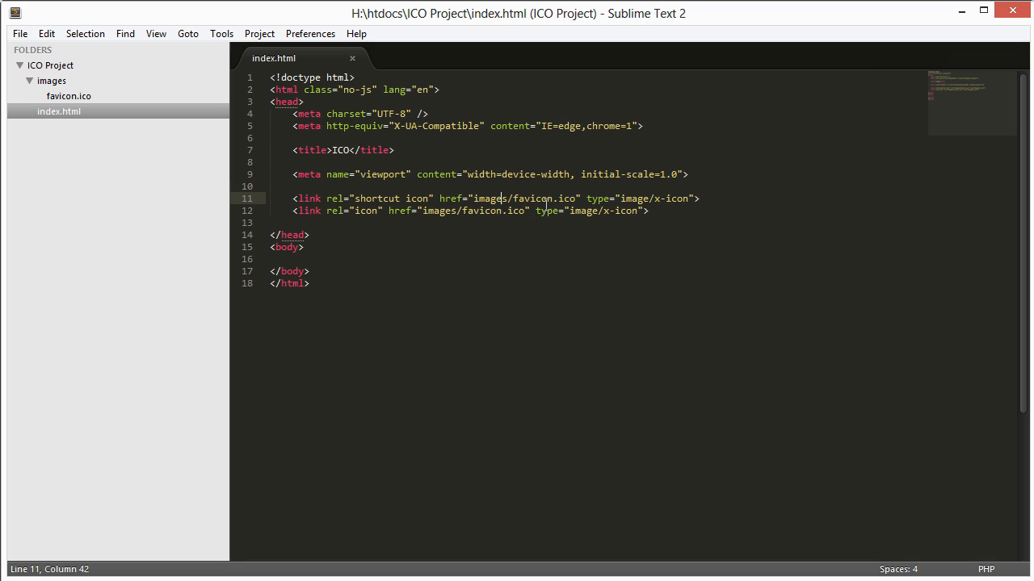
mouse_move(628, 197)
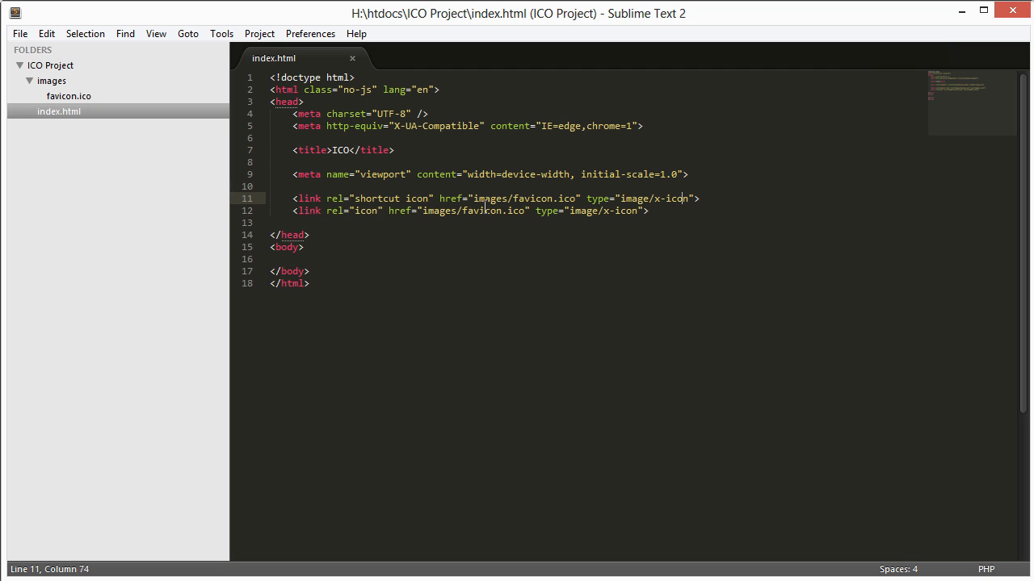
left_click_drag(271, 198, 650, 210)
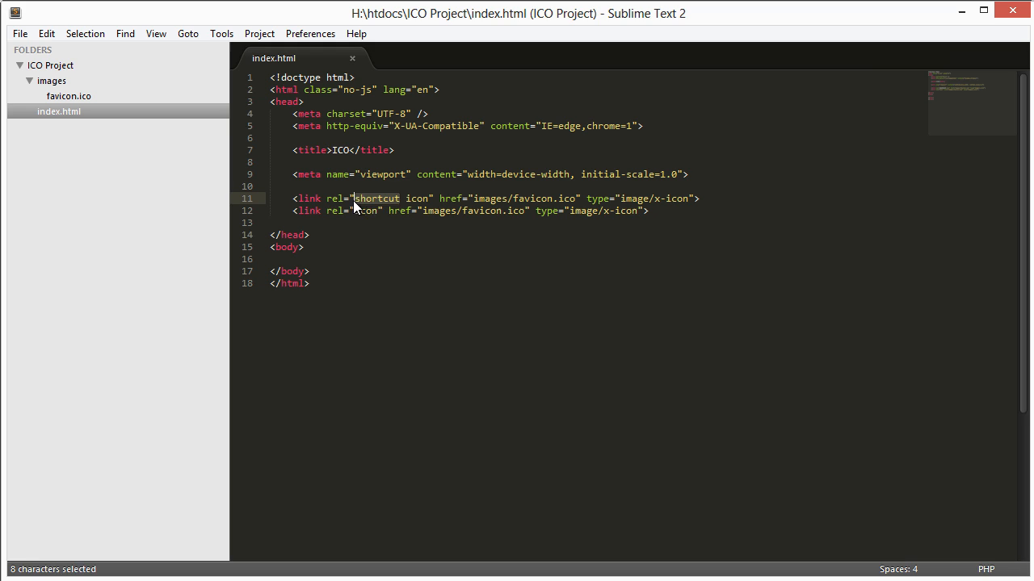
left_click(360, 210)
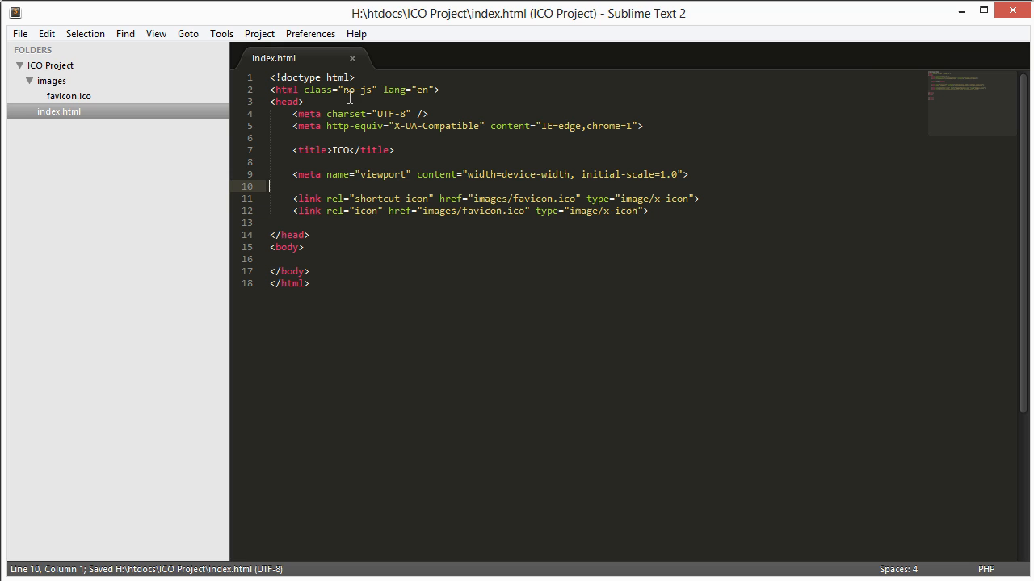
Open the saved index.html in a browser.
right_click(58, 110)
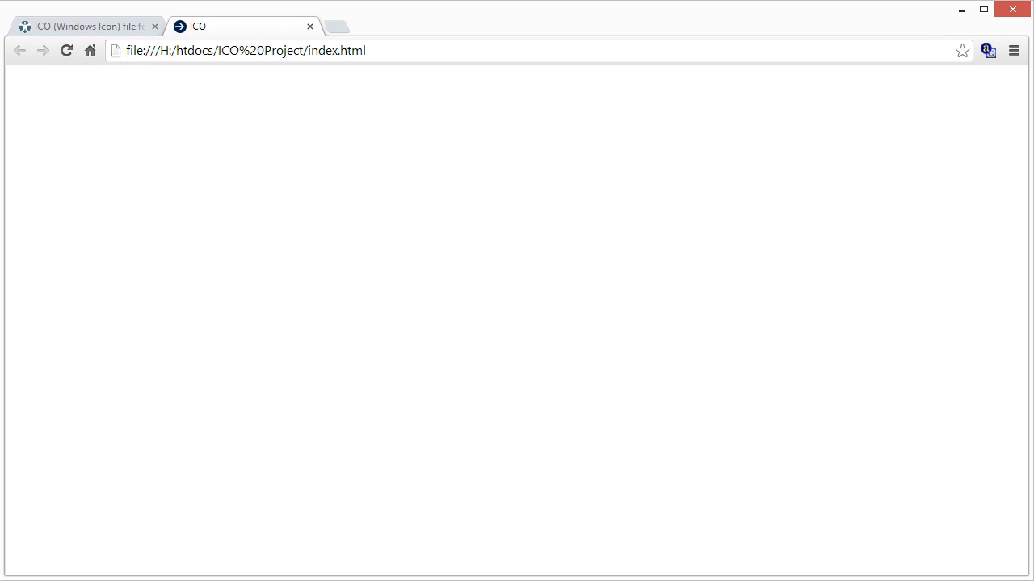
mouse_move(117, 57)
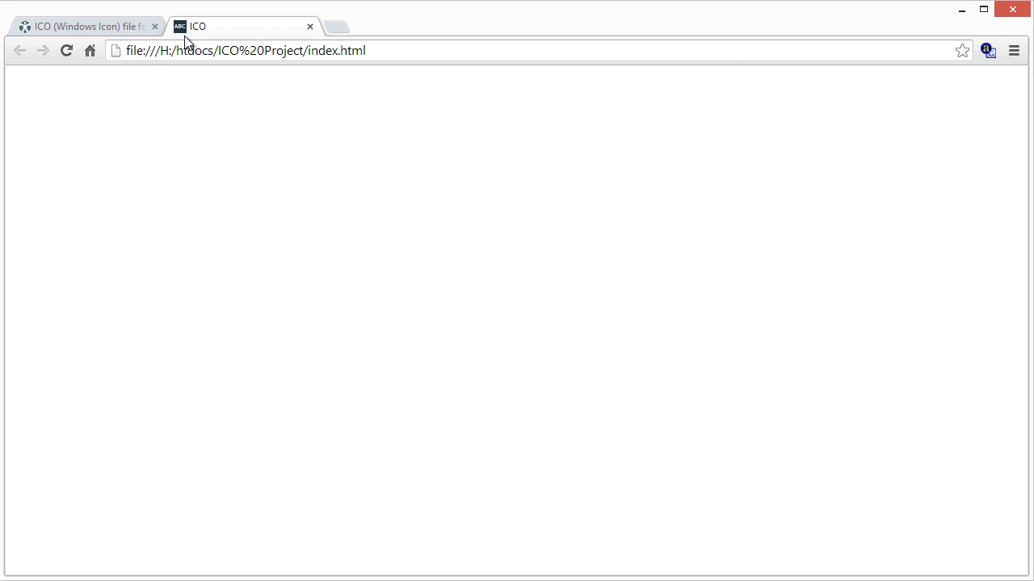
mouse_move(185, 36)
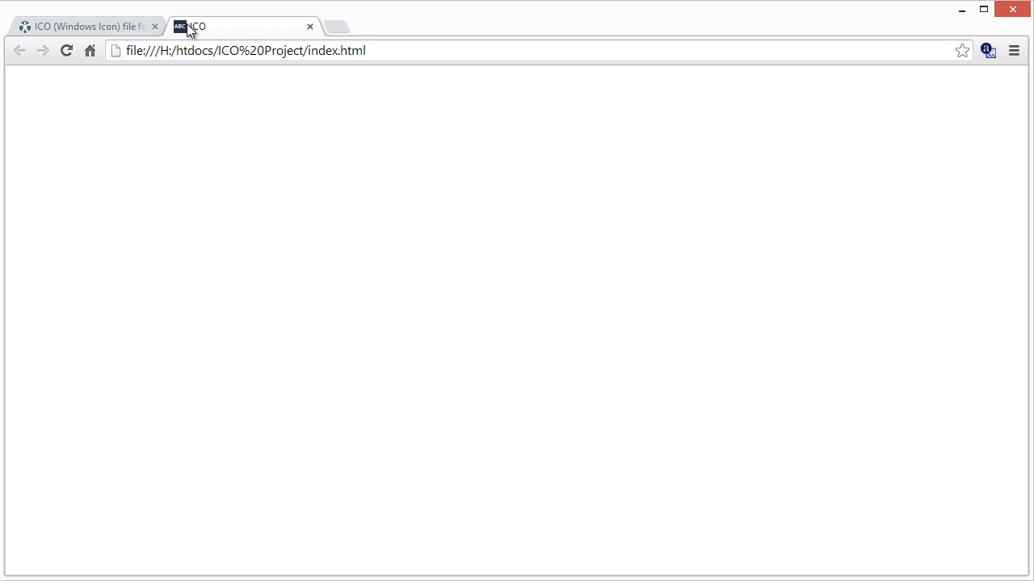
mouse_move(961, 10)
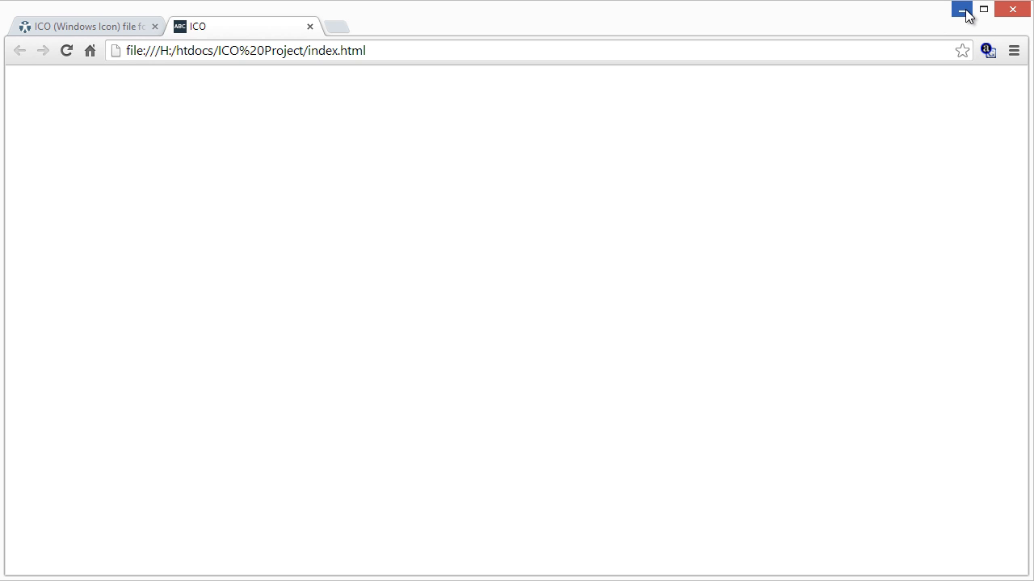
mouse_move(961, 12)
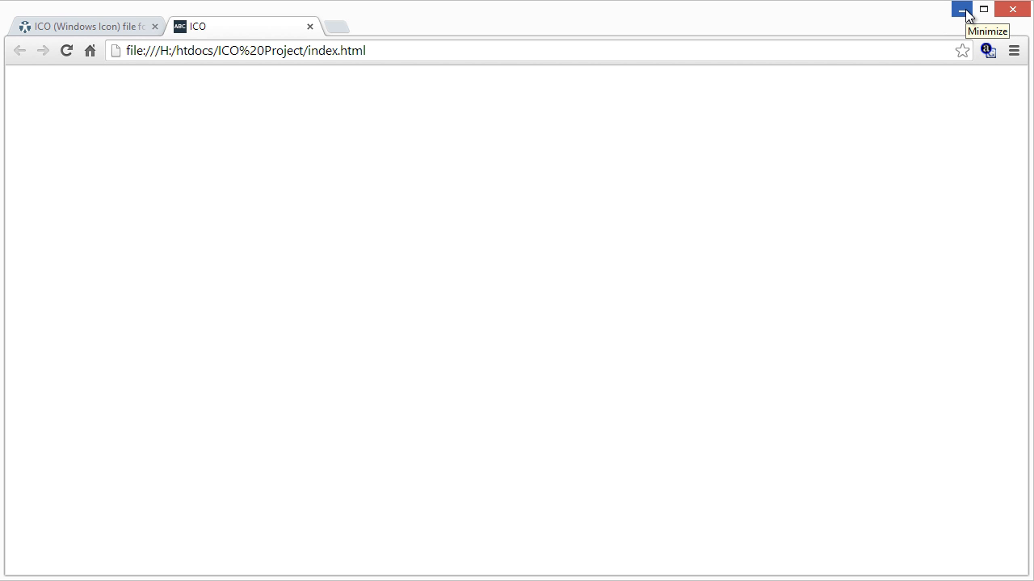
mouse_move(185, 32)
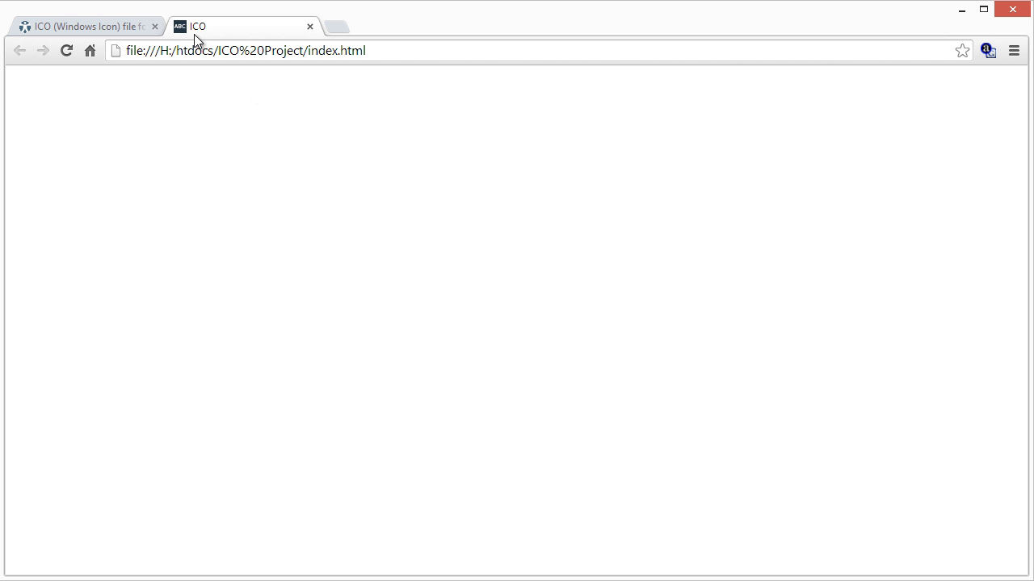
mouse_move(231, 31)
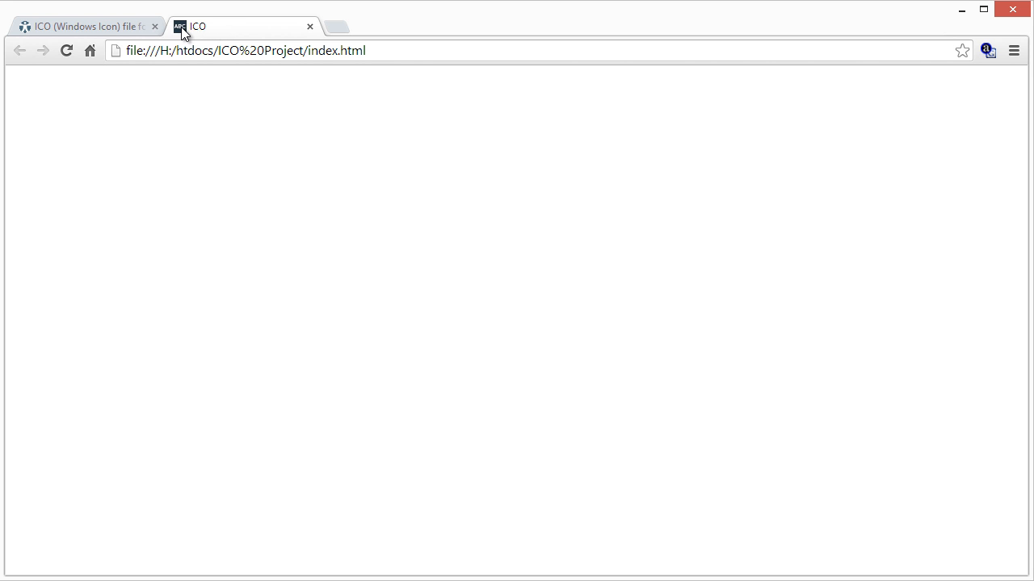
mouse_move(180, 30)
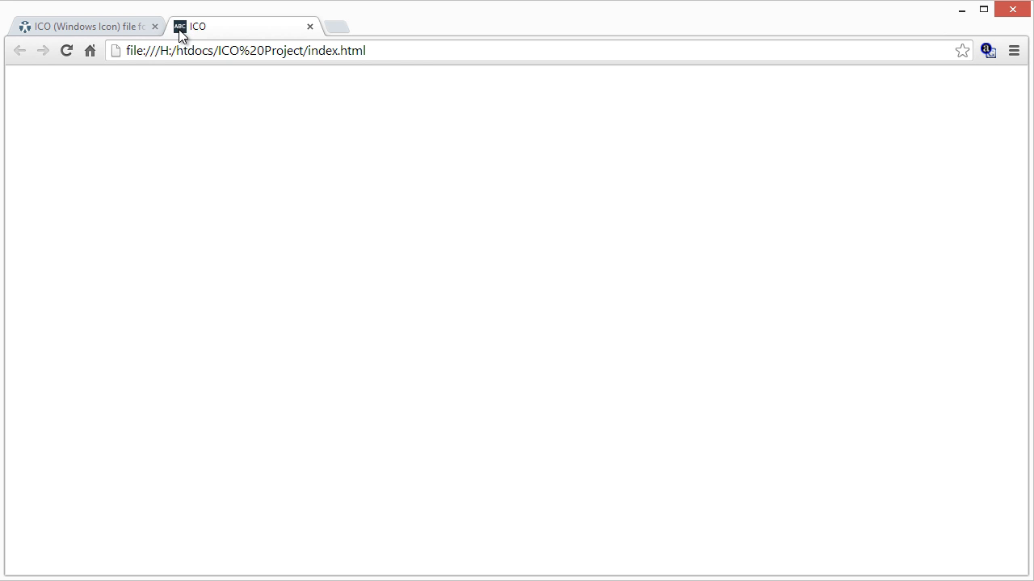
mouse_move(184, 36)
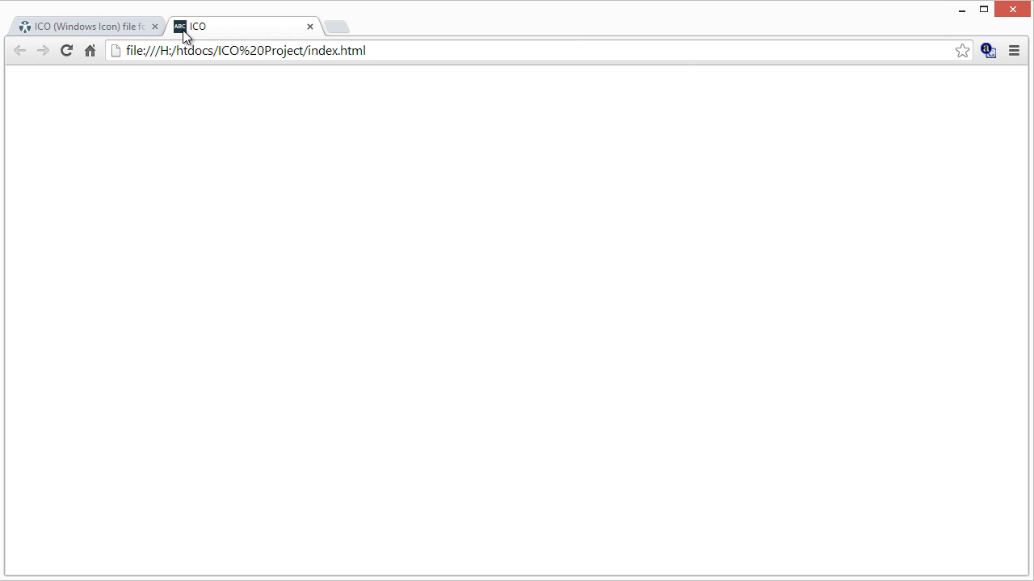
mouse_move(961, 10)
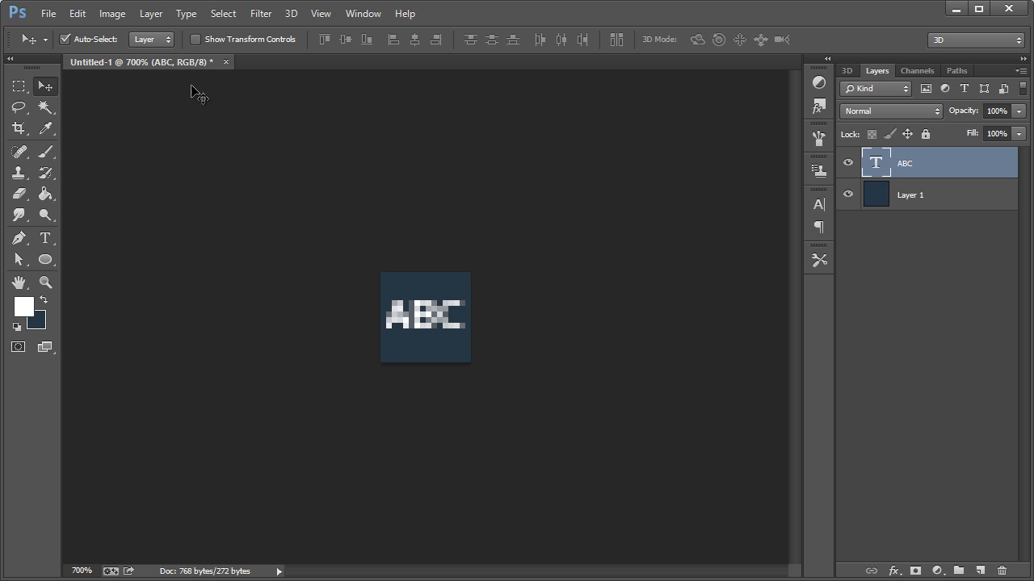
mouse_move(929, 195)
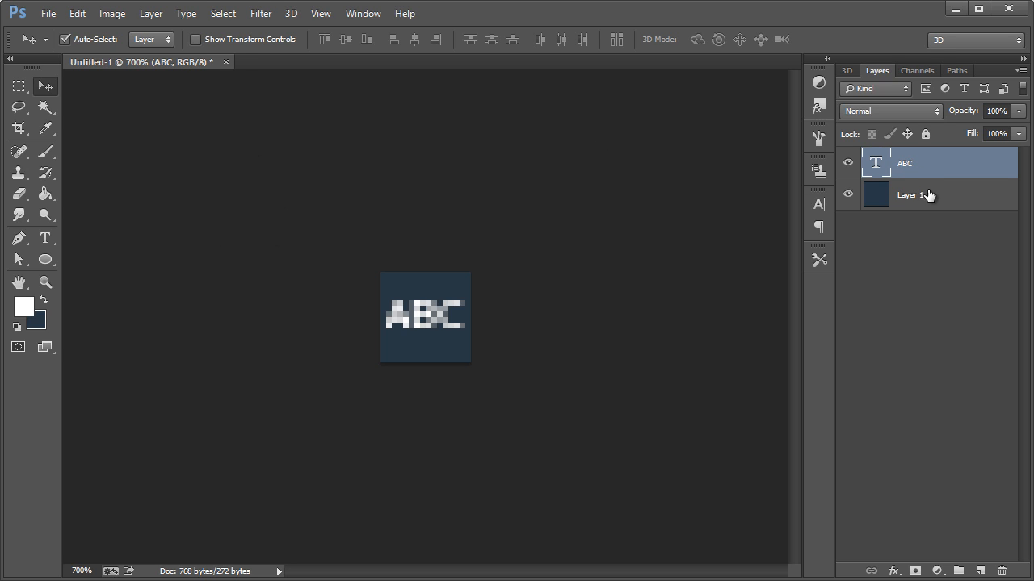
Delete the dark background Layer 1, leaving ABC lettering on a transparent background.
left_click(911, 194)
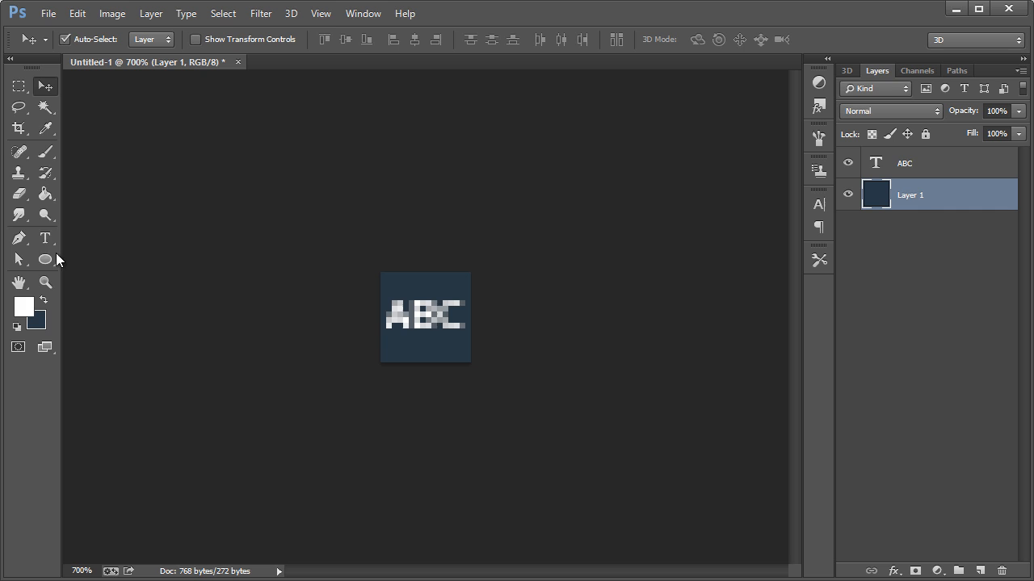
mouse_move(945, 200)
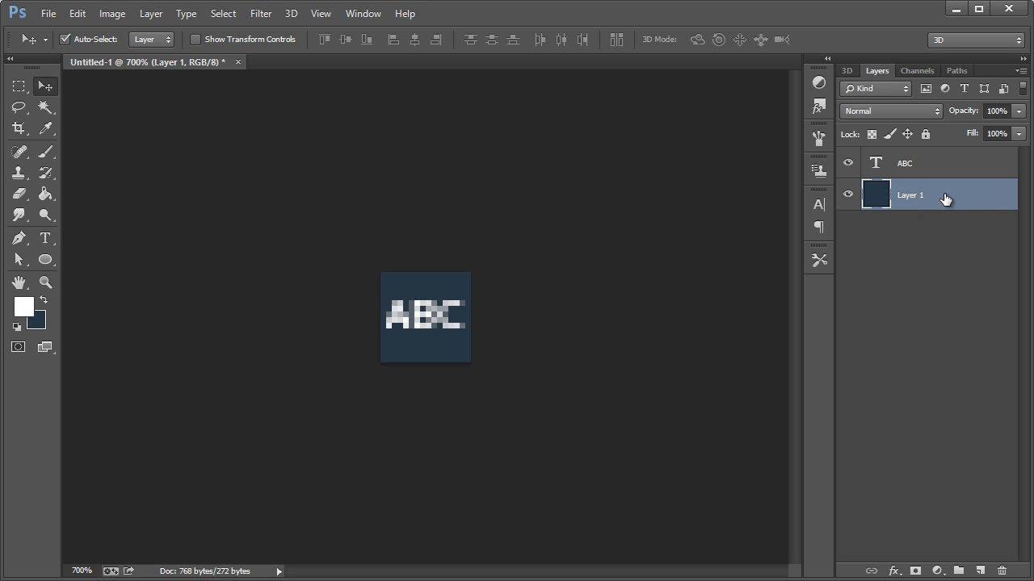
left_click(904, 161)
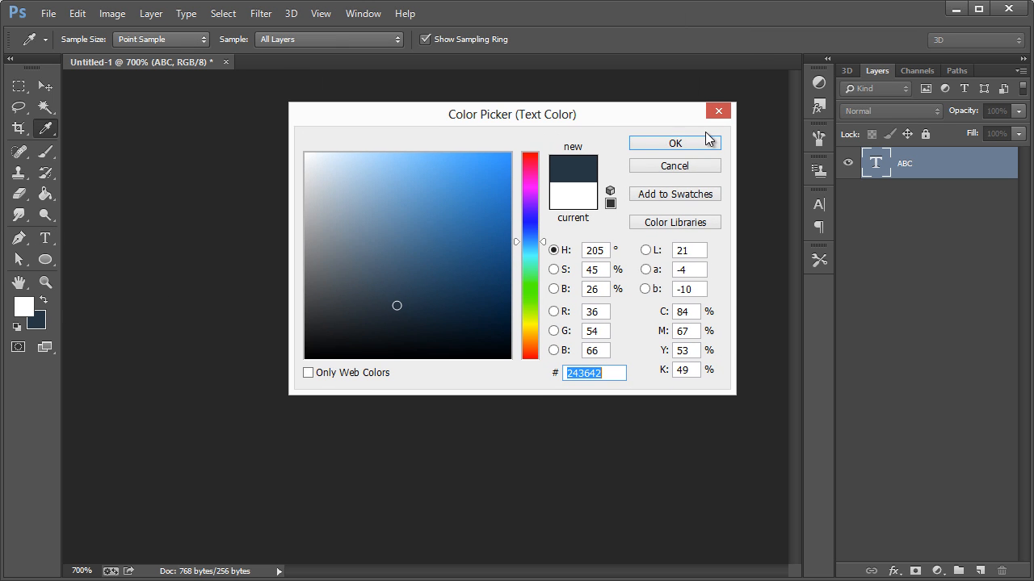
left_click(675, 143)
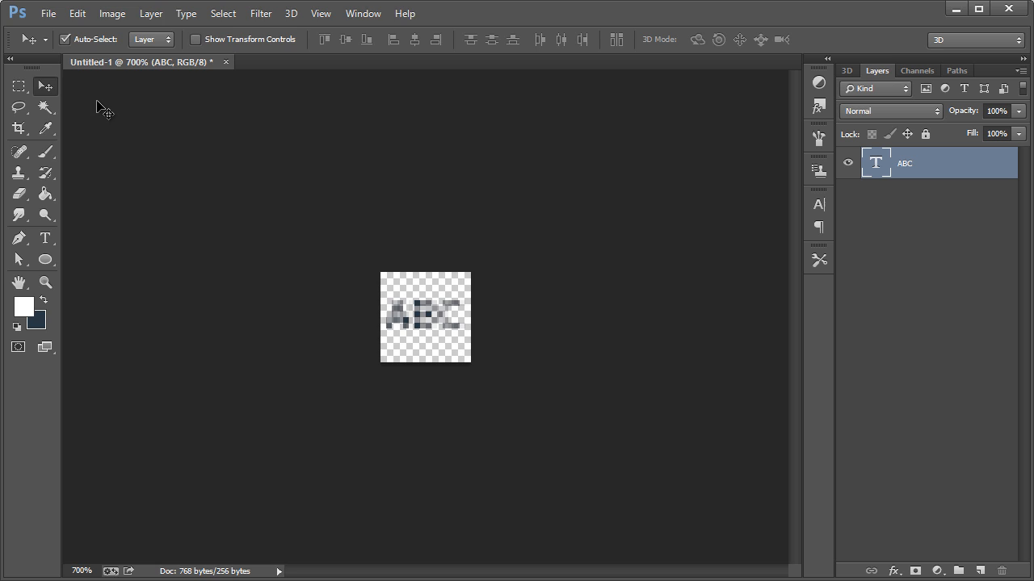
Save the icon again as ICO (Windows Icon) in Standard ICO format.
left_click(463, 407)
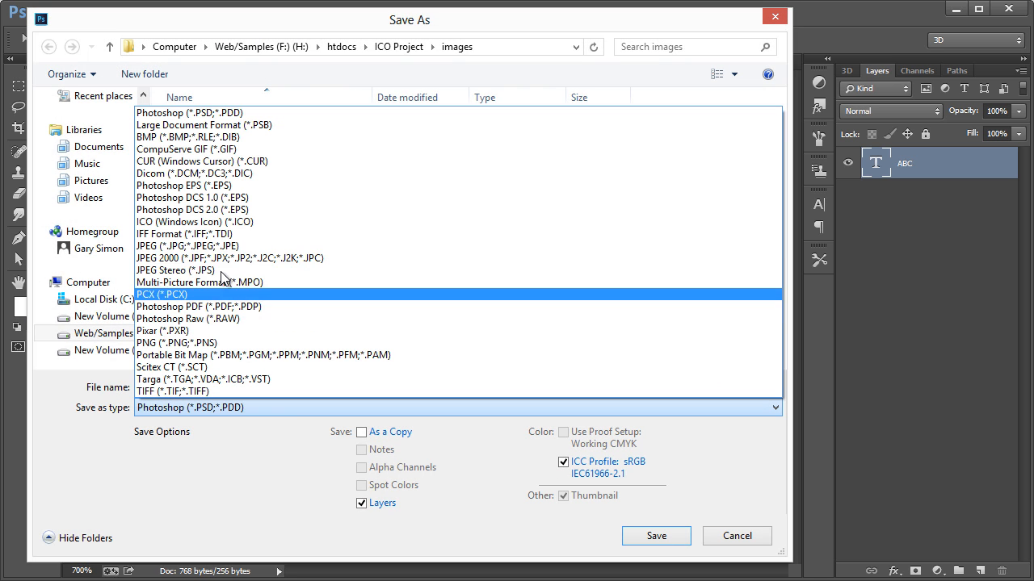
left_click(193, 223)
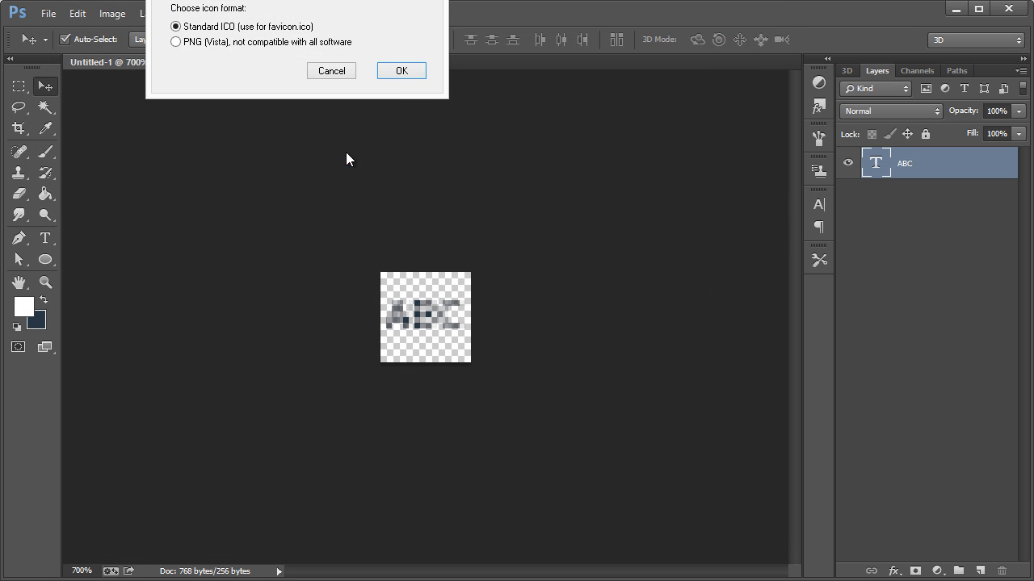
left_click(400, 71)
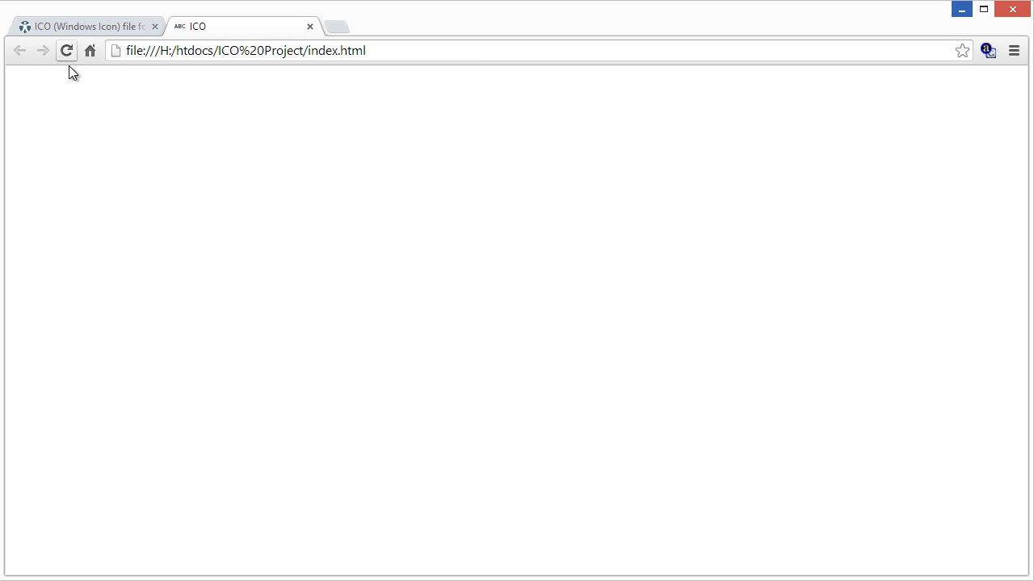
mouse_move(227, 71)
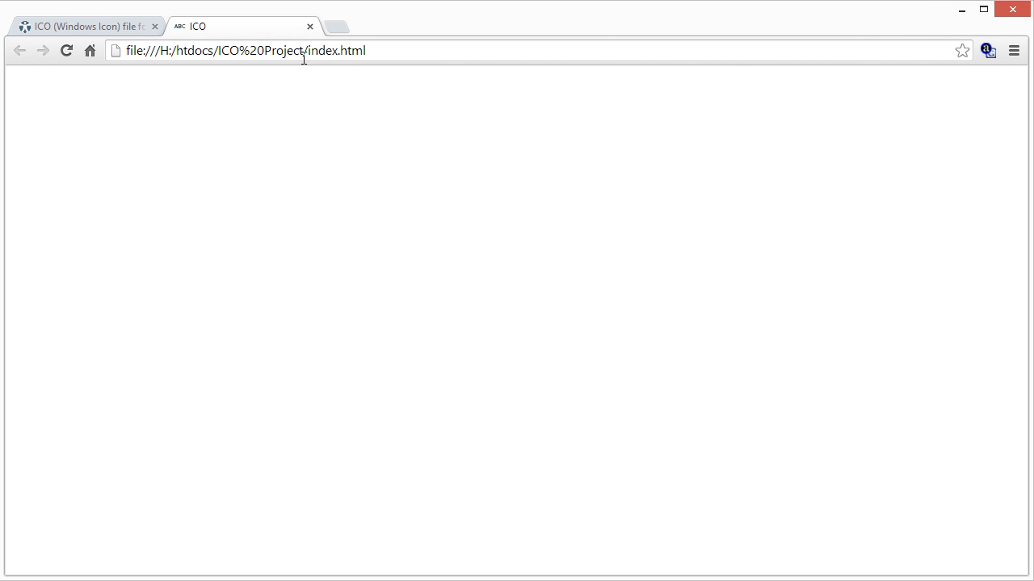
mouse_move(181, 35)
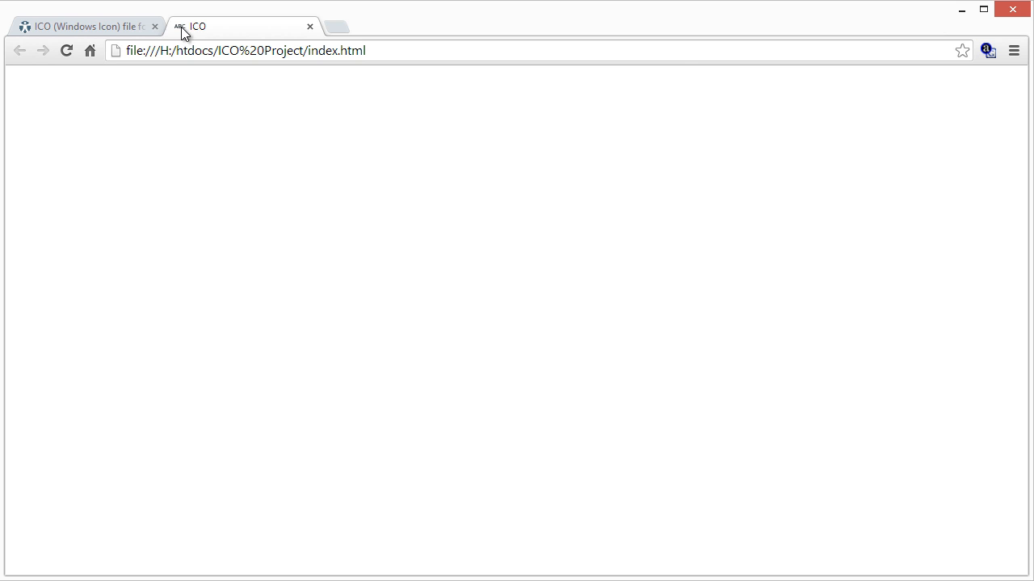
mouse_move(961, 9)
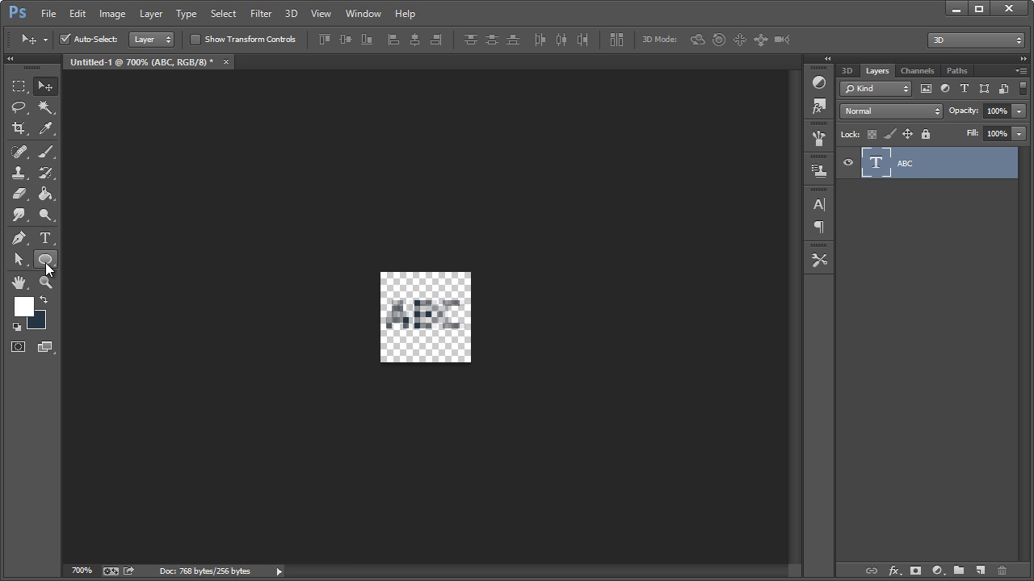
Switch to the Custom Shape Tool to draw a dark arrow in place of the ABC text.
right_click(45, 258)
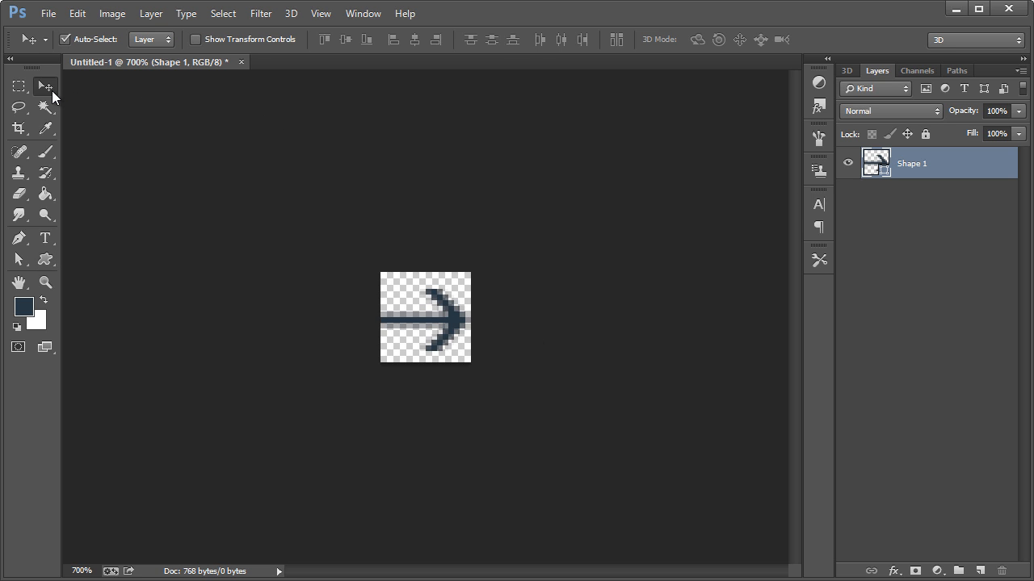
mouse_move(485, 246)
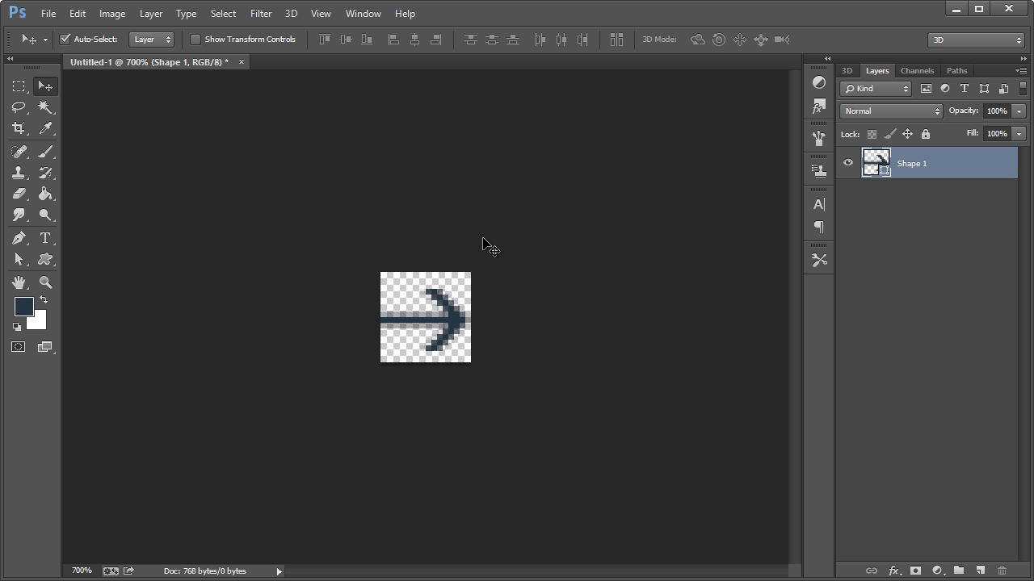
Abandon Save for Web and save as favicon.ico in ICO (Windows Icon) format, replacing the existing file.
left_click(49, 12)
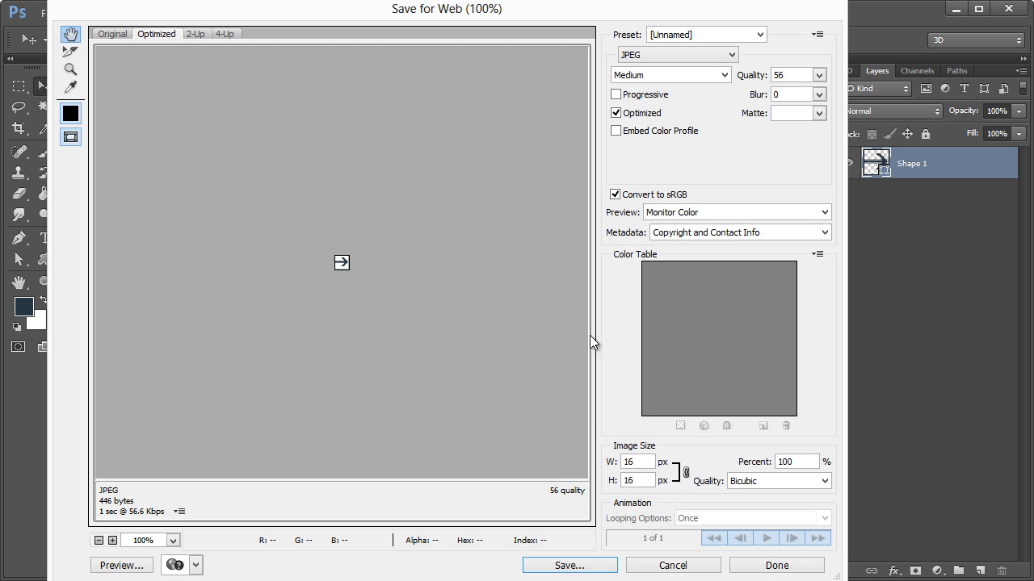
left_click(569, 565)
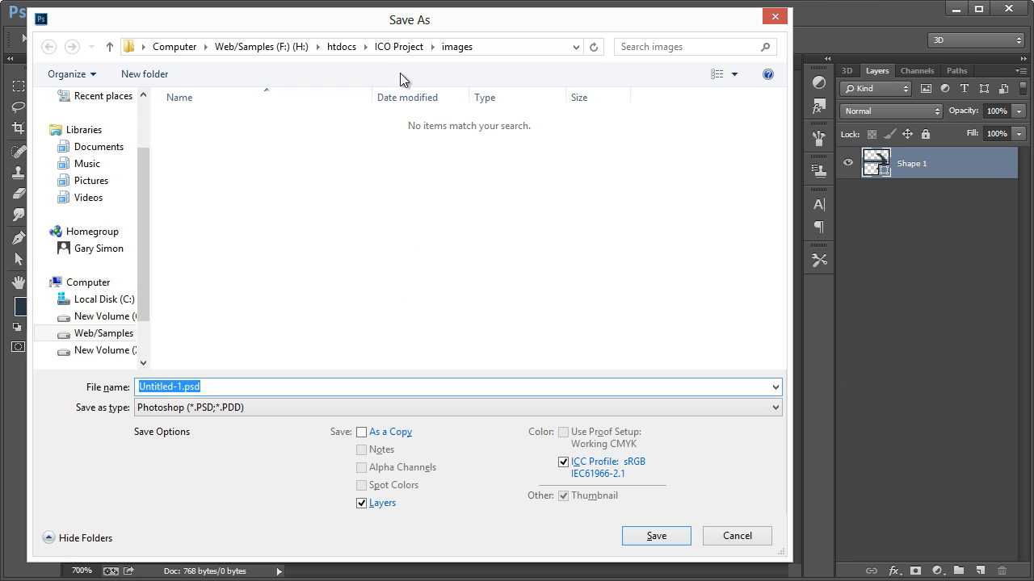
left_click(455, 407)
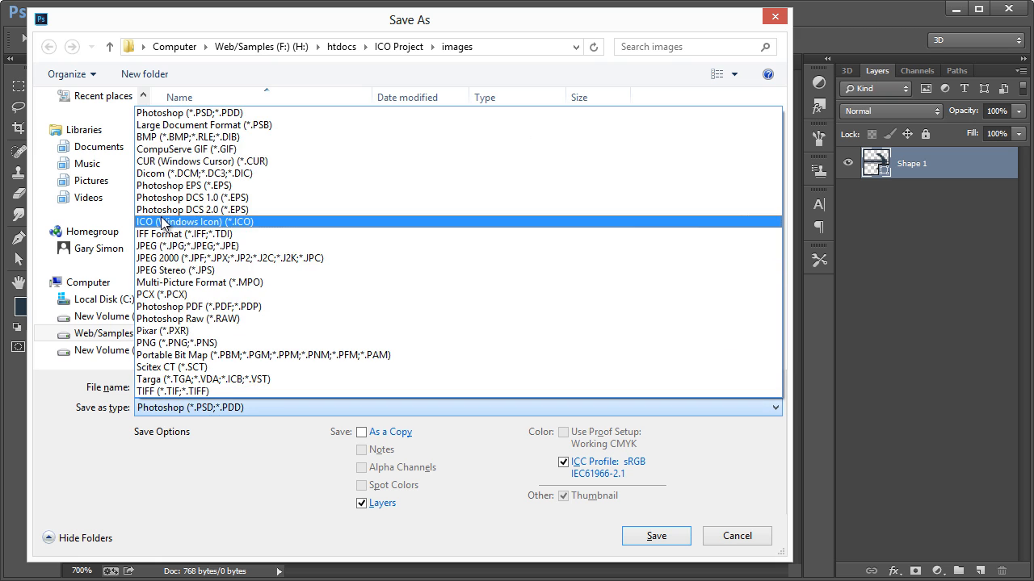
left_click(194, 221)
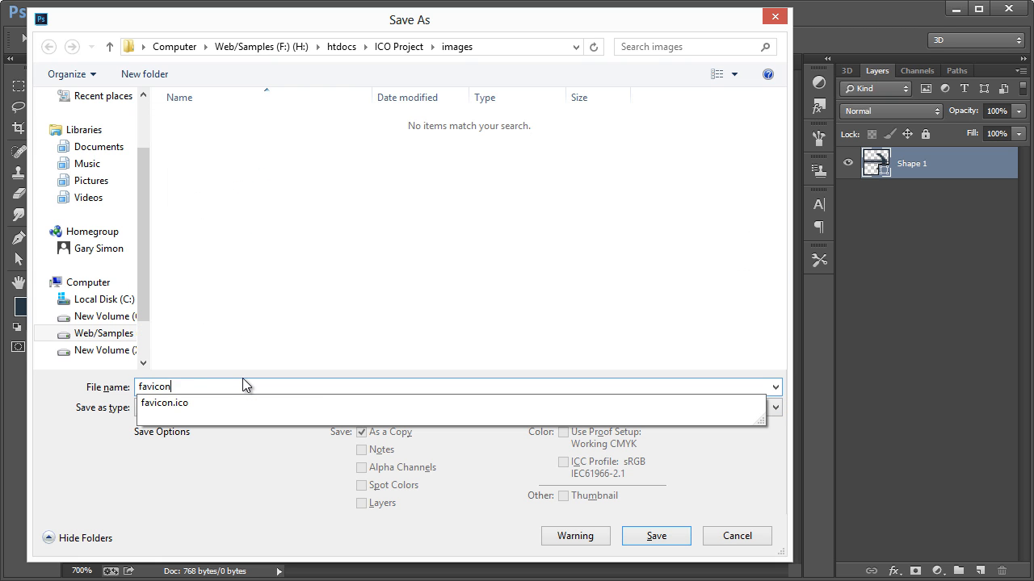
left_click(656, 537)
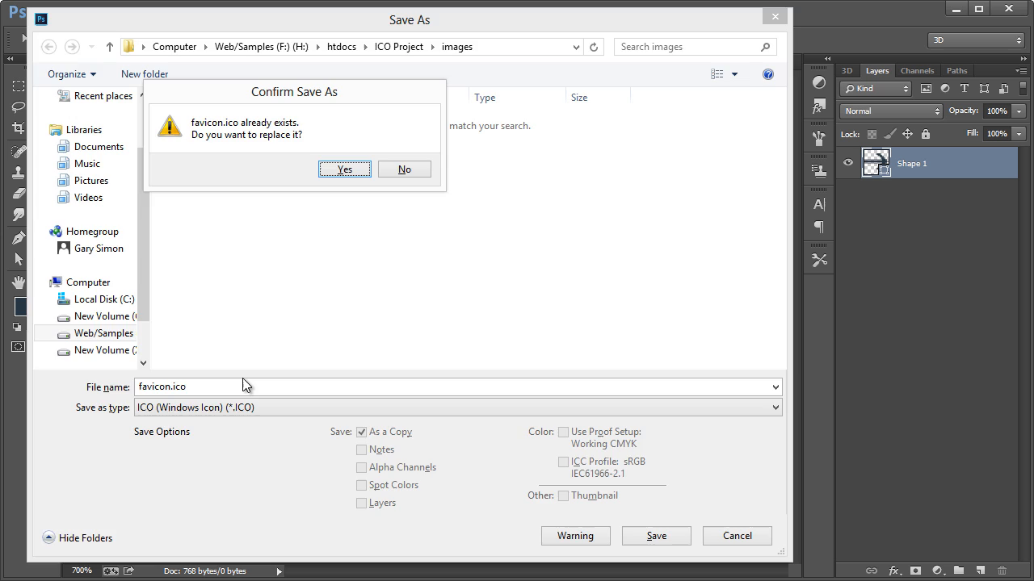
left_click(344, 169)
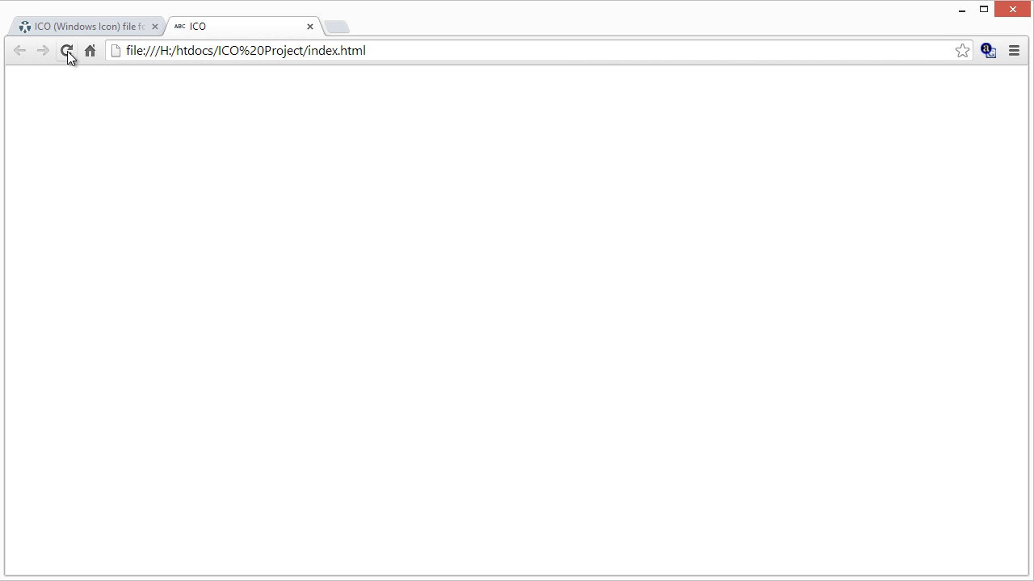
Reload index.html so the tab picks up the new arrow favicon.
left_click(66, 50)
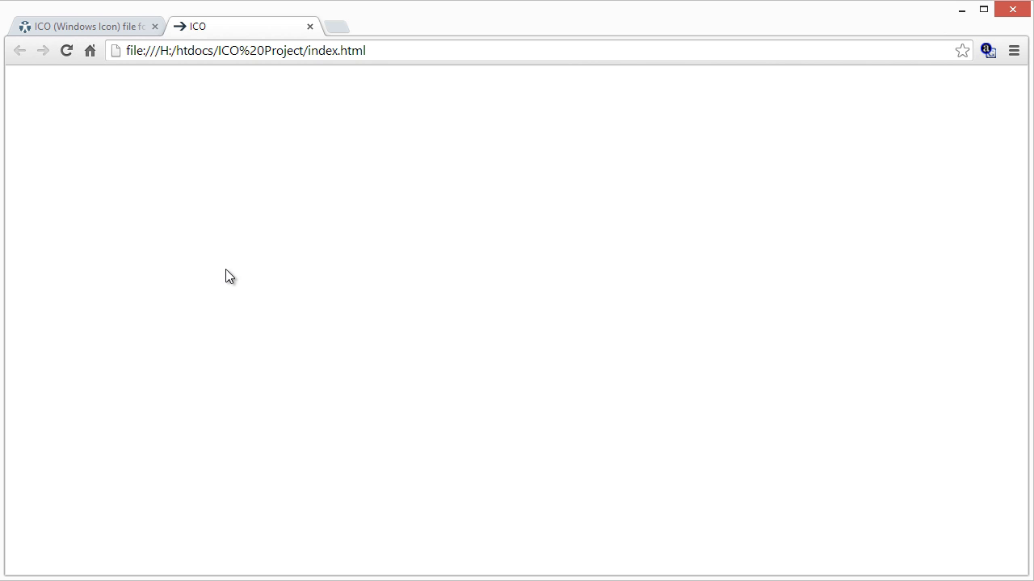
mouse_move(186, 36)
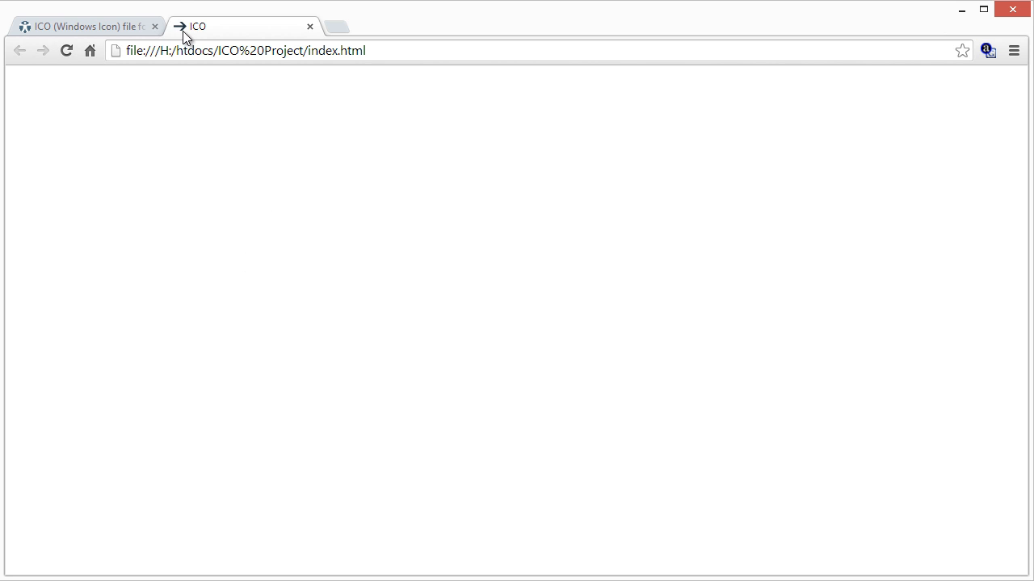
mouse_move(181, 29)
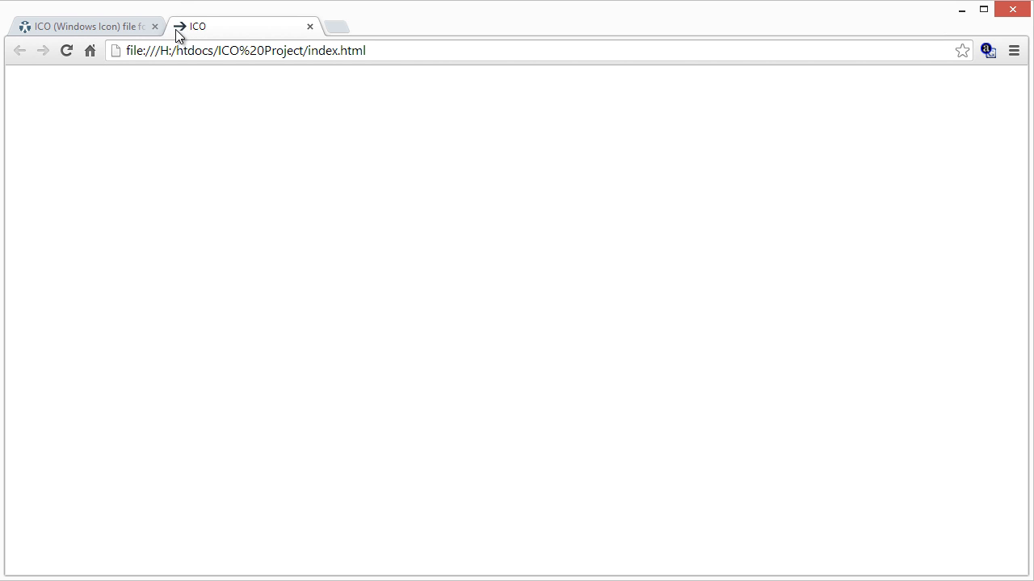
mouse_move(190, 39)
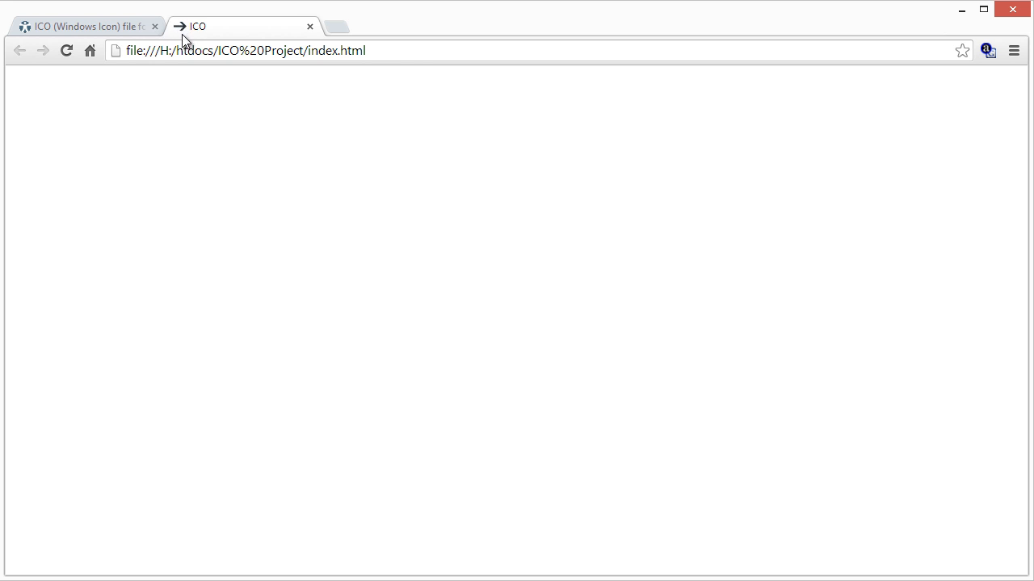
mouse_move(191, 32)
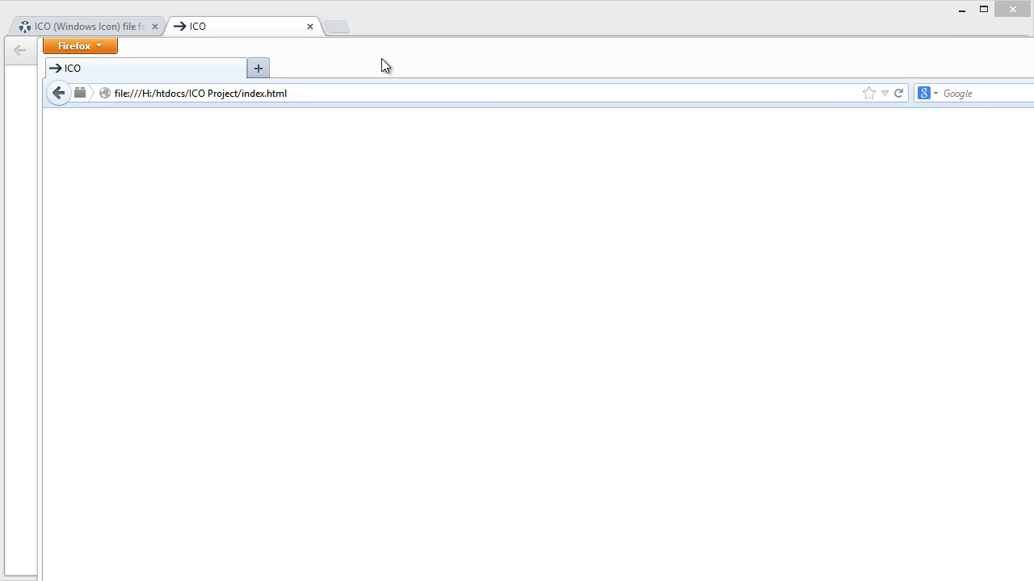
mouse_move(394, 62)
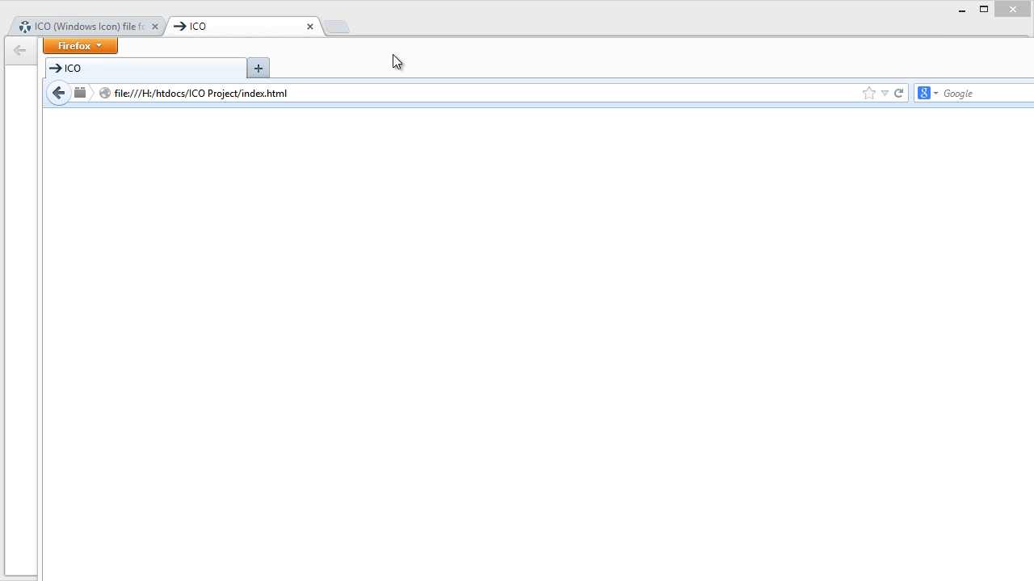
mouse_move(396, 63)
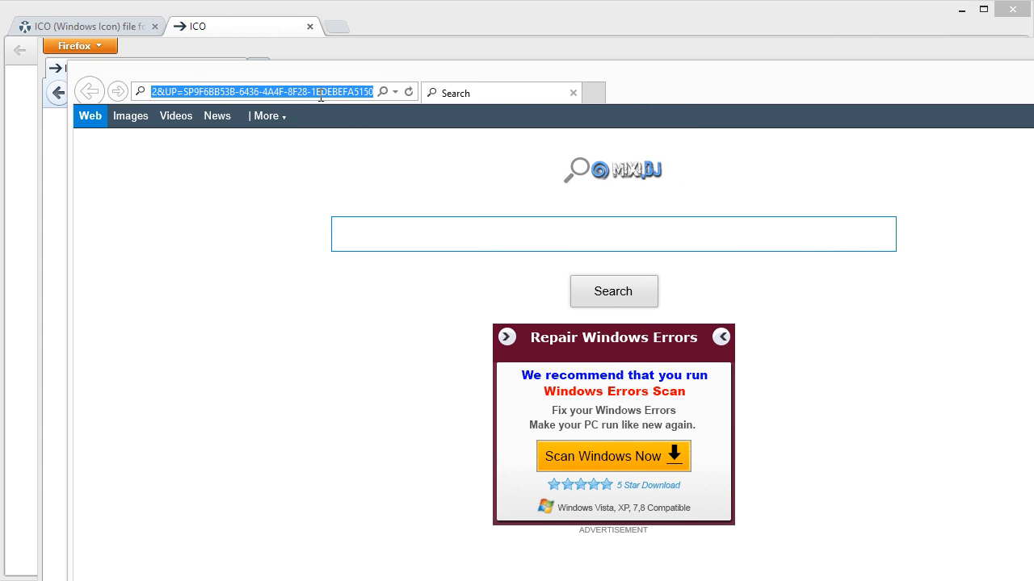
mouse_move(362, 76)
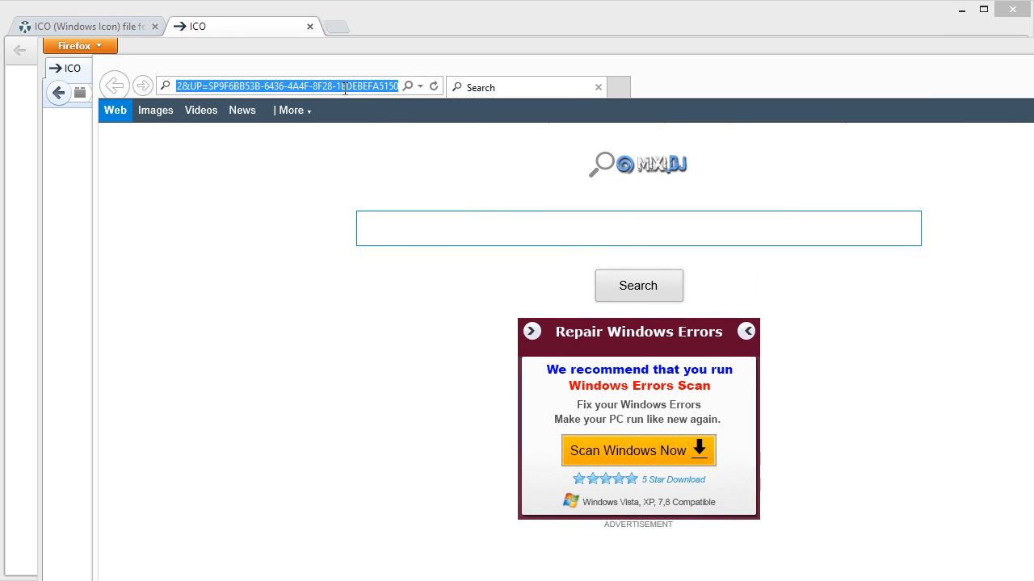
type("file:///H:/htdocs/ICO%20Project/index.html")
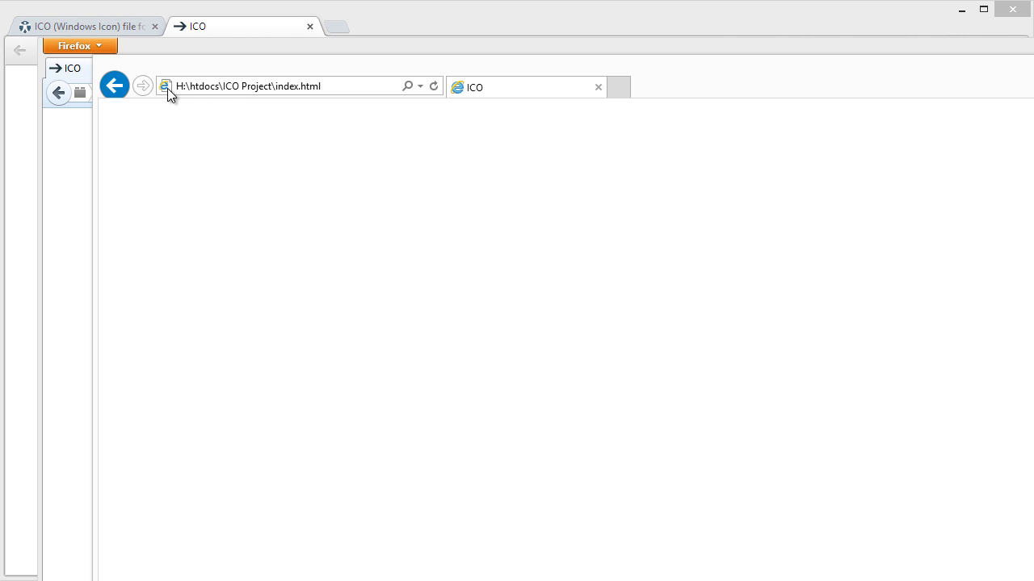
mouse_move(260, 81)
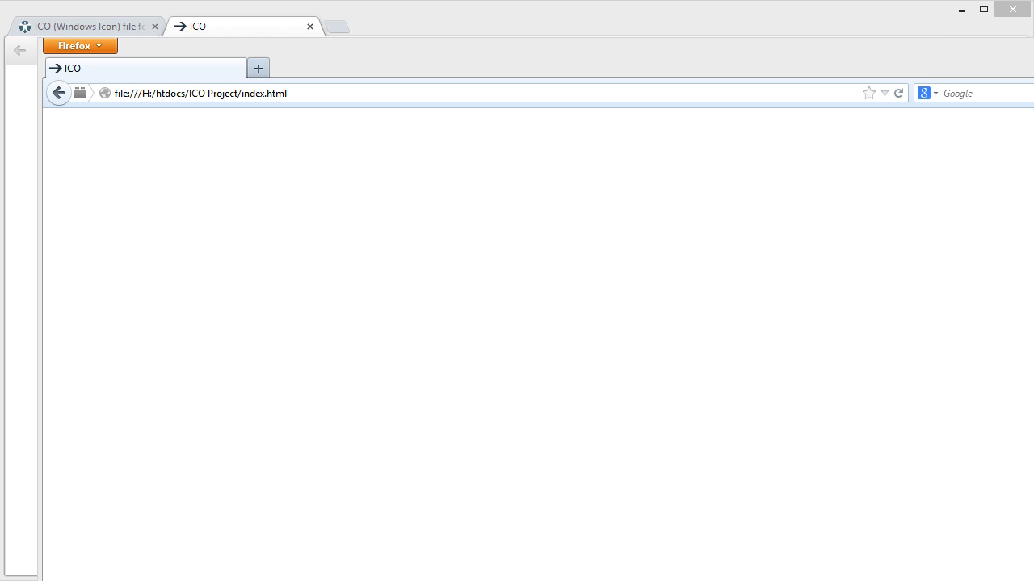
mouse_move(1014, 166)
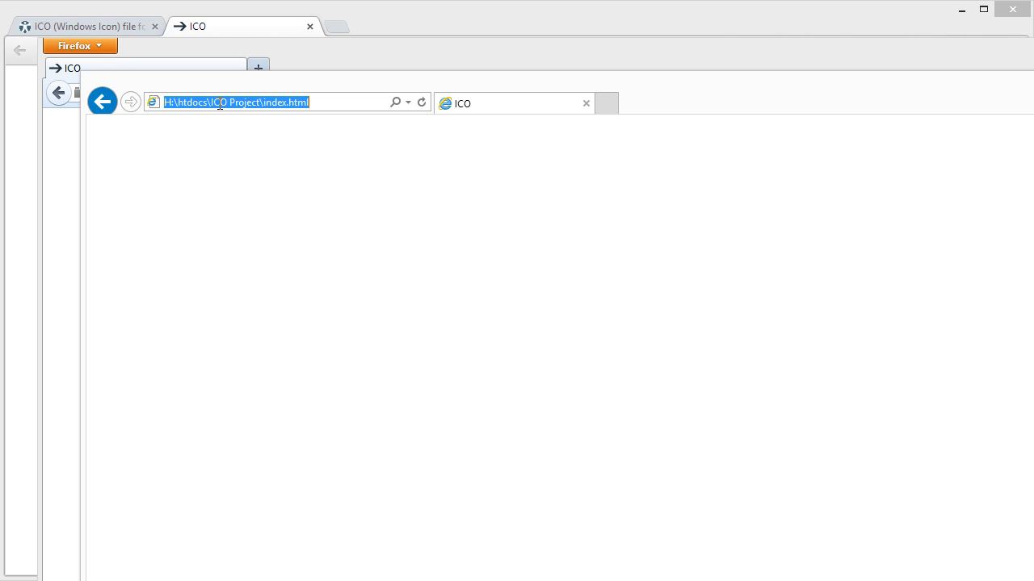
type("http://designcourse.com/other/ICO")
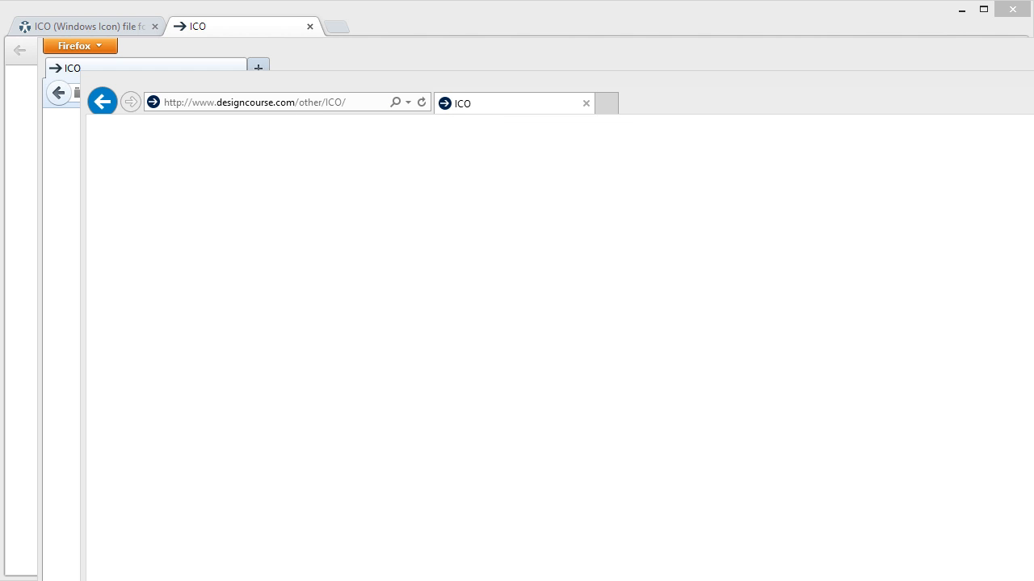
mouse_move(422, 104)
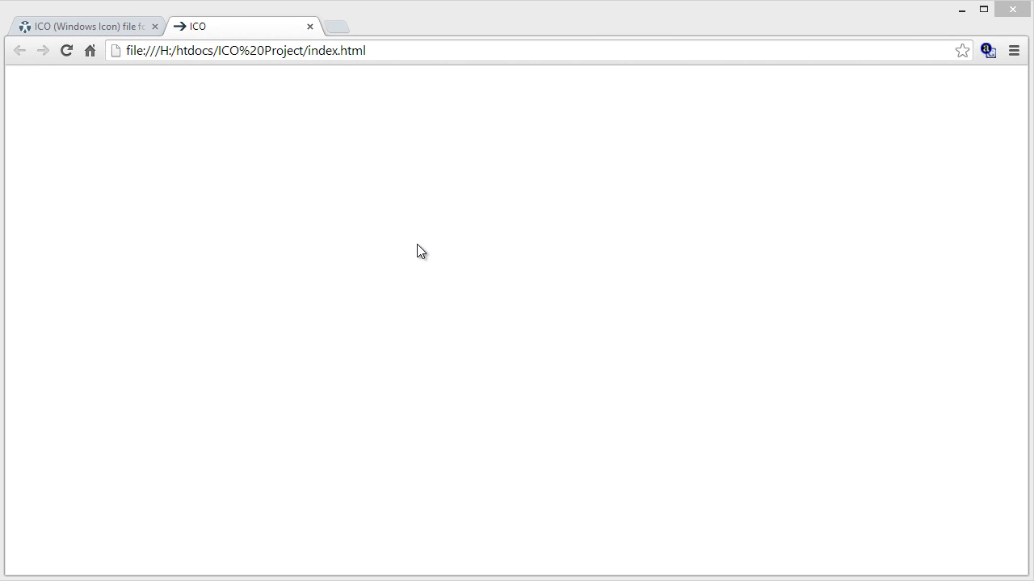
mouse_move(184, 30)
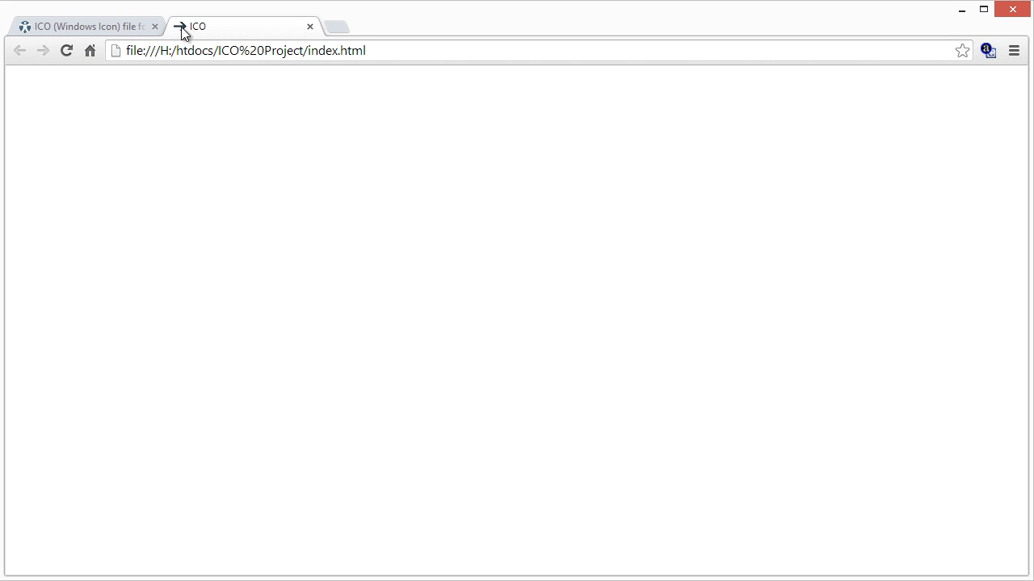
mouse_move(178, 36)
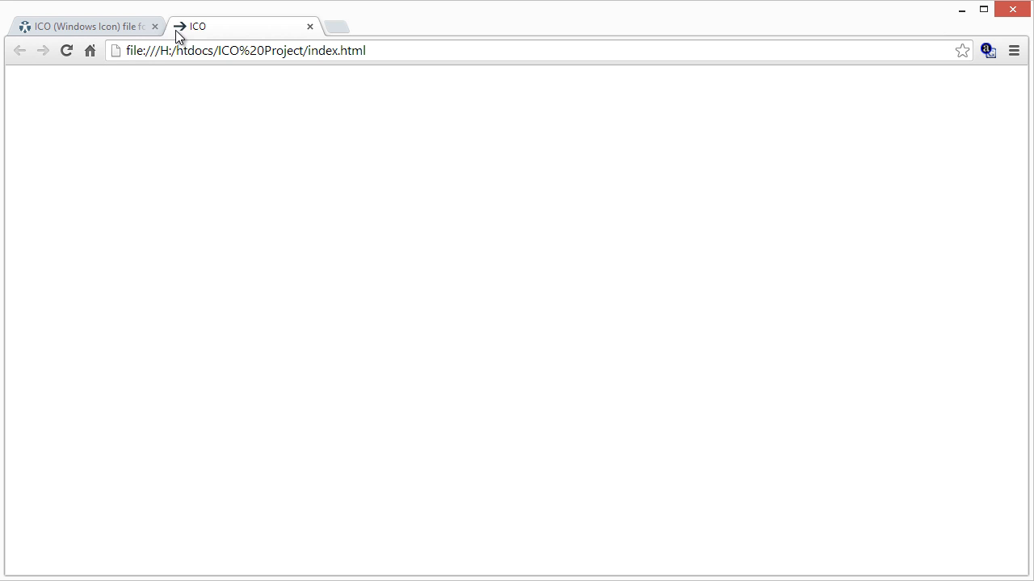
mouse_move(186, 26)
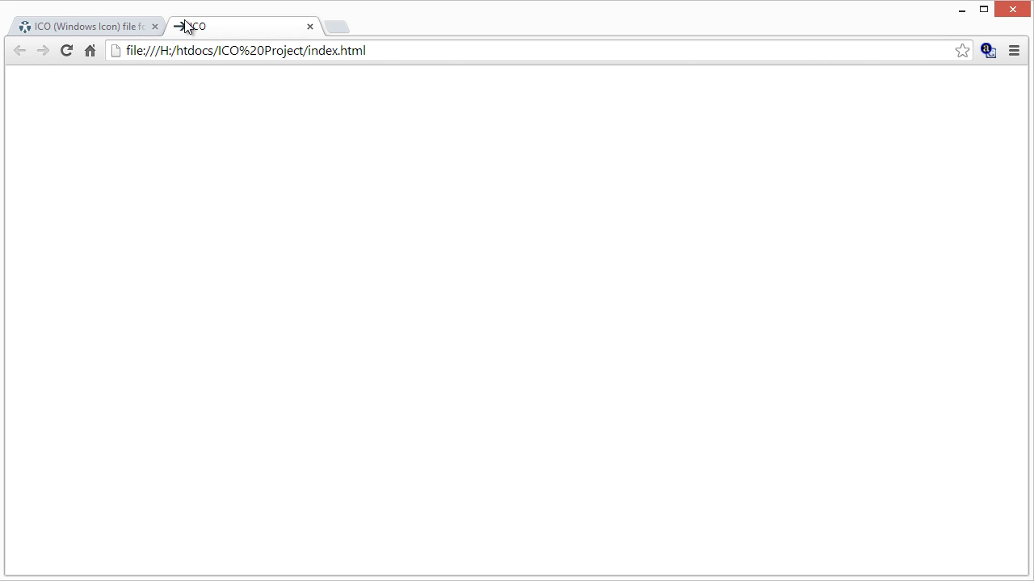
mouse_move(184, 39)
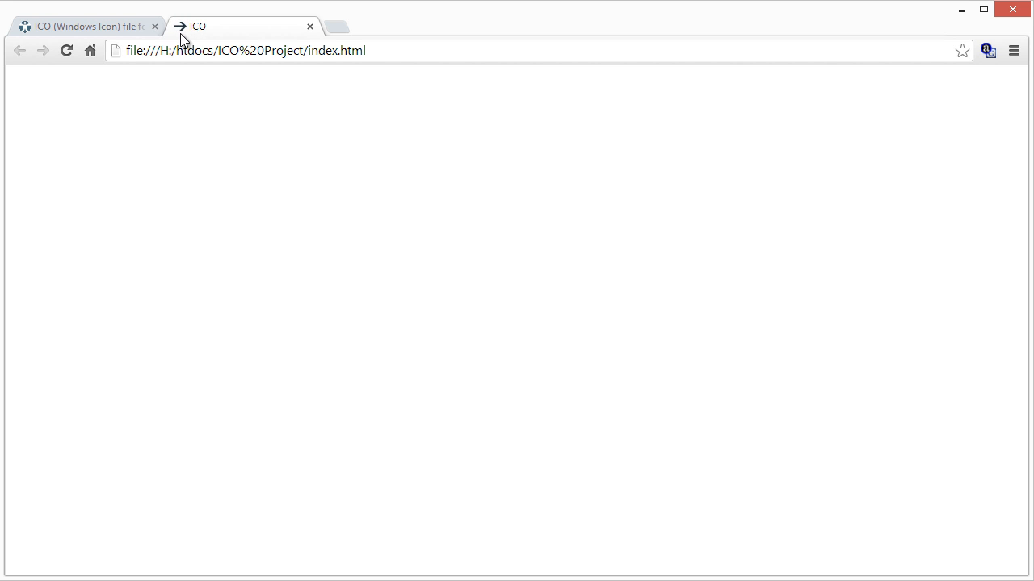
mouse_move(176, 36)
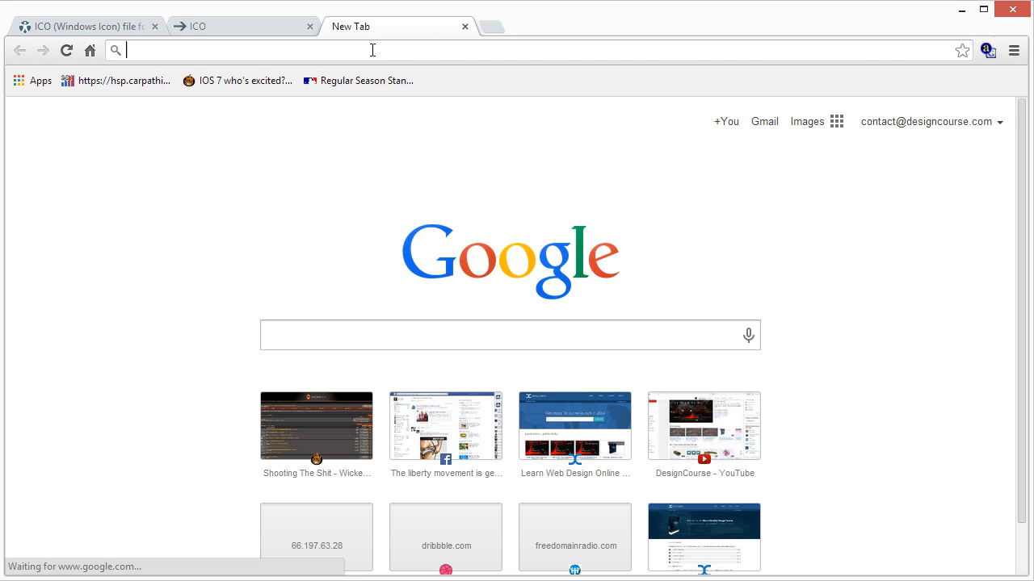
Open designcourse.com from the New Tab page thumbnail.
left_click(575, 426)
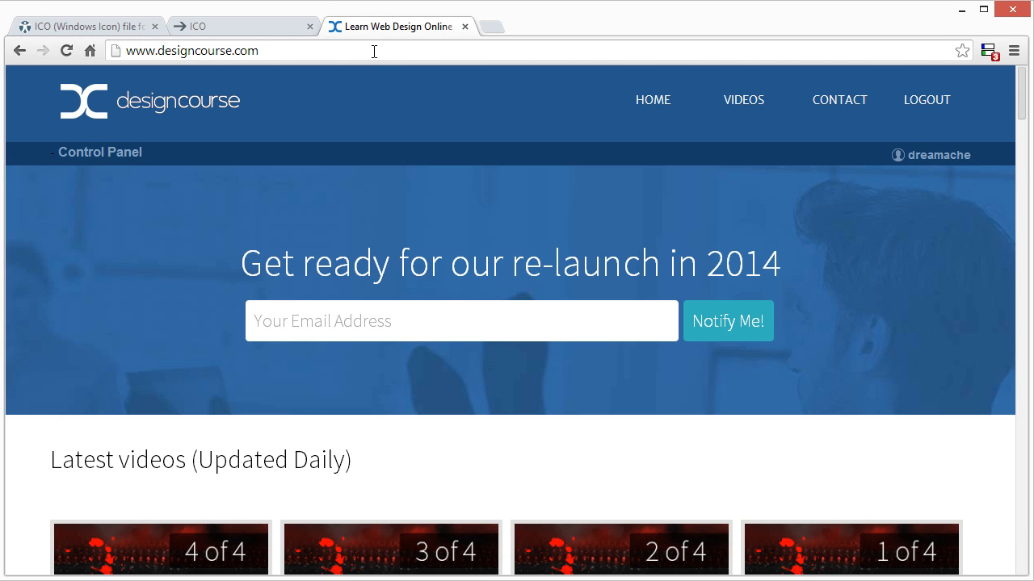
mouse_move(727, 176)
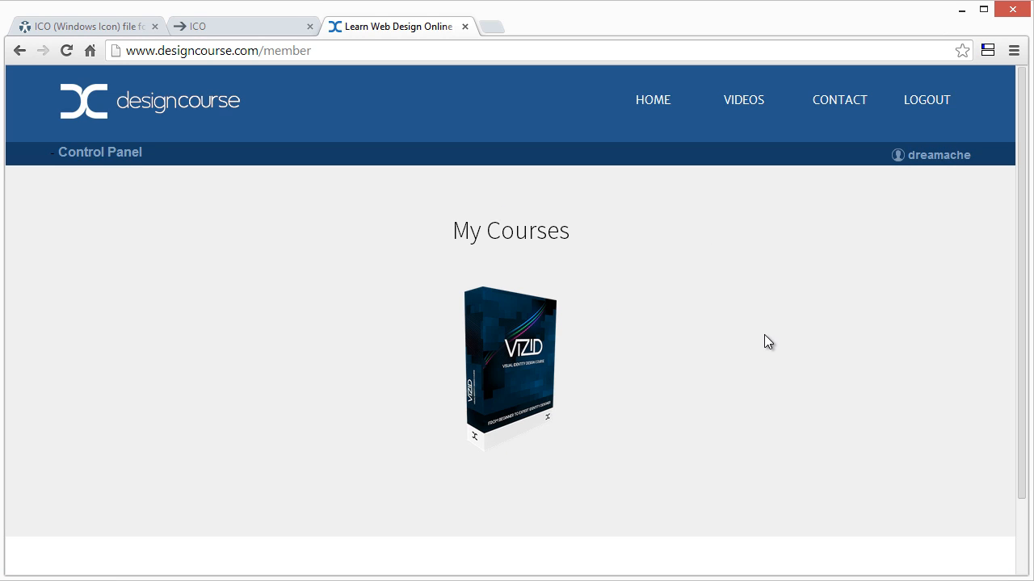
mouse_move(714, 310)
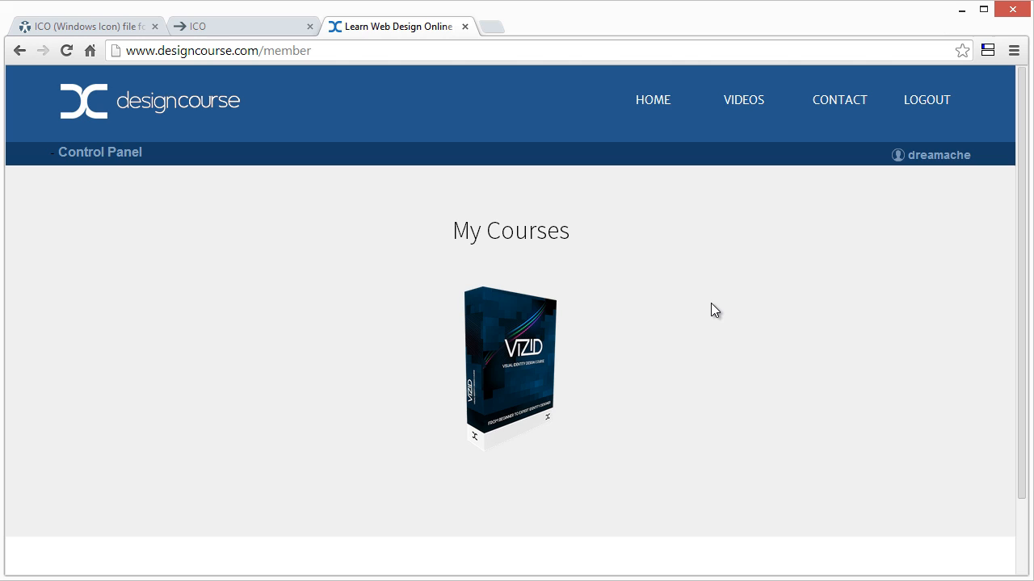
mouse_move(510, 237)
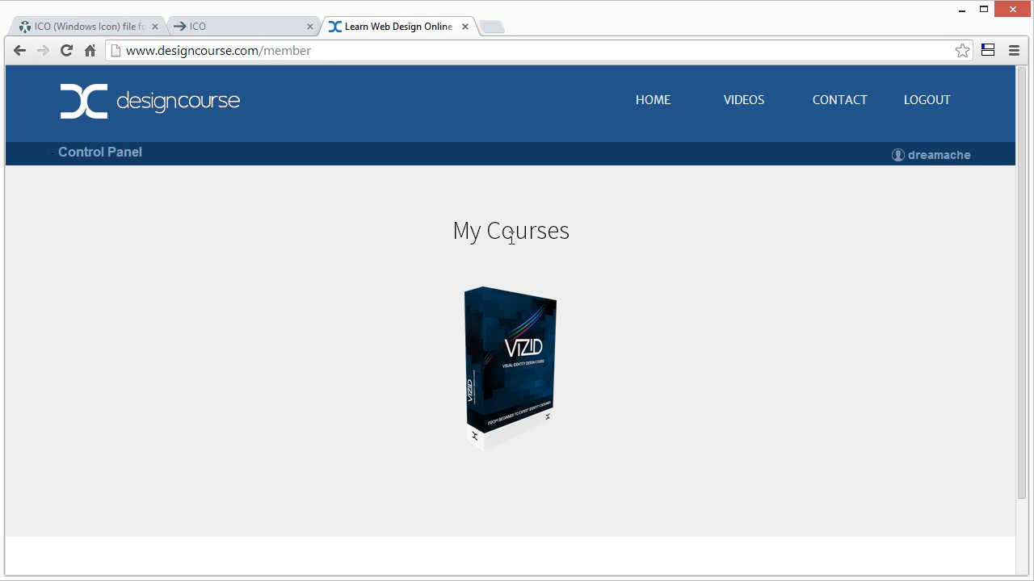
mouse_move(714, 445)
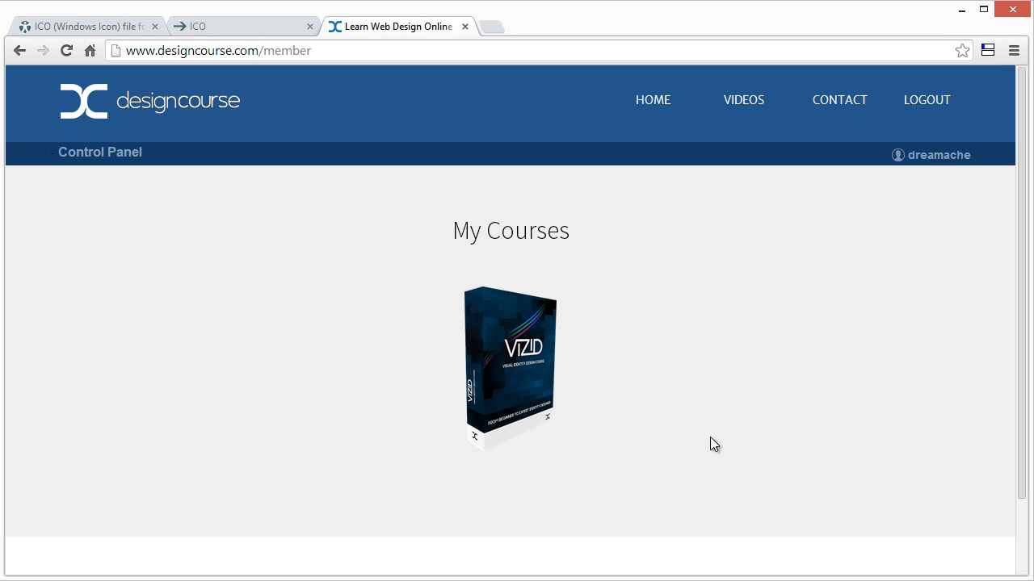
mouse_move(498, 339)
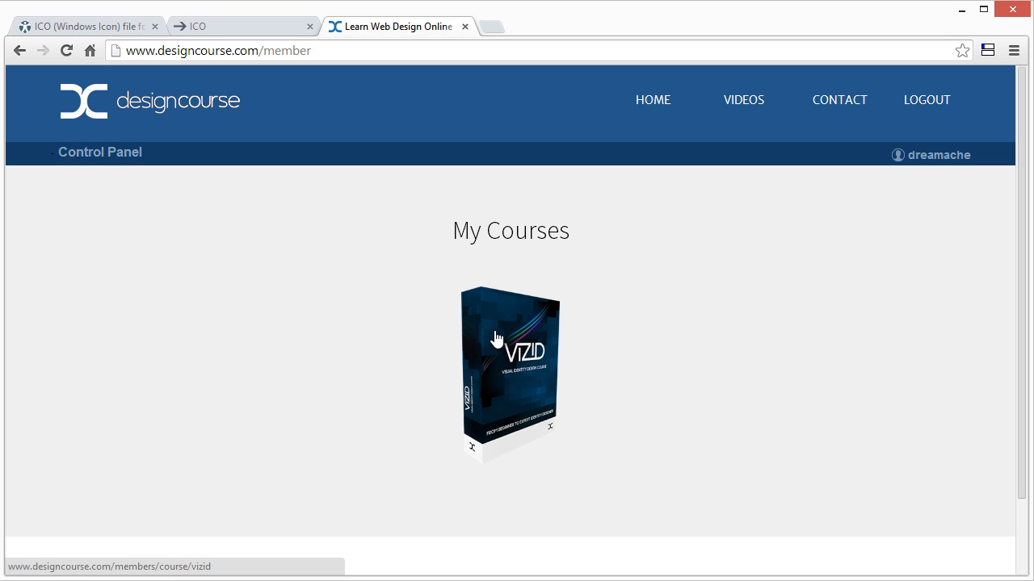
Open the Visual Identity Design Course and scroll through its Course Content and Course Feedback.
left_click(511, 371)
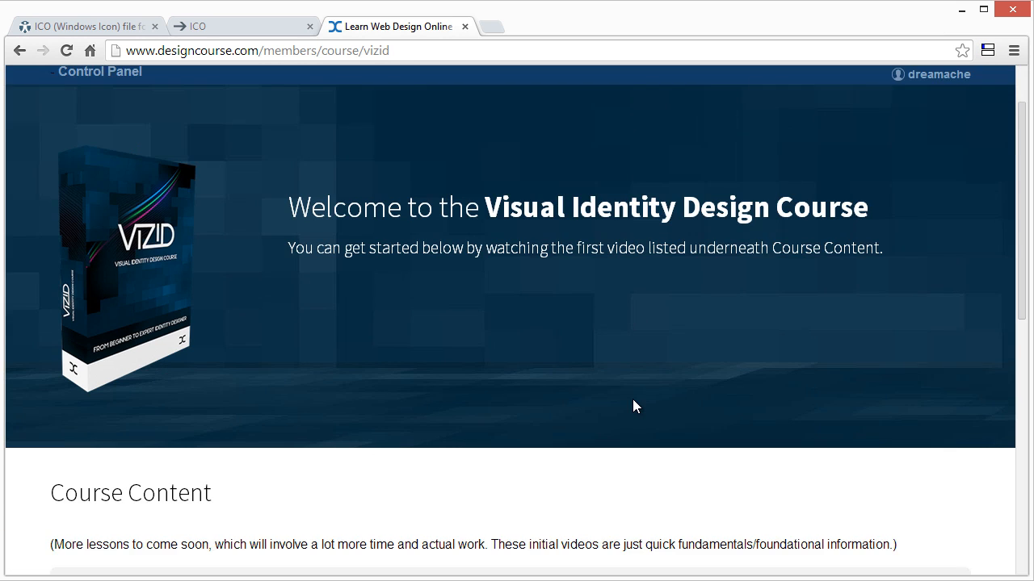
scroll("down", 3)
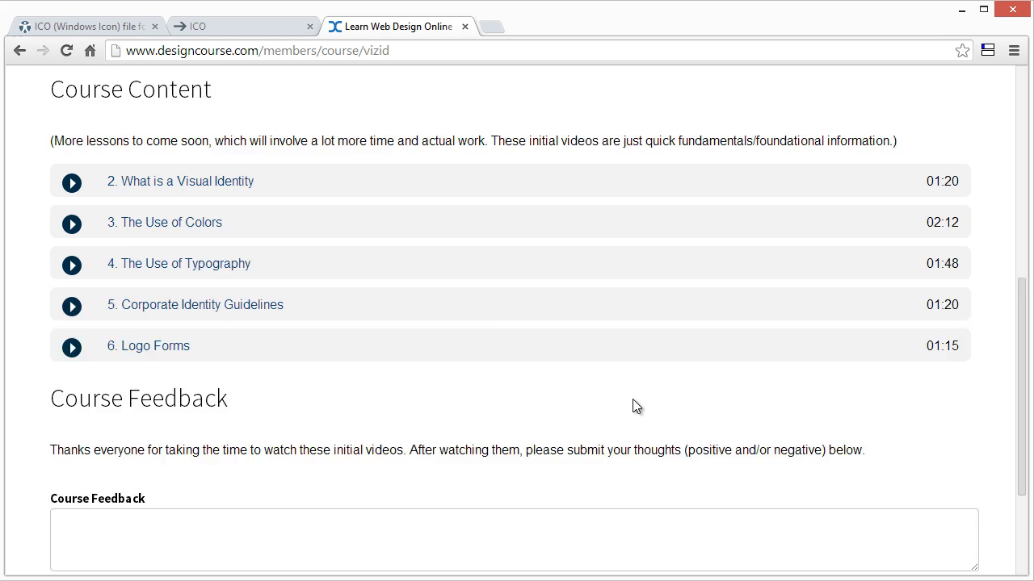
scroll("down", 3)
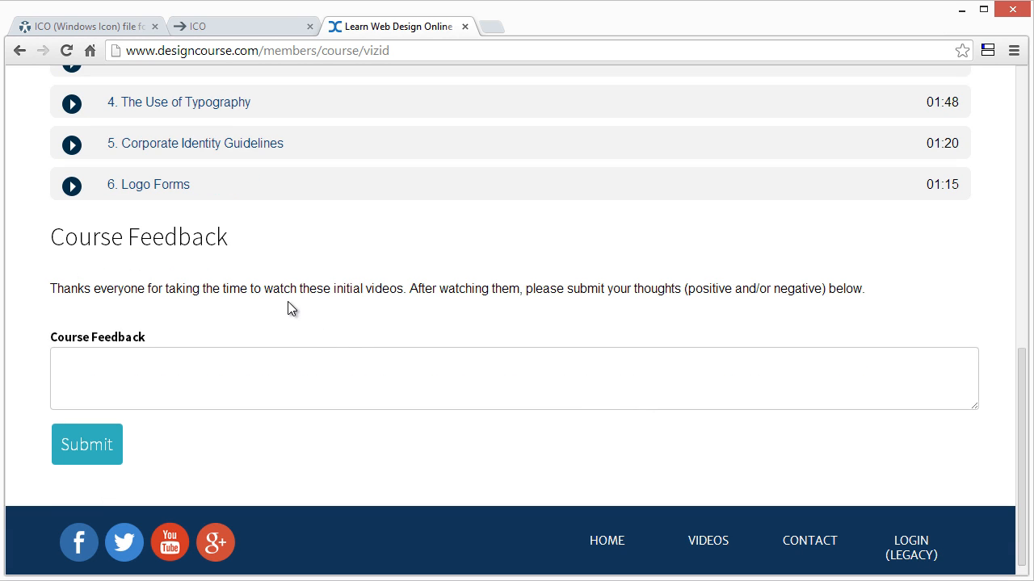
scroll("up", 3)
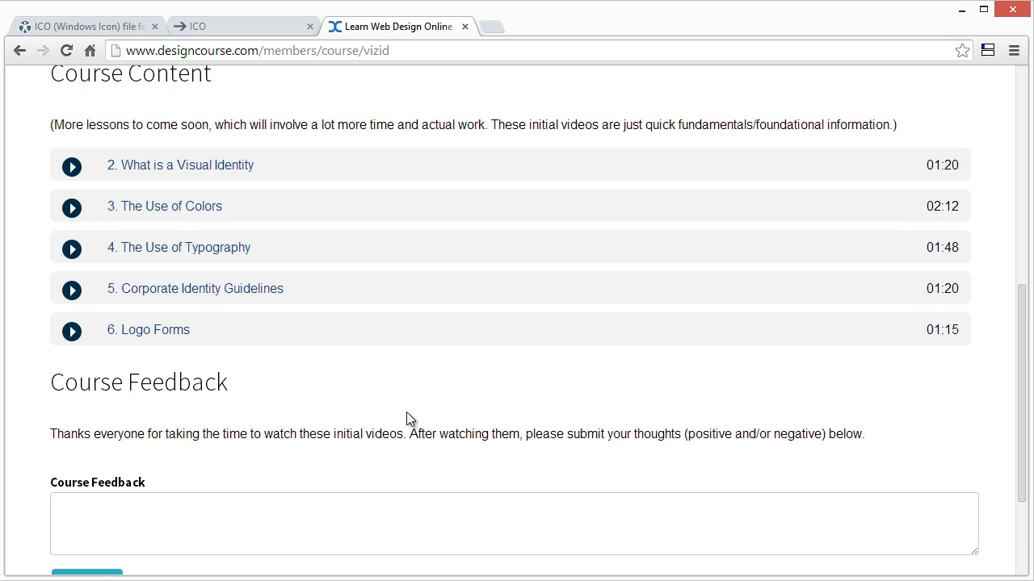
scroll("up", 3)
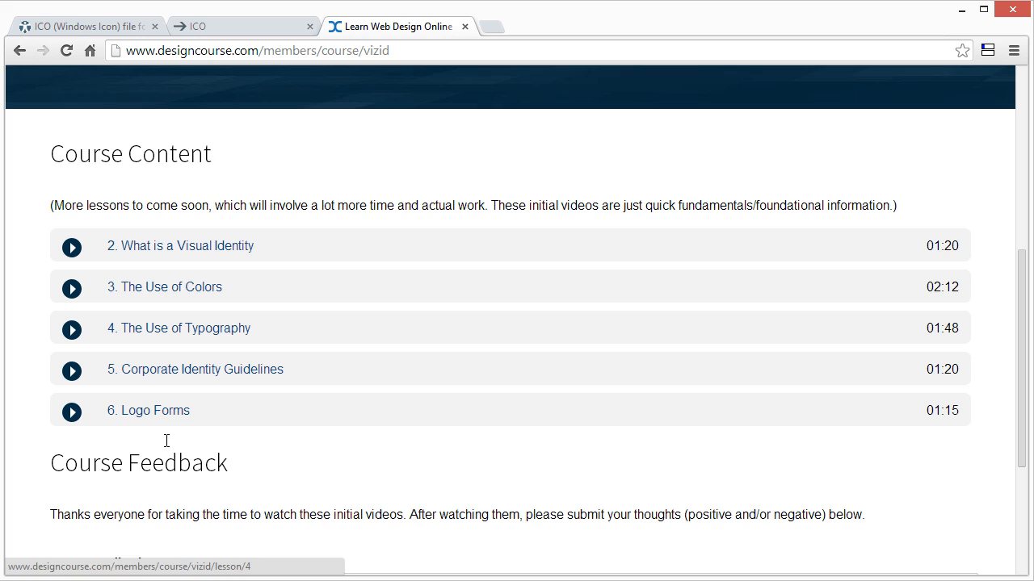
double_click(940, 246)
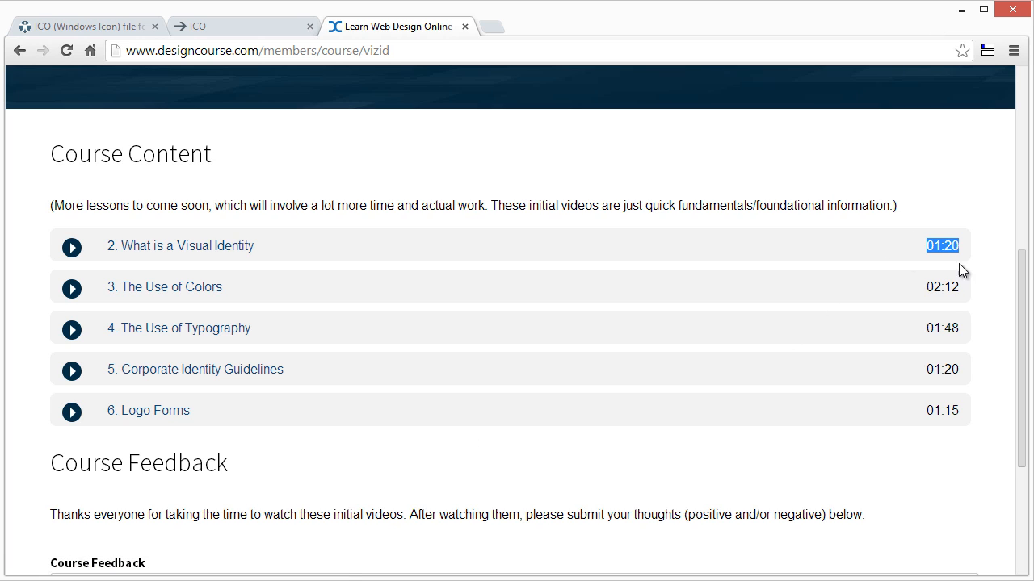
left_click(941, 369)
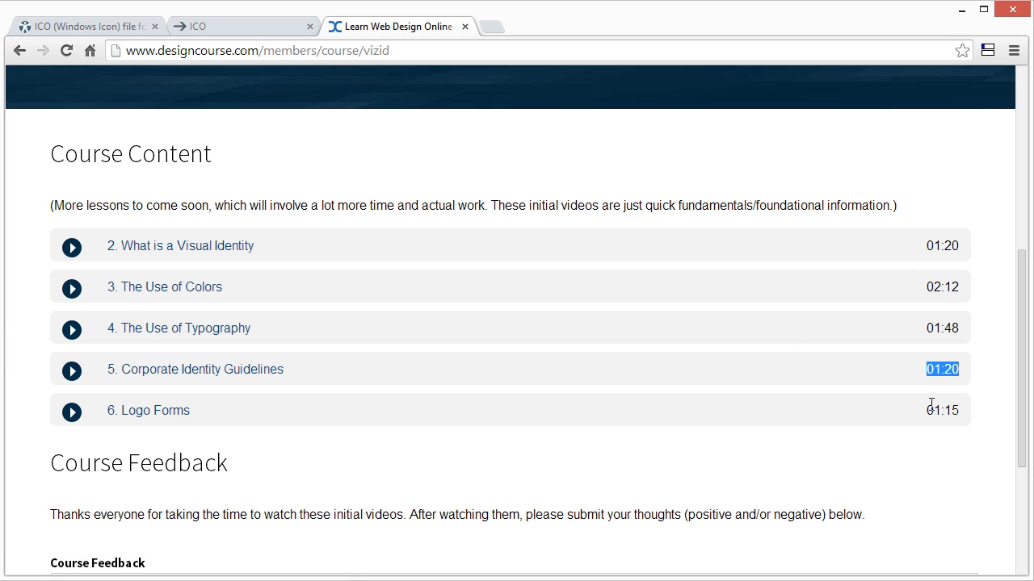
left_click(181, 245)
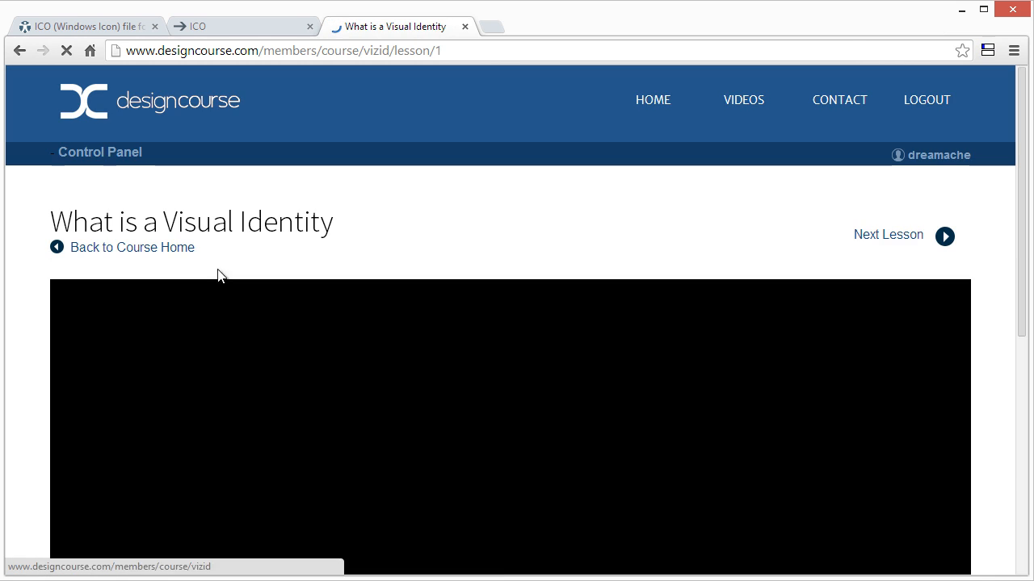
scroll("down", 3)
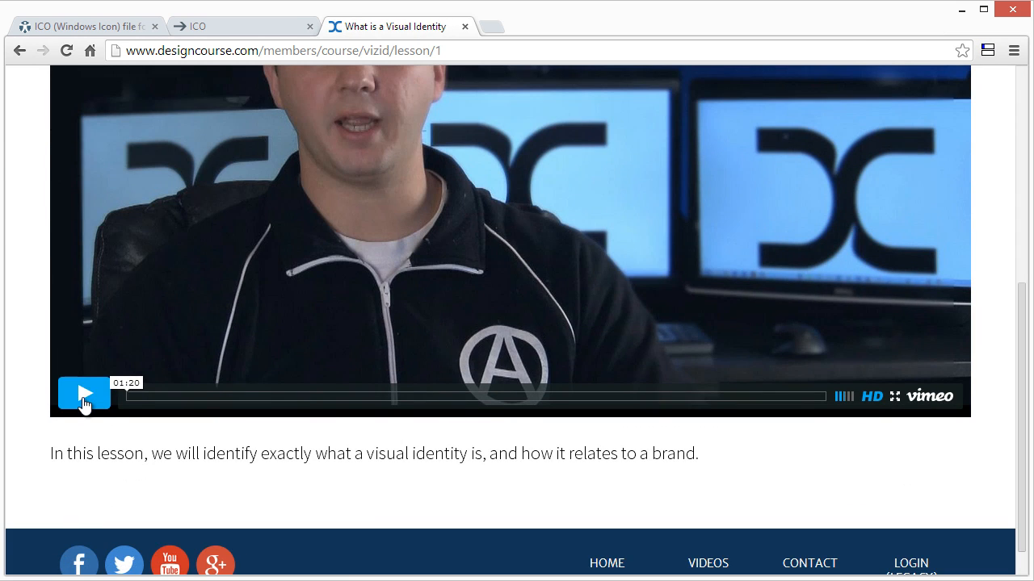
left_click(84, 394)
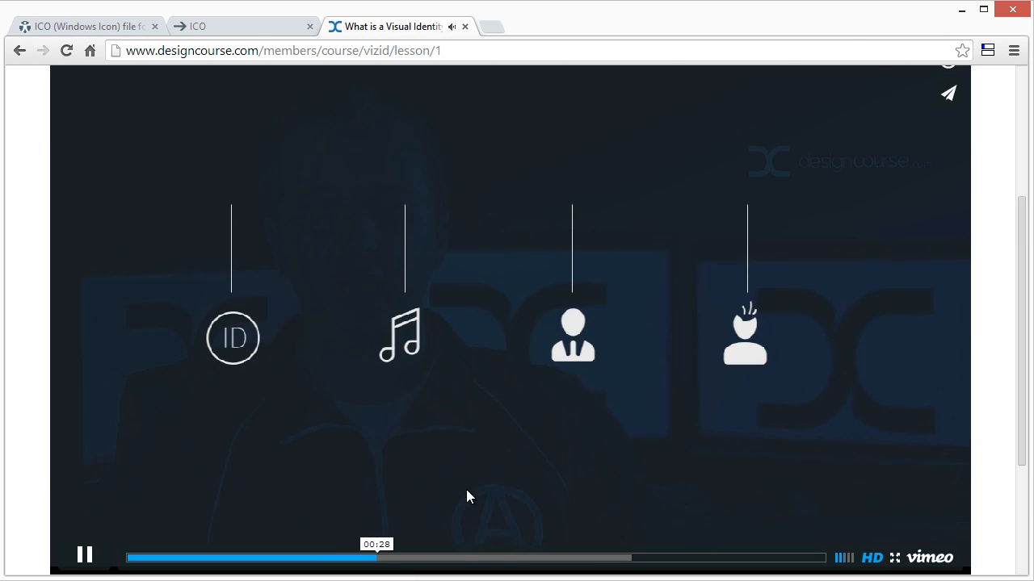
left_click(556, 557)
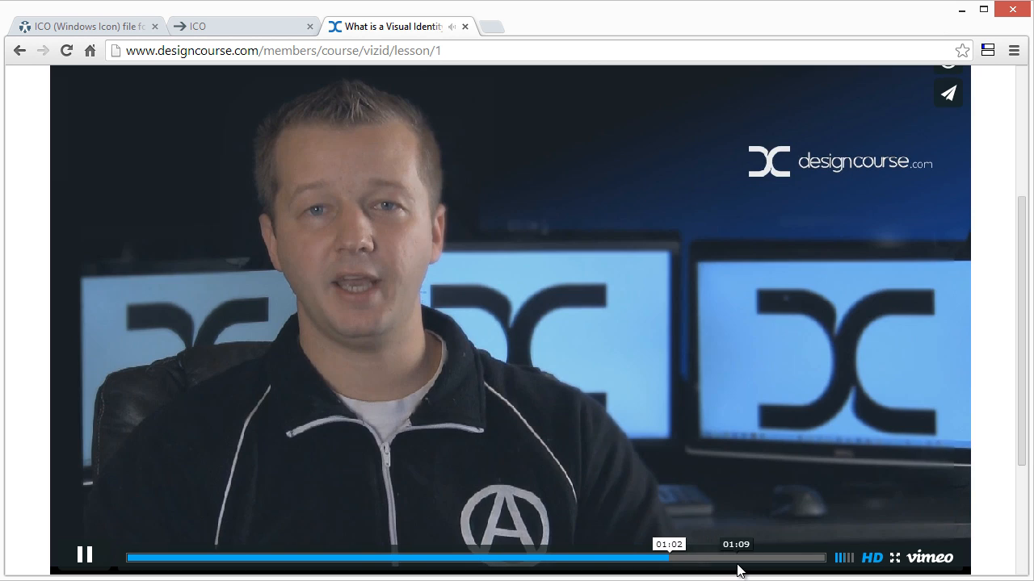
left_click(807, 557)
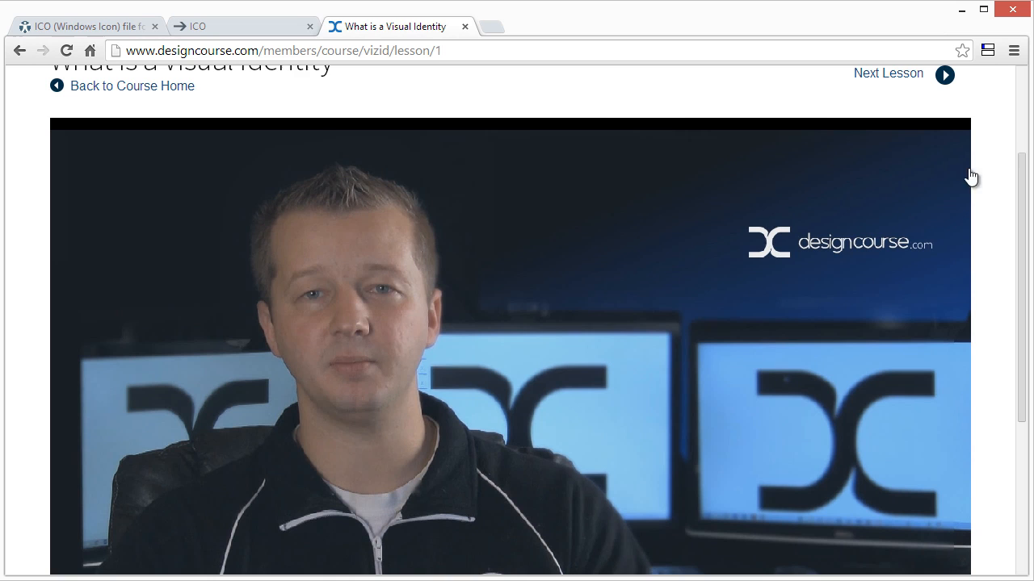
left_click(133, 86)
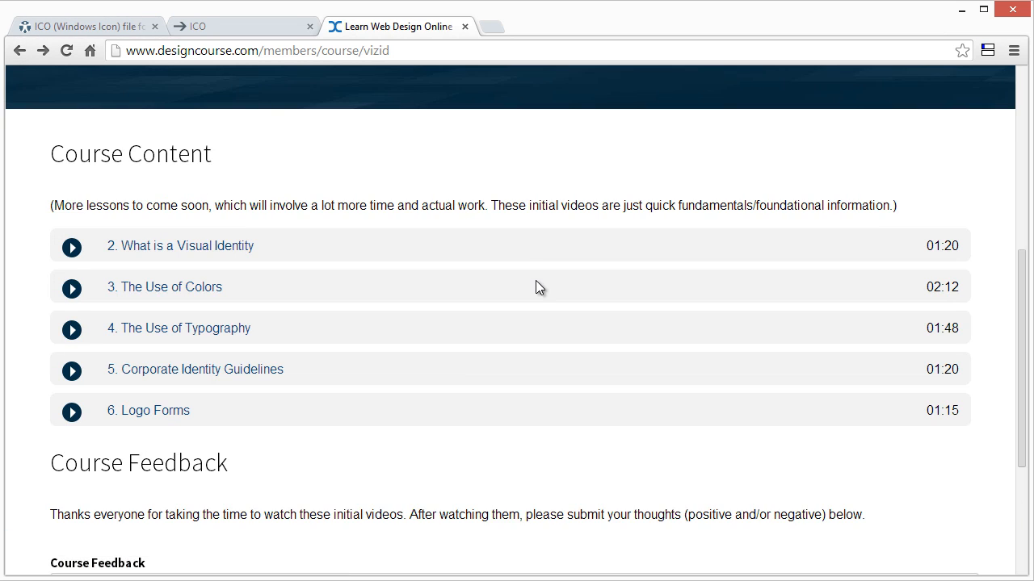
Return to HOME via the site navigation and scroll the Latest videos grid.
scroll("down", 3)
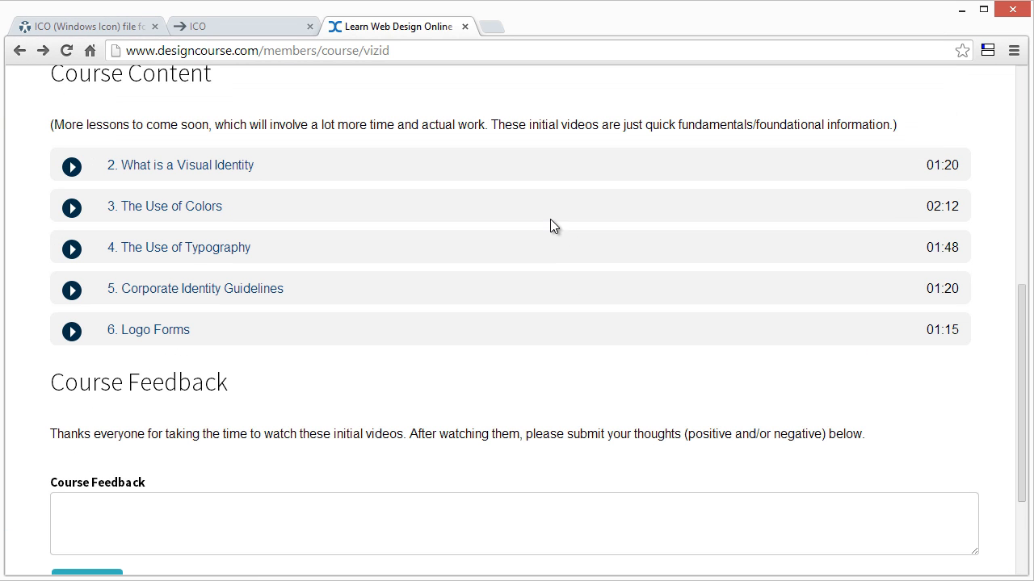
mouse_move(197, 378)
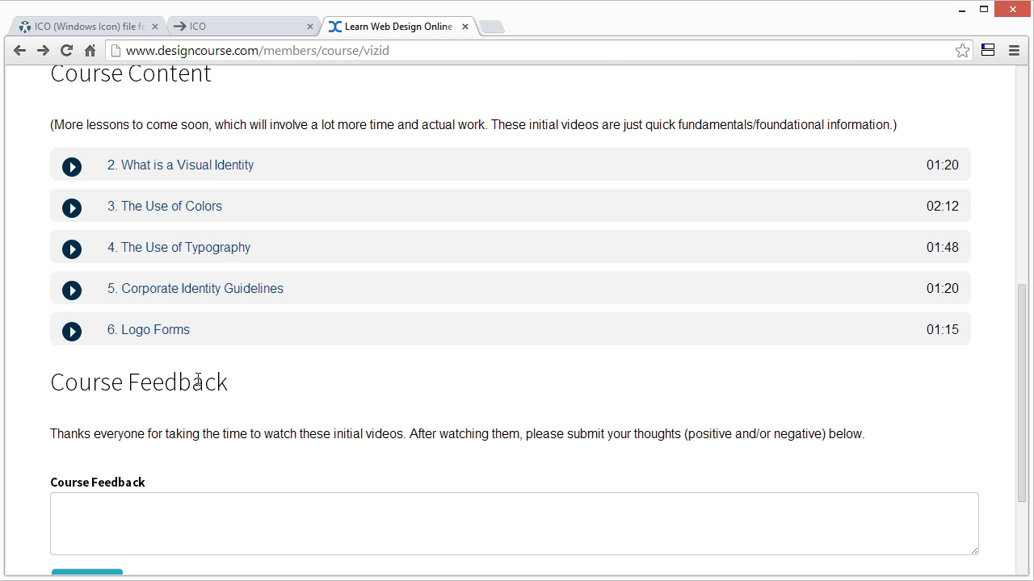
scroll("up", 3)
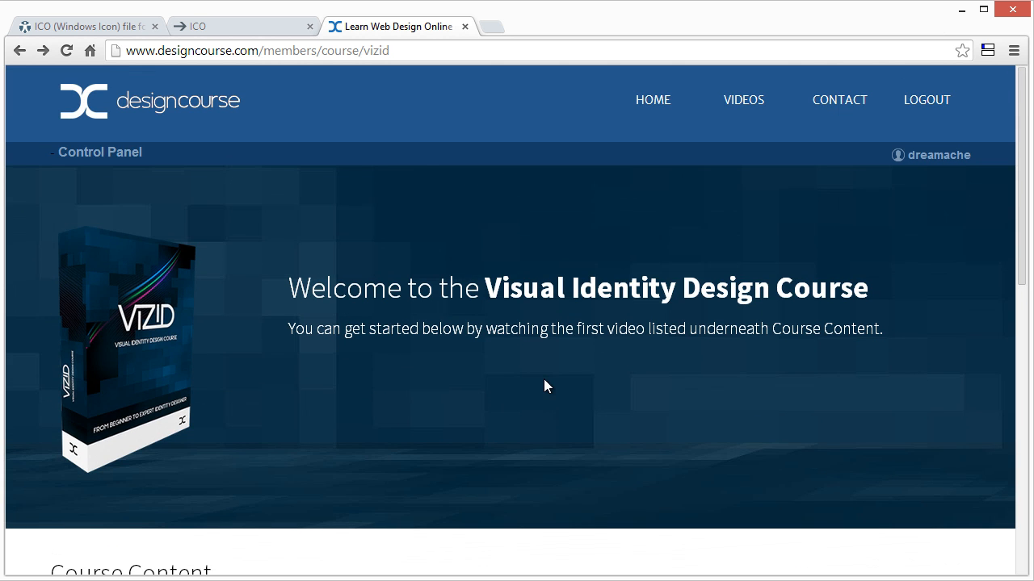
mouse_move(564, 354)
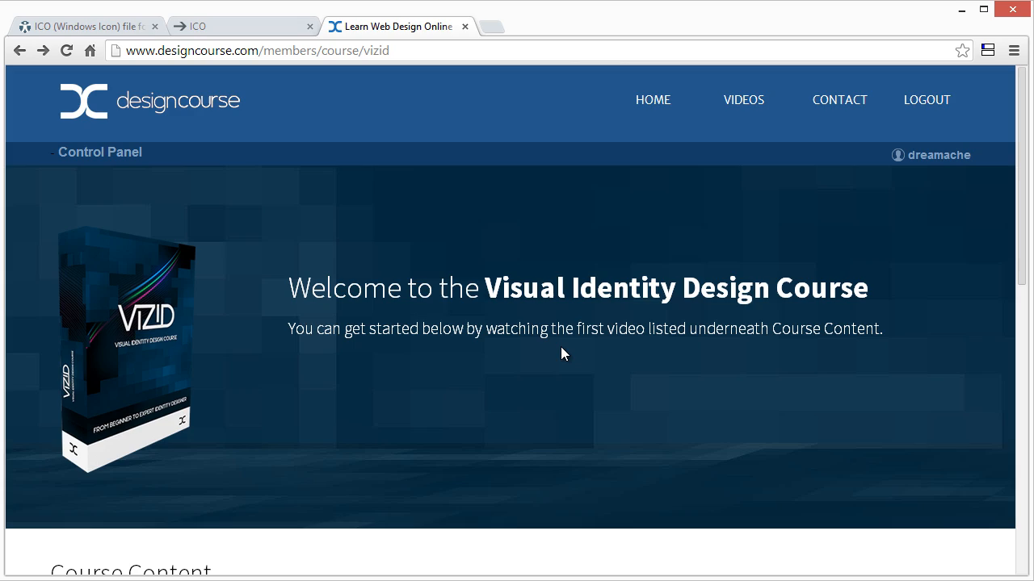
left_click(653, 100)
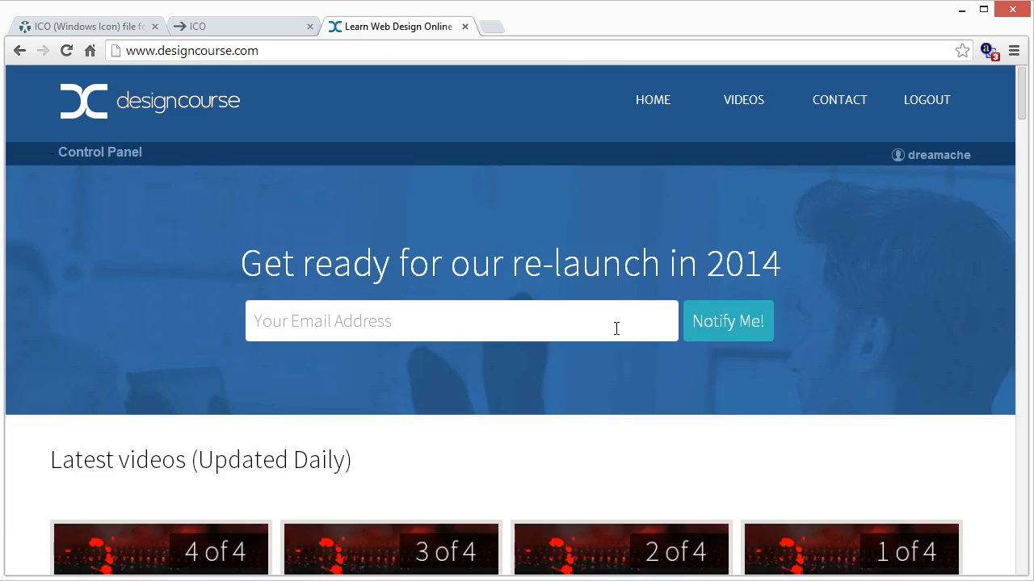
scroll("down", 3)
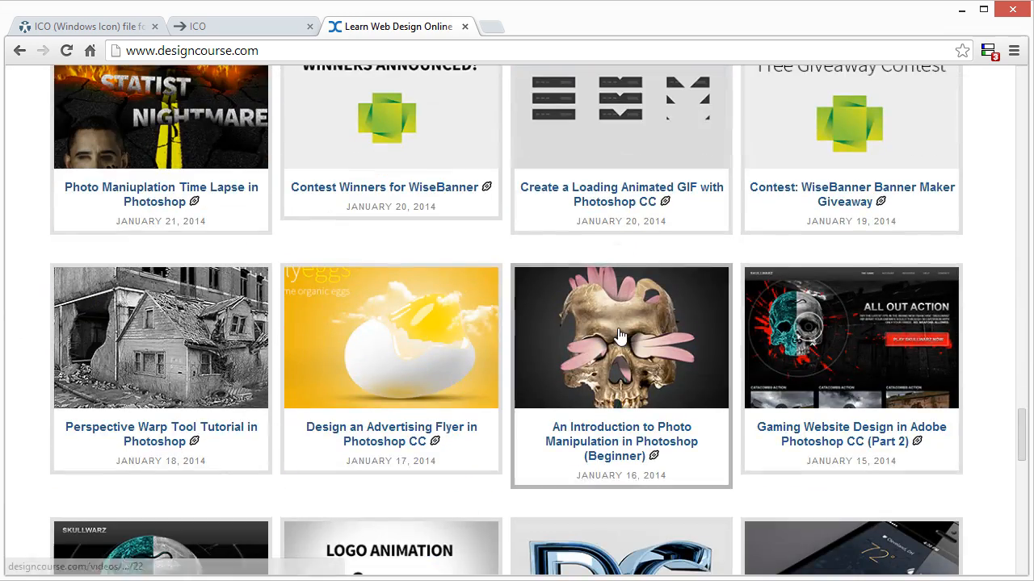